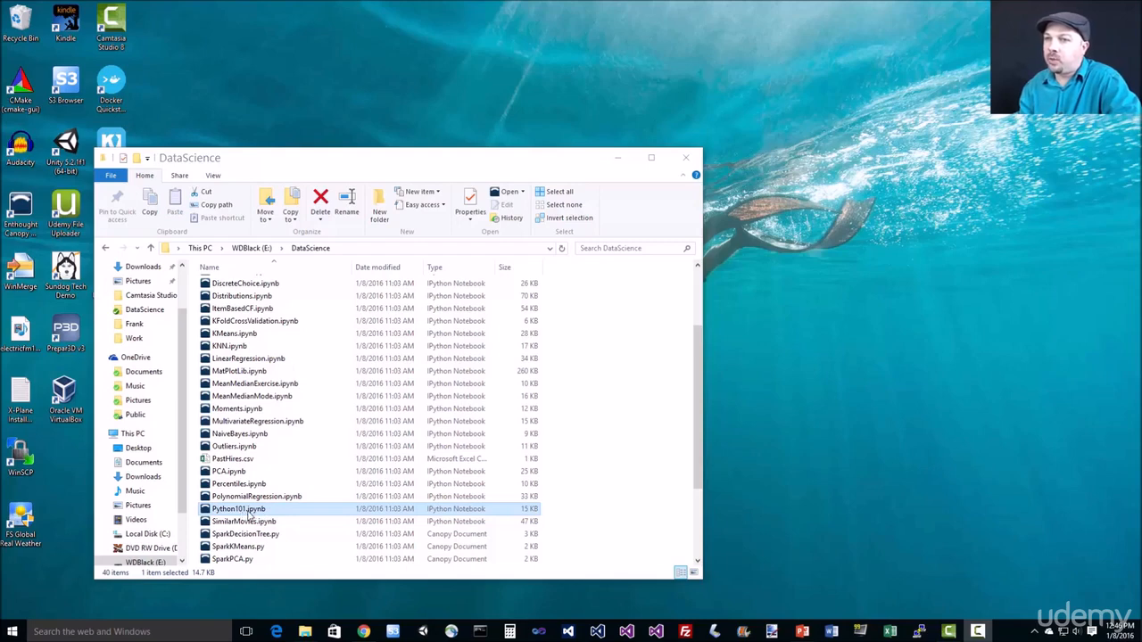
pyautogui.moveTo(280, 517)
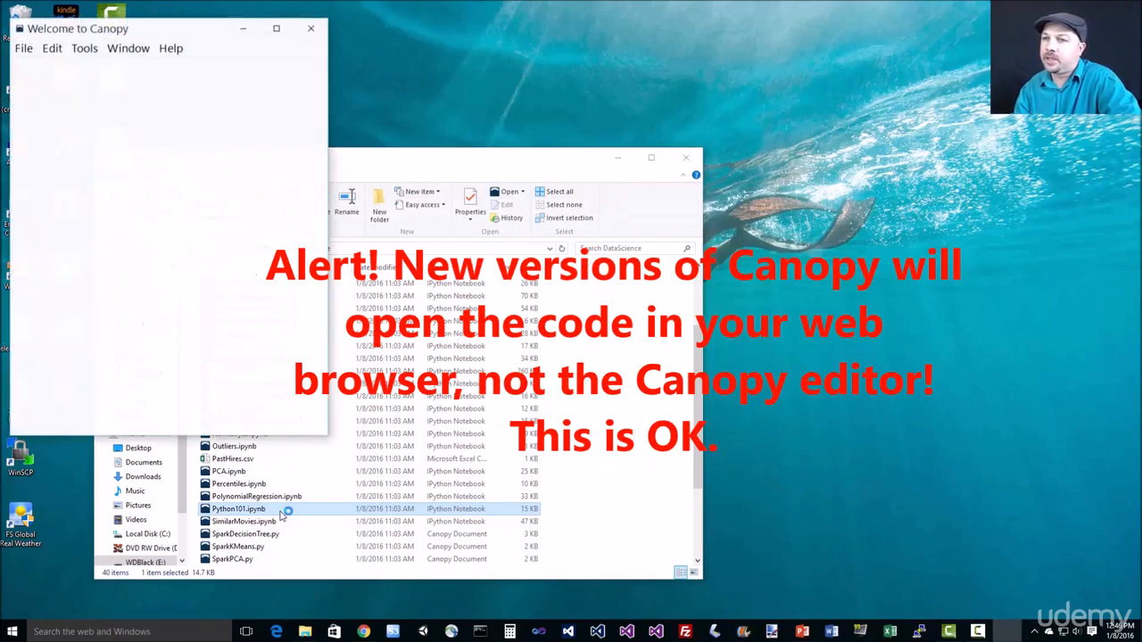
# Step: Open Python101.ipynb from the DataScience folder in Canopy
pyautogui.doubleClick(238, 509)
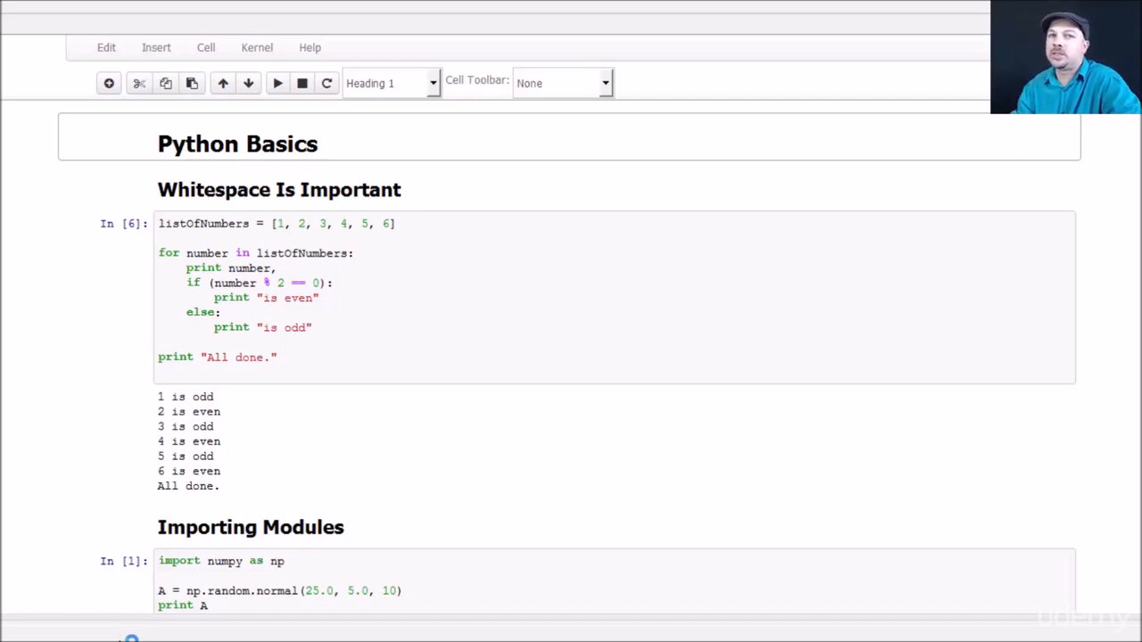
pyautogui.moveTo(188, 141)
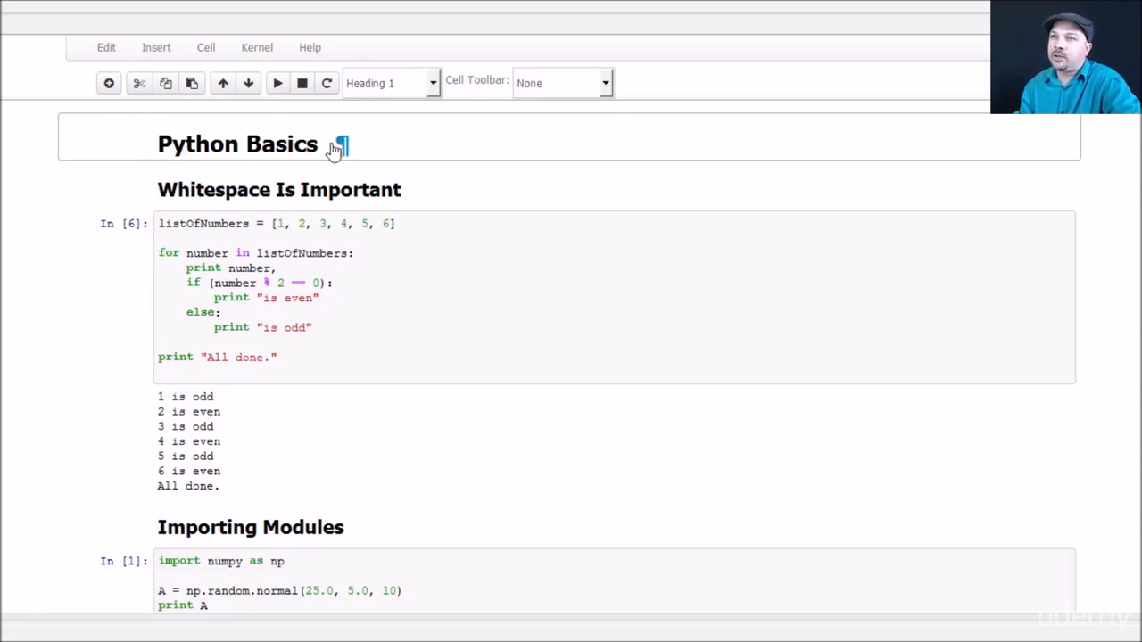
pyautogui.moveTo(178, 187)
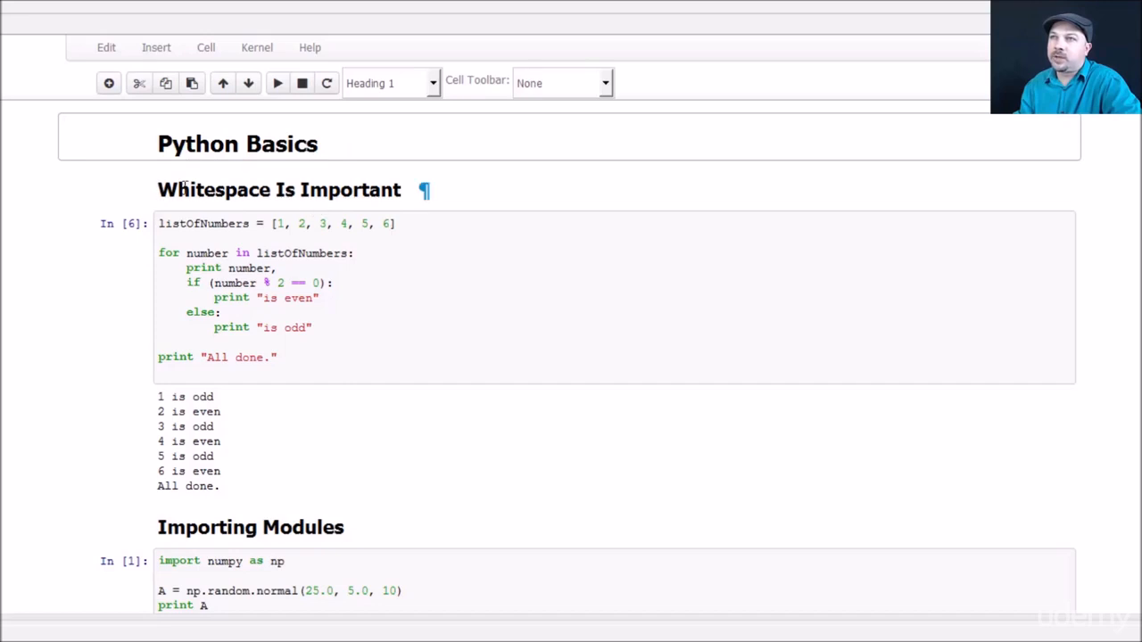
pyautogui.moveTo(107, 282)
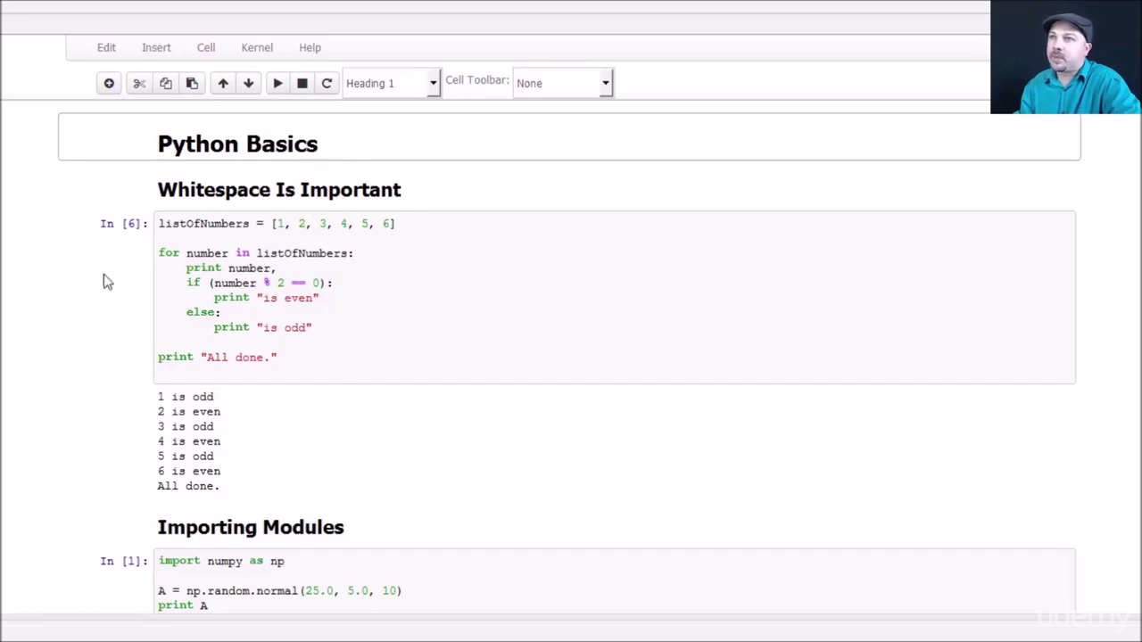
pyautogui.moveTo(400, 333)
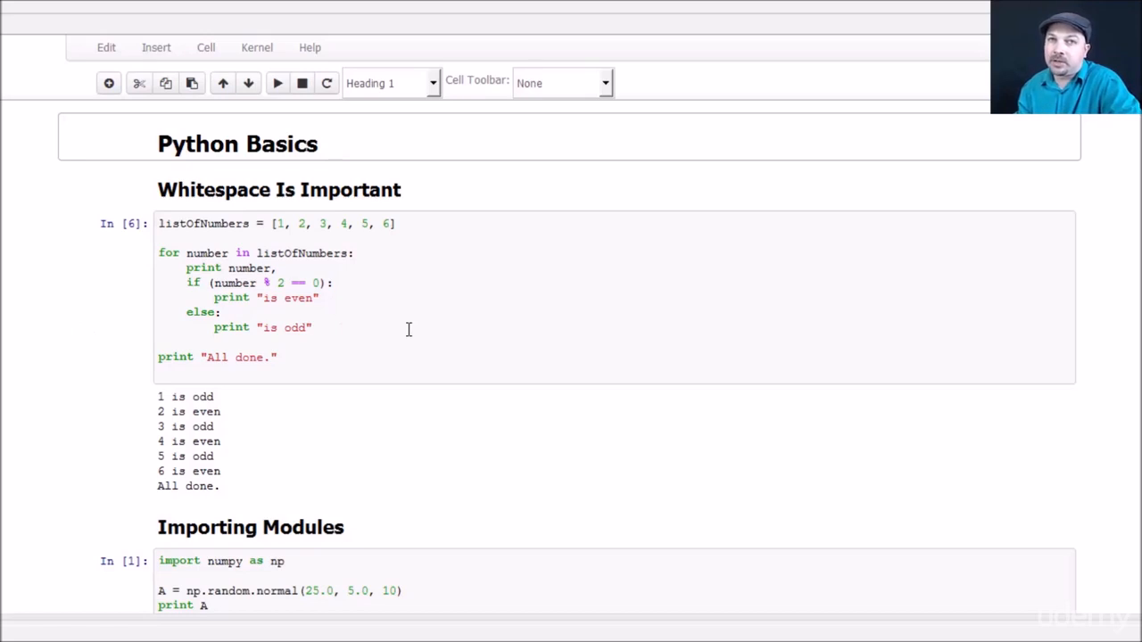
pyautogui.moveTo(382, 293)
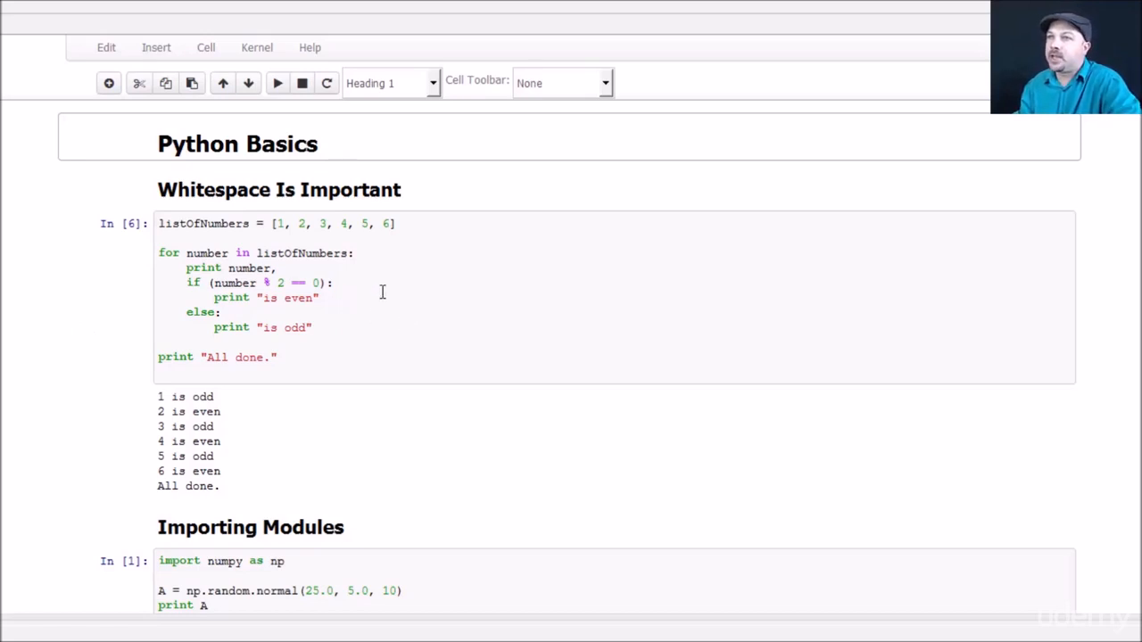
pyautogui.moveTo(385, 281)
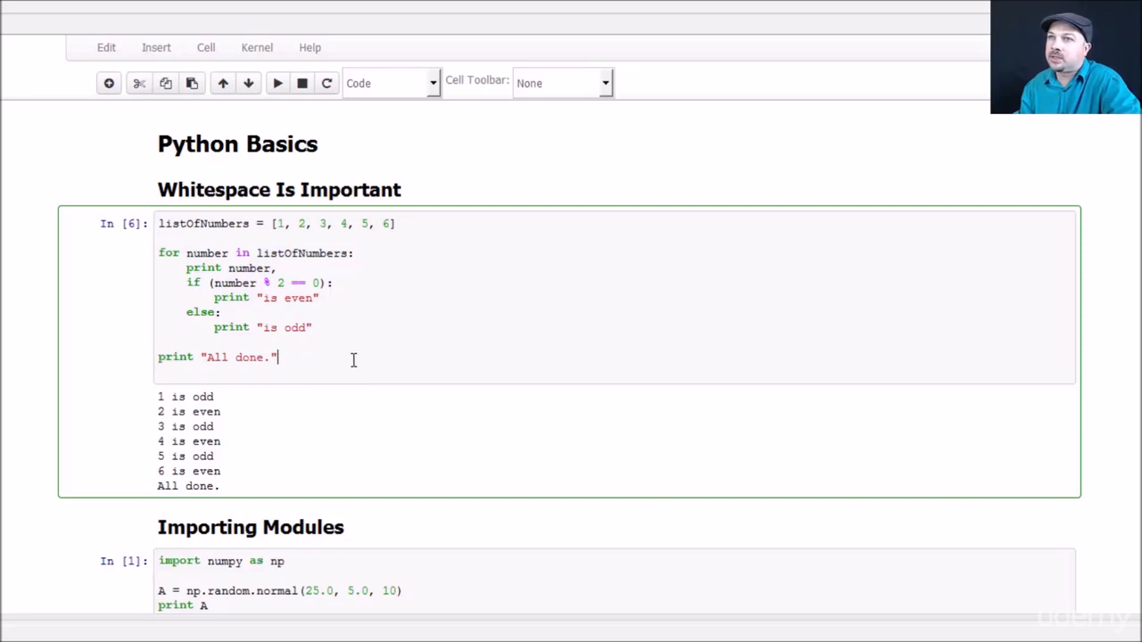
pyautogui.moveTo(334, 335)
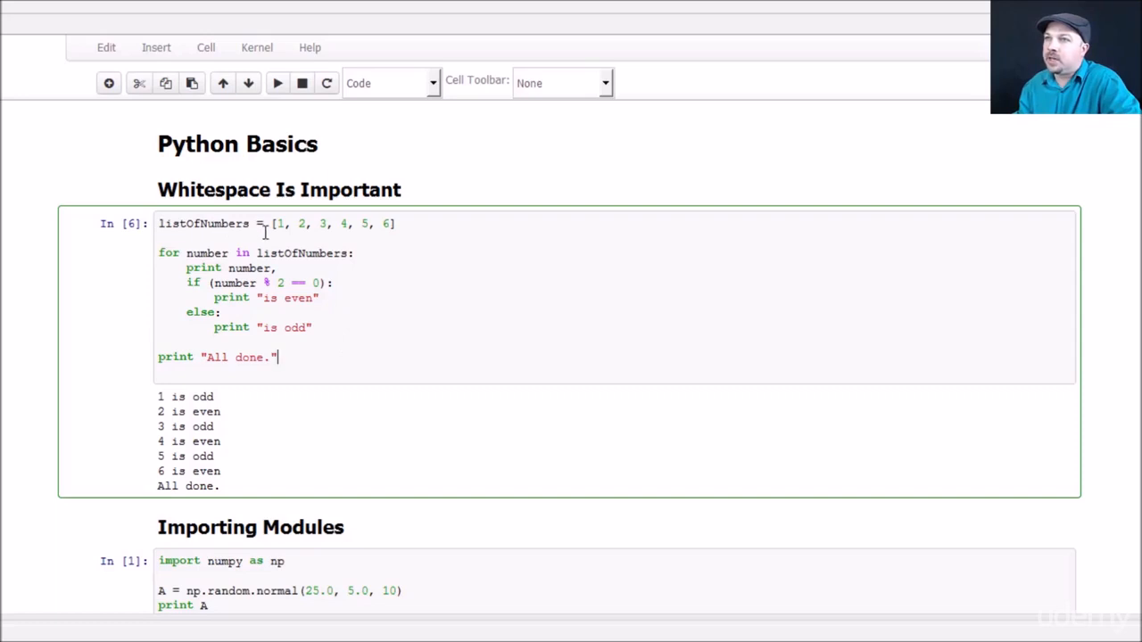
pyautogui.moveTo(277, 231)
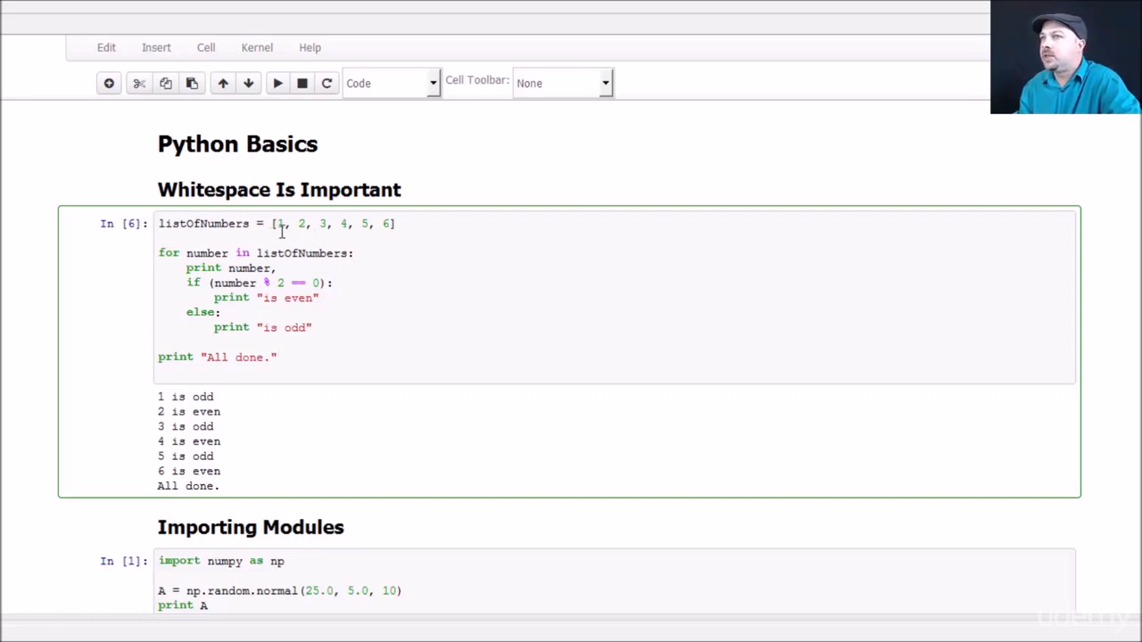
pyautogui.moveTo(379, 239)
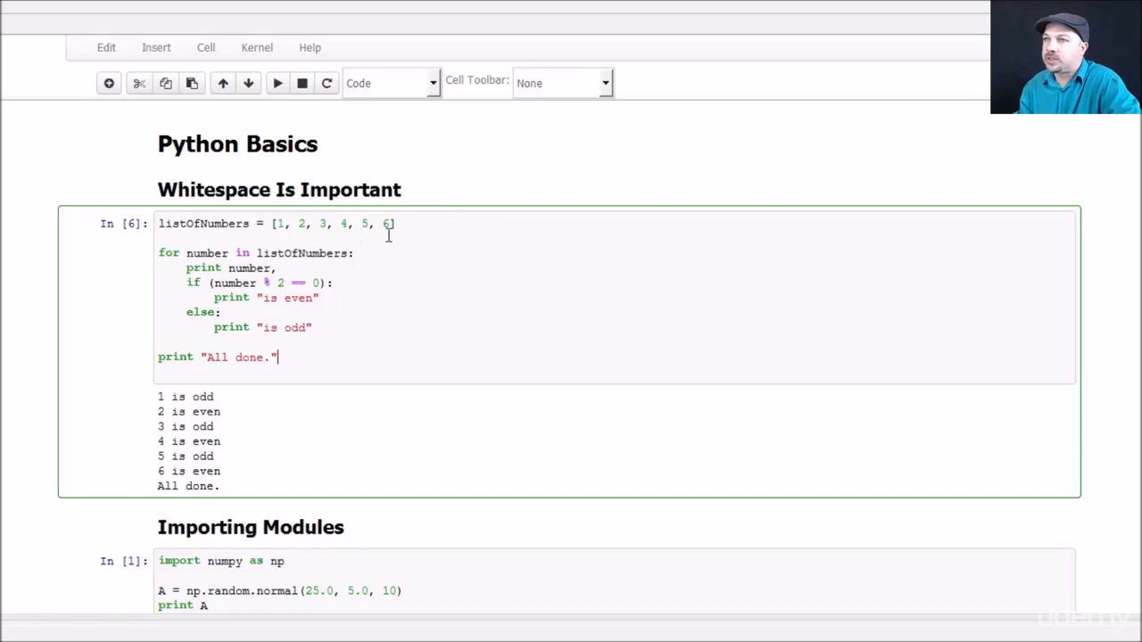
pyautogui.moveTo(380, 242)
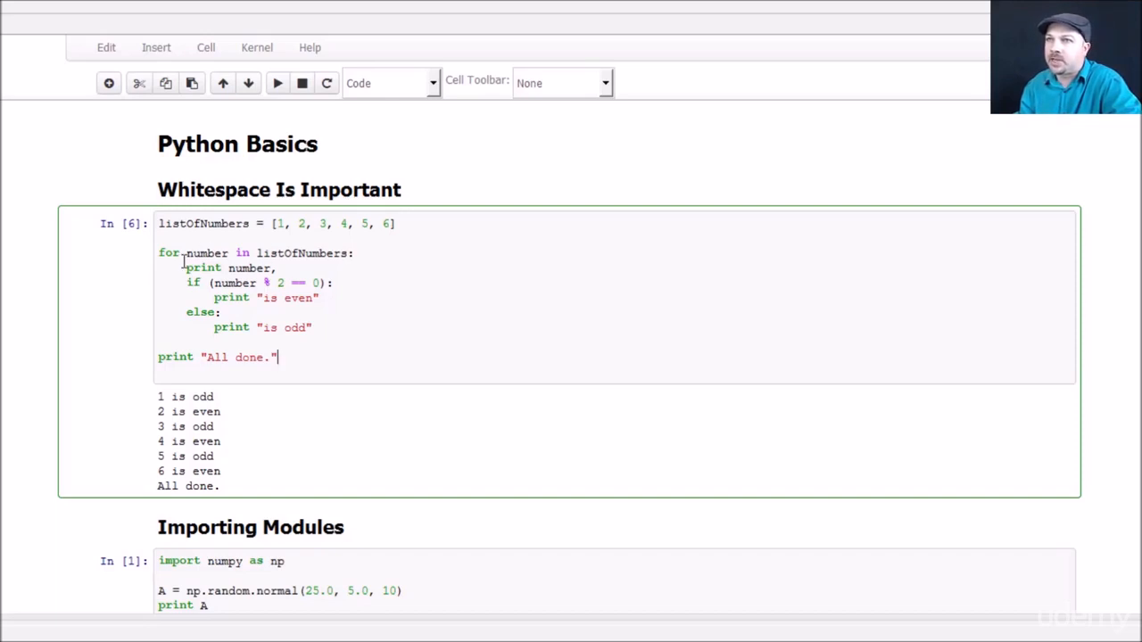
pyautogui.moveTo(381, 281)
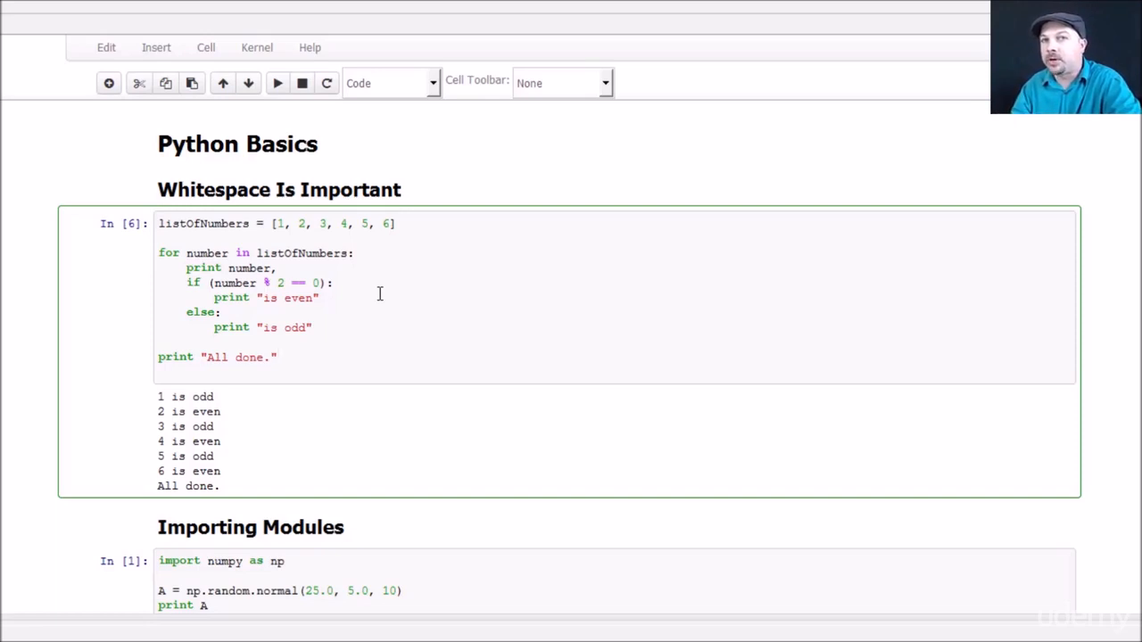
pyautogui.click(278, 357)
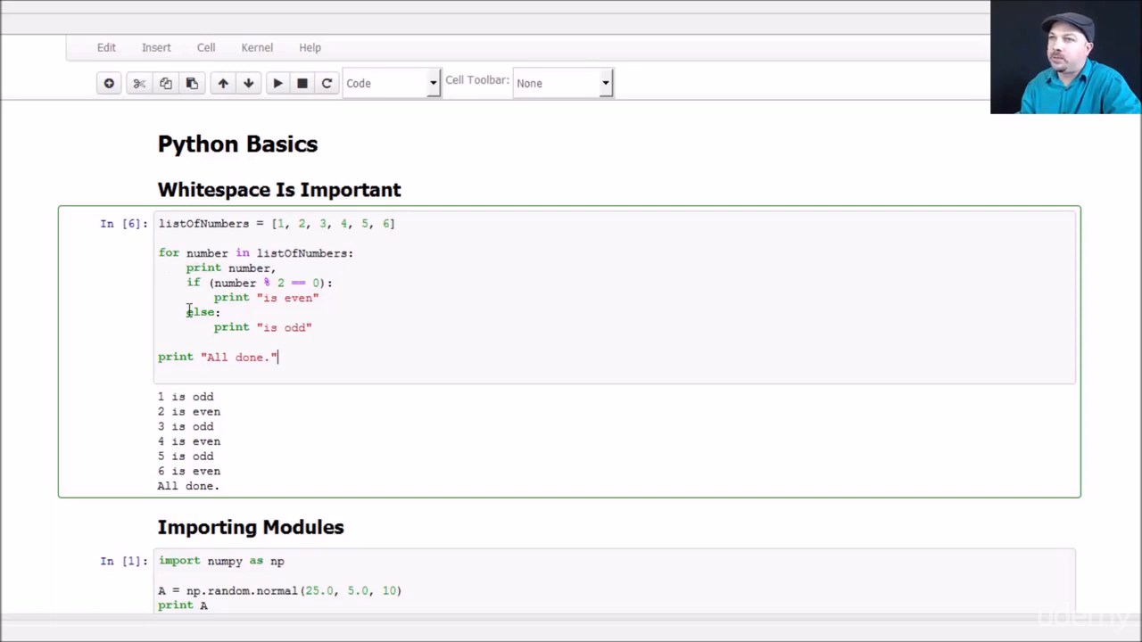
pyautogui.moveTo(290, 252)
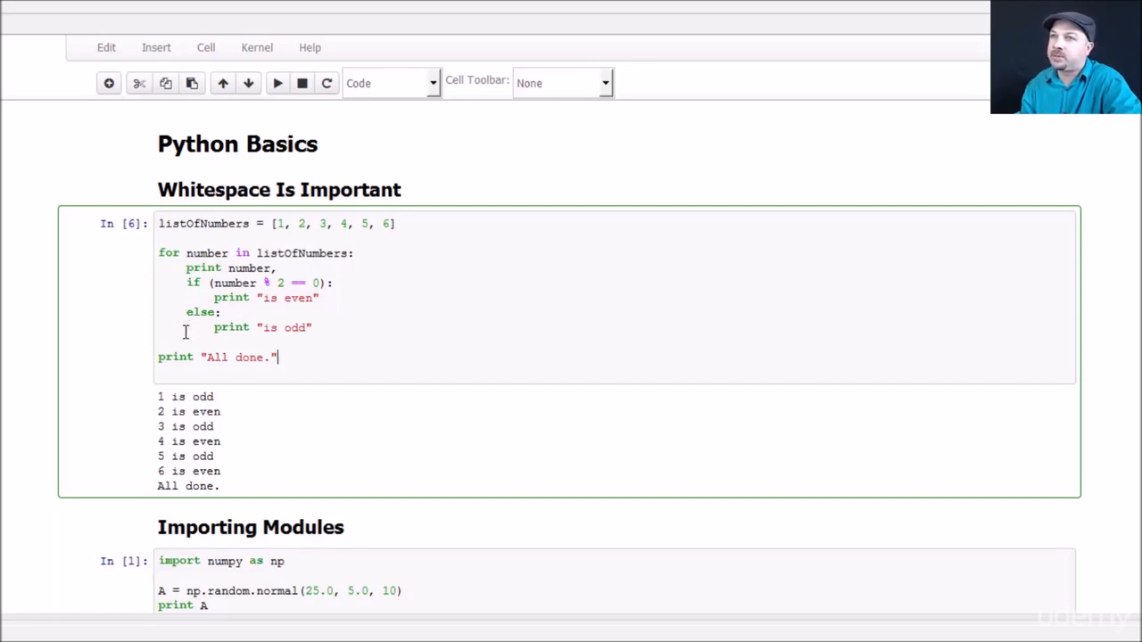
pyautogui.moveTo(265, 283)
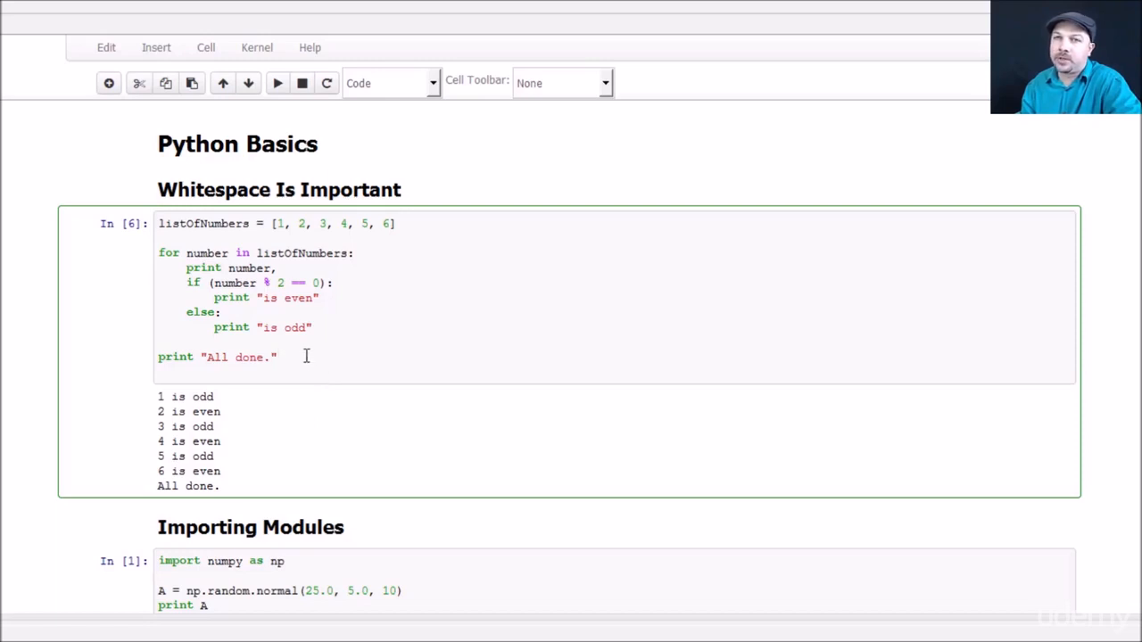
# Step: Change the final print to "Hooray! We're all done. Let's party!" and re-run the cell
pyautogui.click(277, 83)
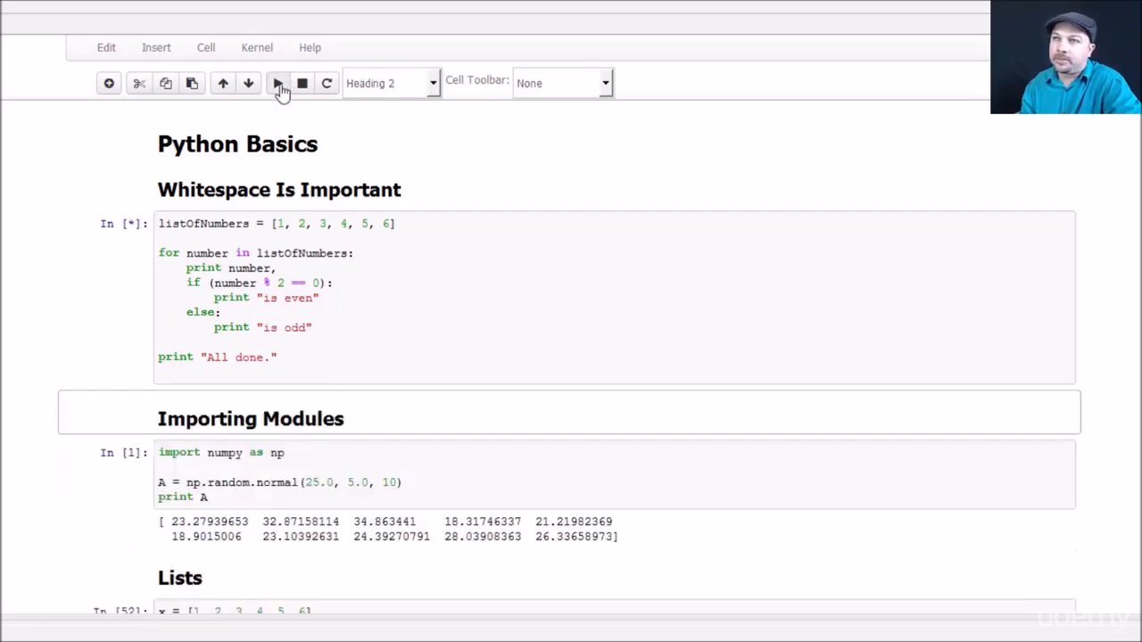
pyautogui.click(277, 83)
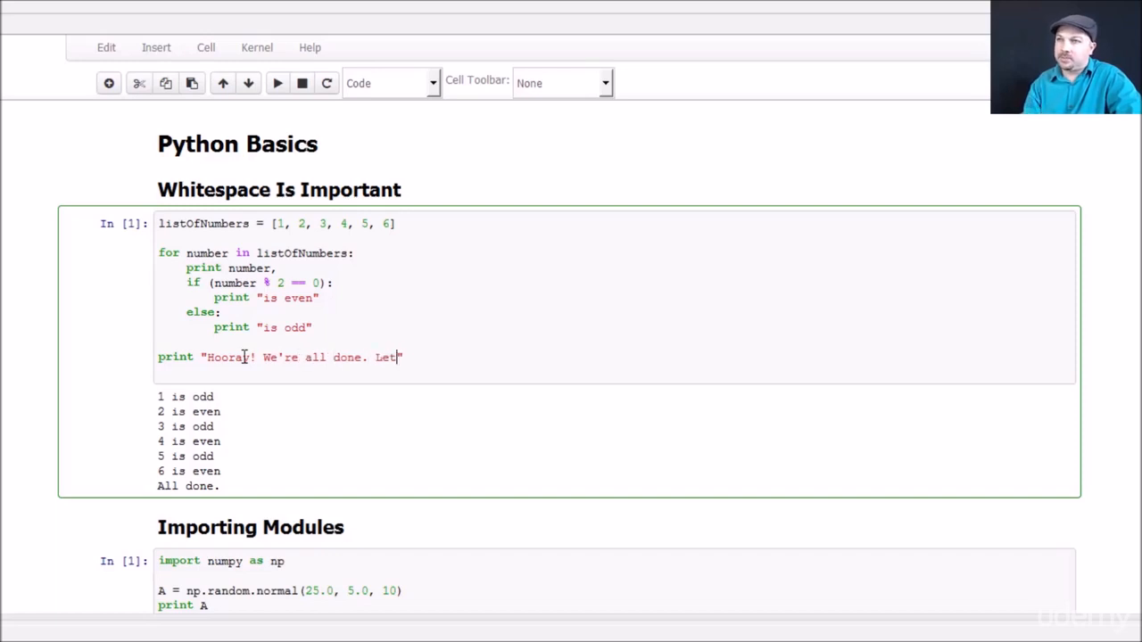
pyautogui.write('s party!"')
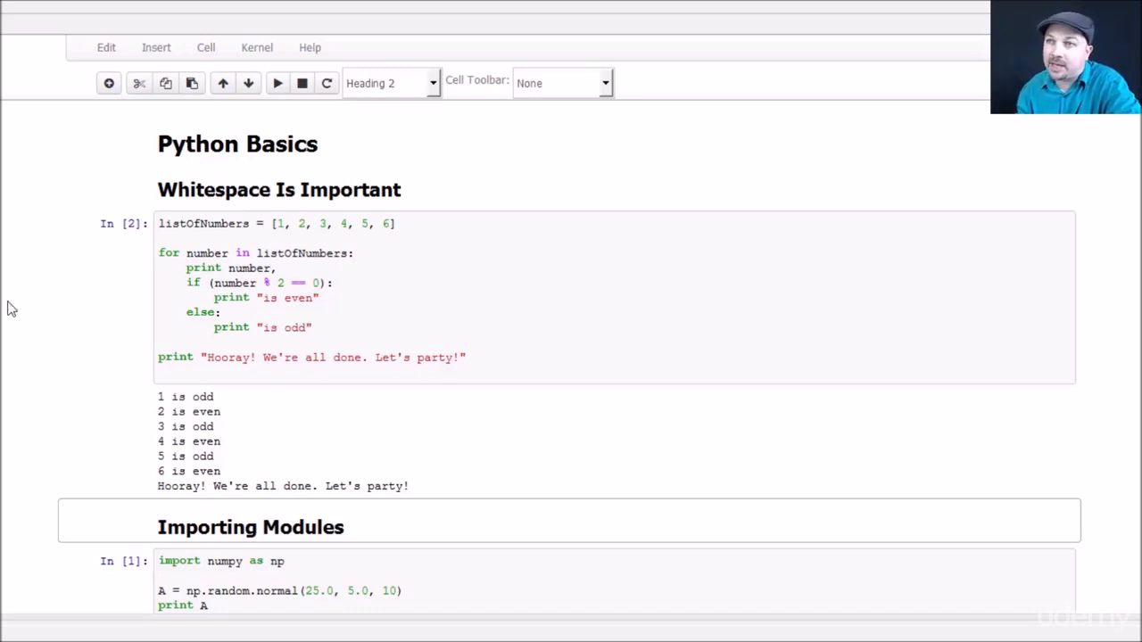
pyautogui.moveTo(408, 260)
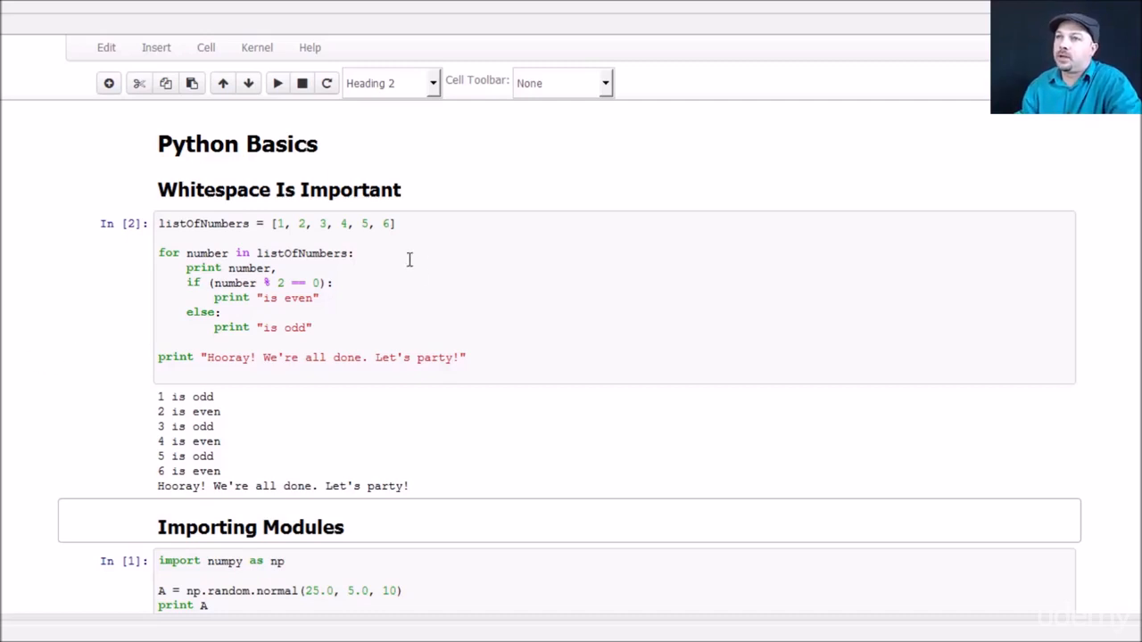
pyautogui.moveTo(359, 266)
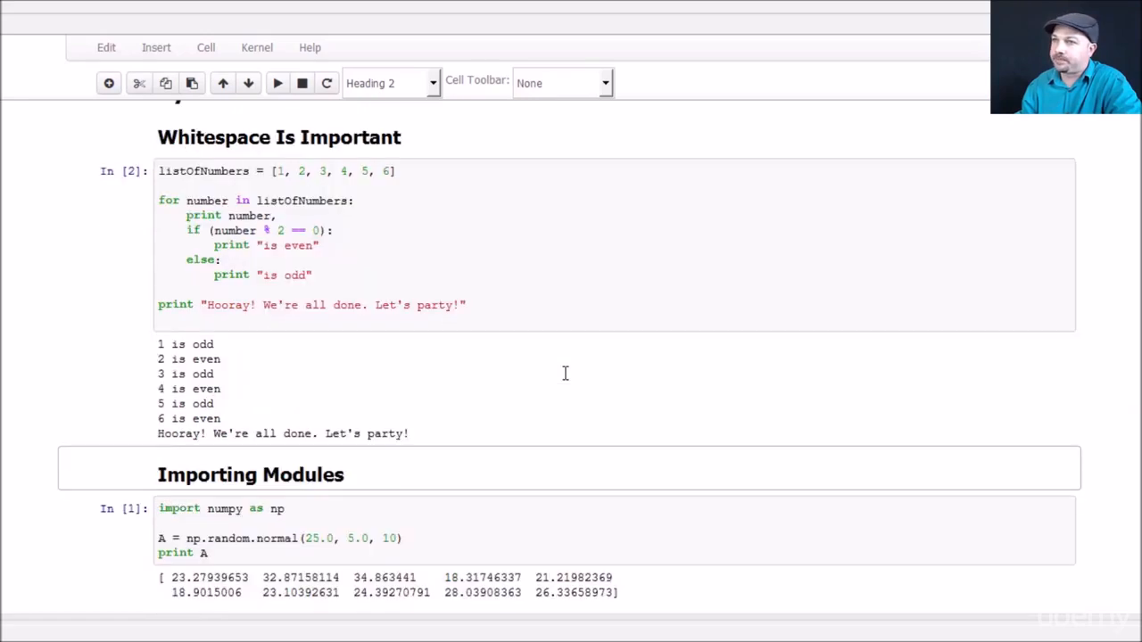
# Step: Re-run the Importing Modules numpy cell to print ten new random normal values
pyautogui.scroll(-3)
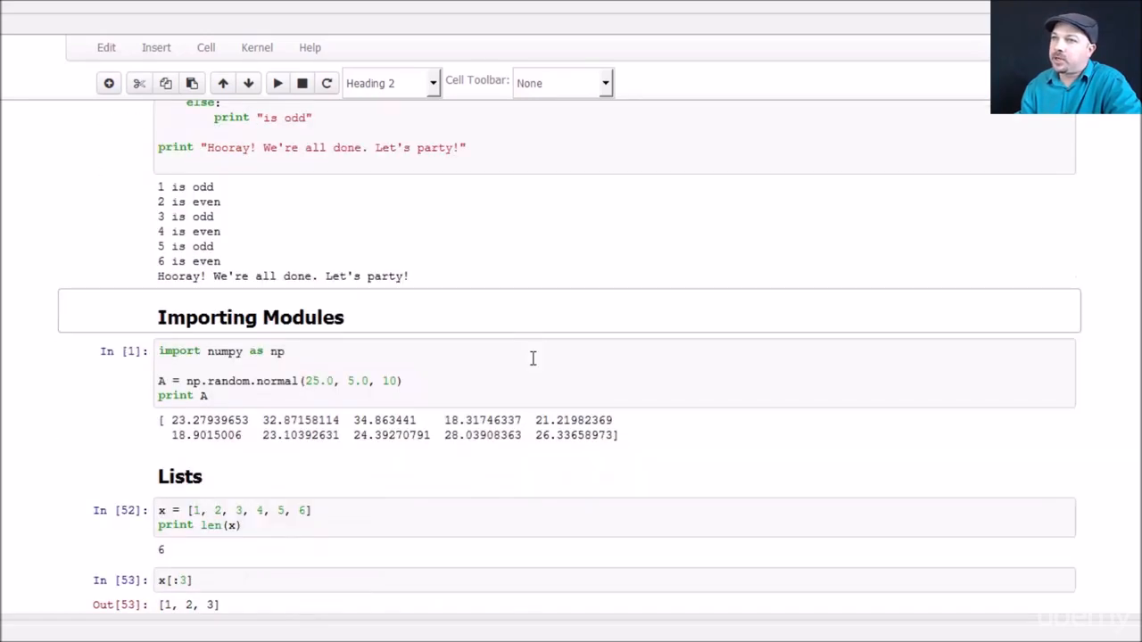
pyautogui.scroll(-3)
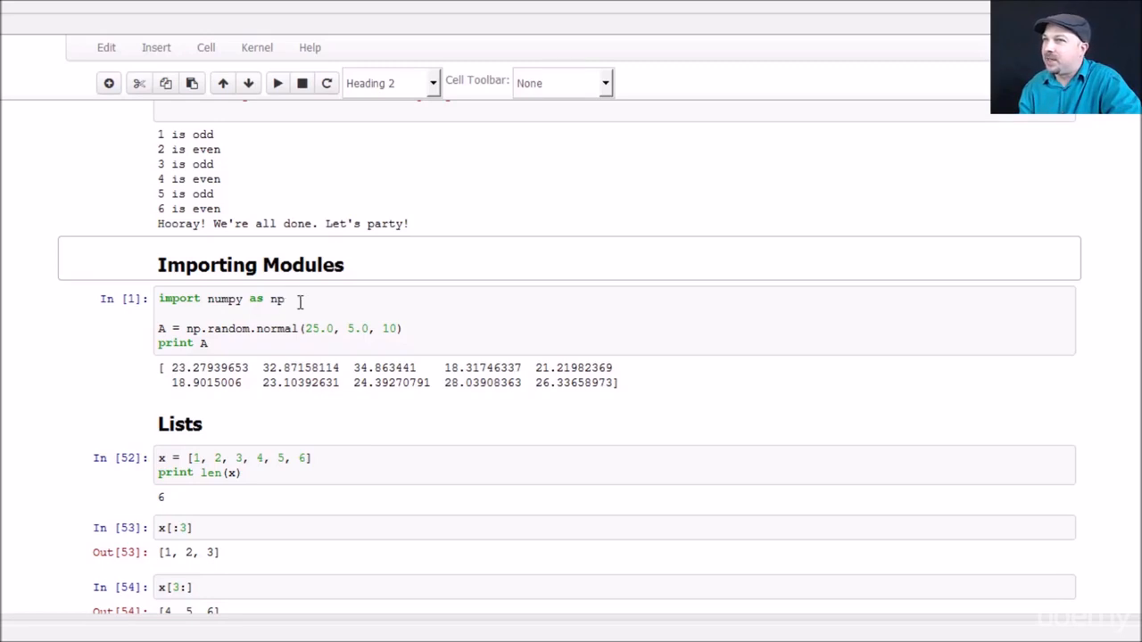
pyautogui.click(278, 299)
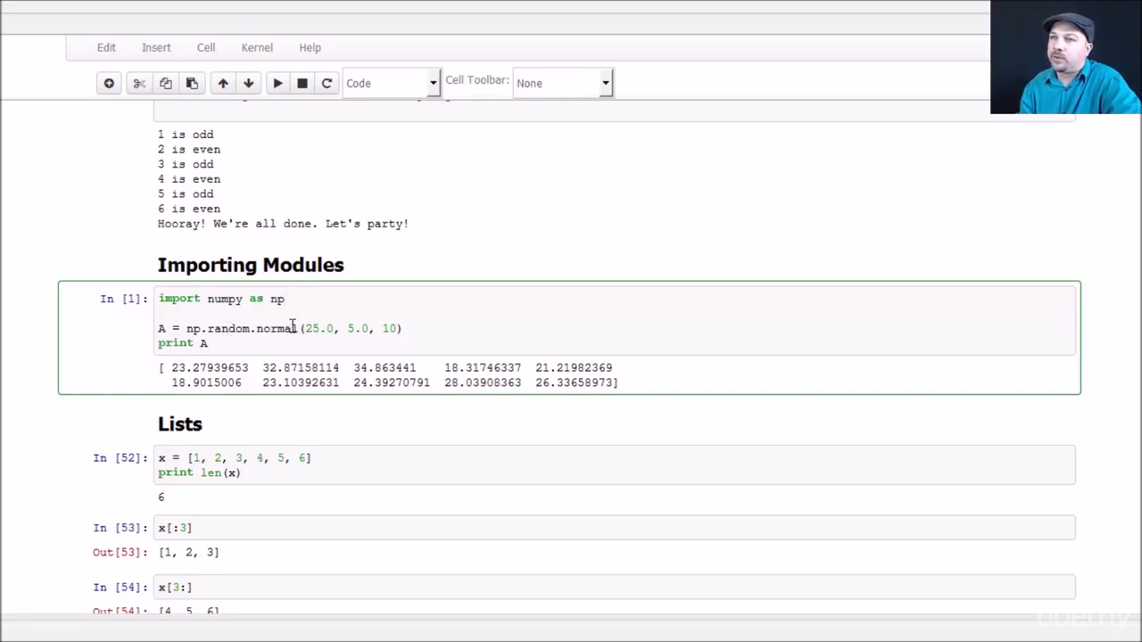
pyautogui.moveTo(241, 335)
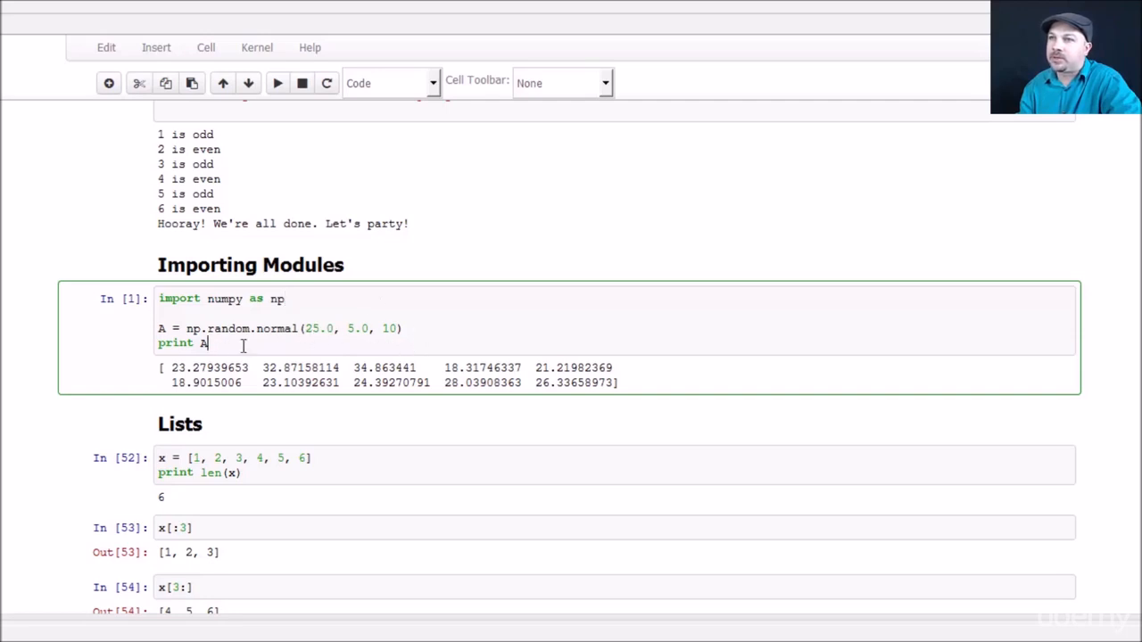
pyautogui.click(277, 83)
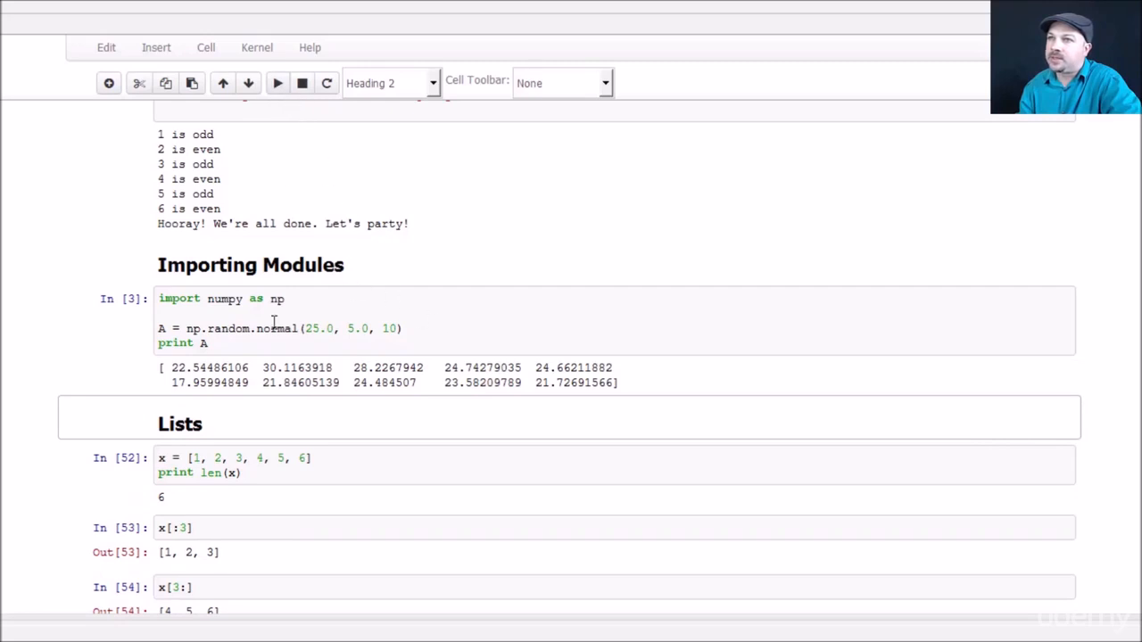
pyautogui.click(278, 83)
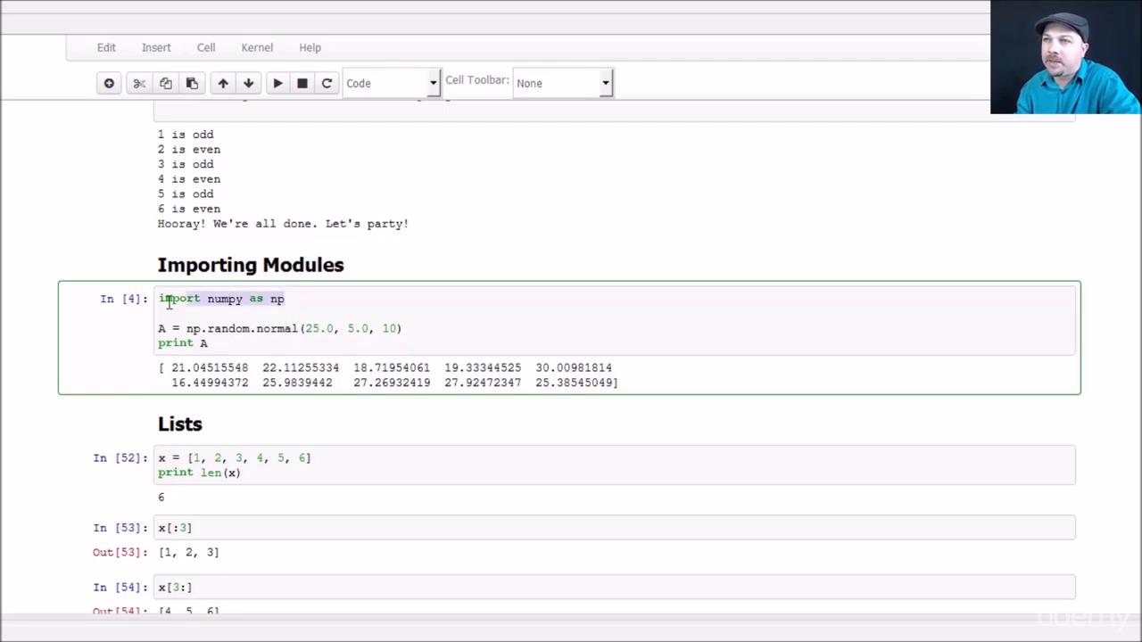
pyautogui.click(286, 299)
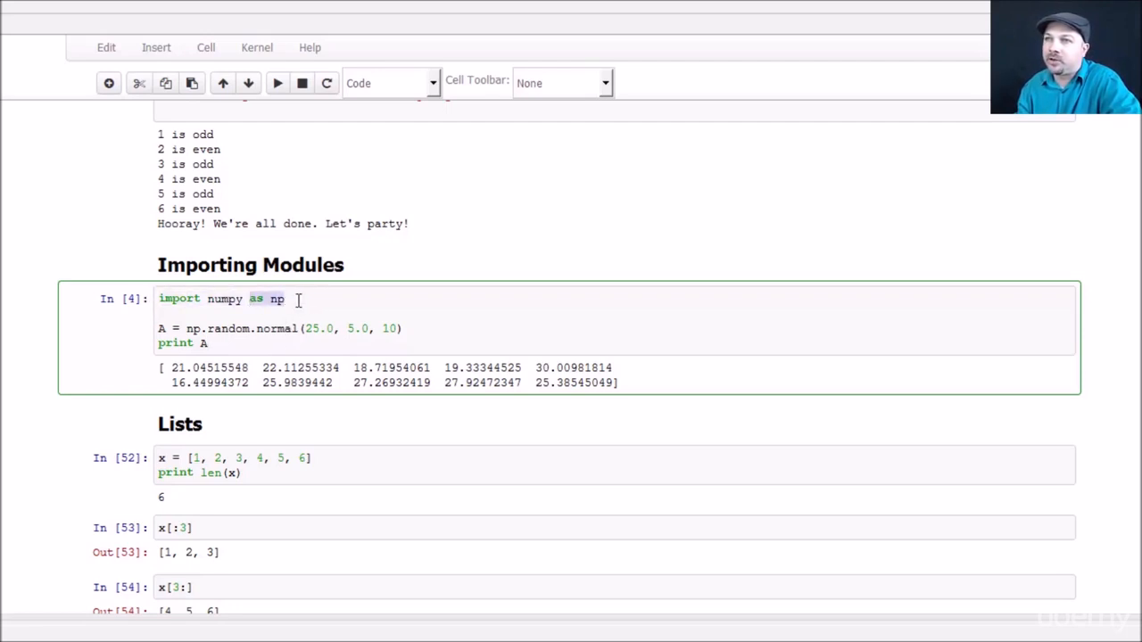
pyautogui.click(287, 298)
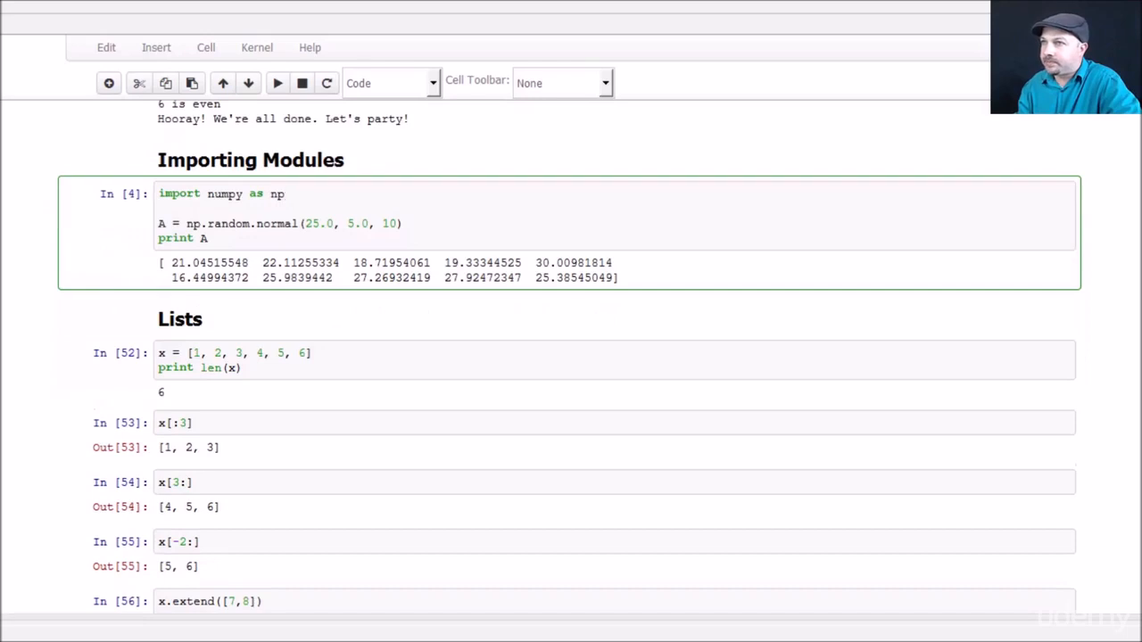
# Step: Set np.random.normal mean to 55.0, re-run the cell, then return to the Lists cells
pyautogui.click(284, 193)
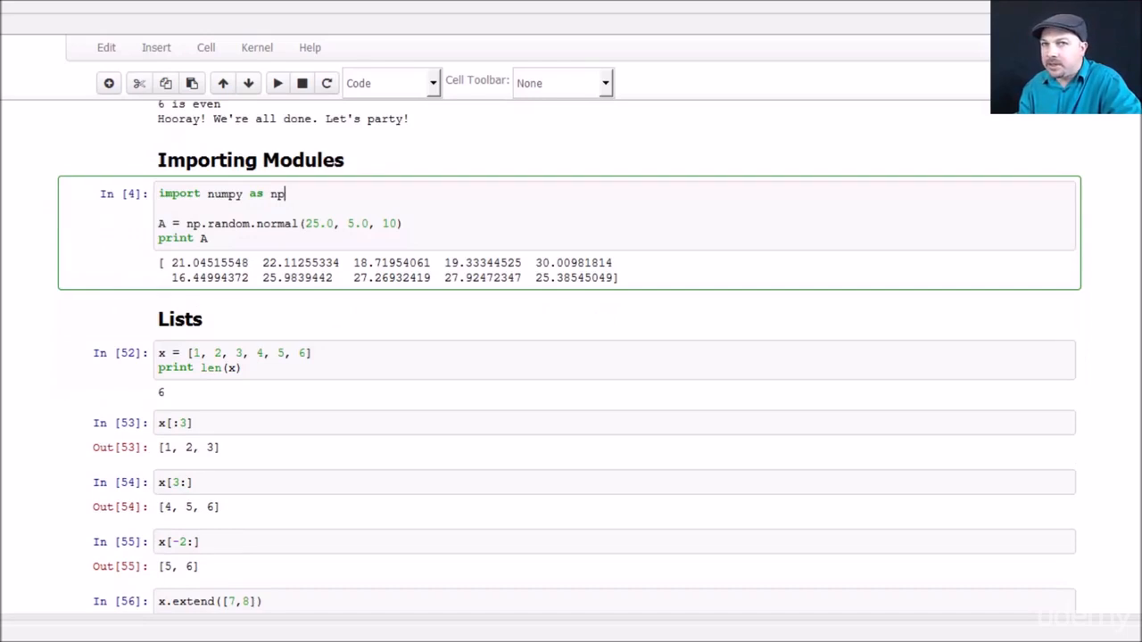
pyautogui.click(207, 238)
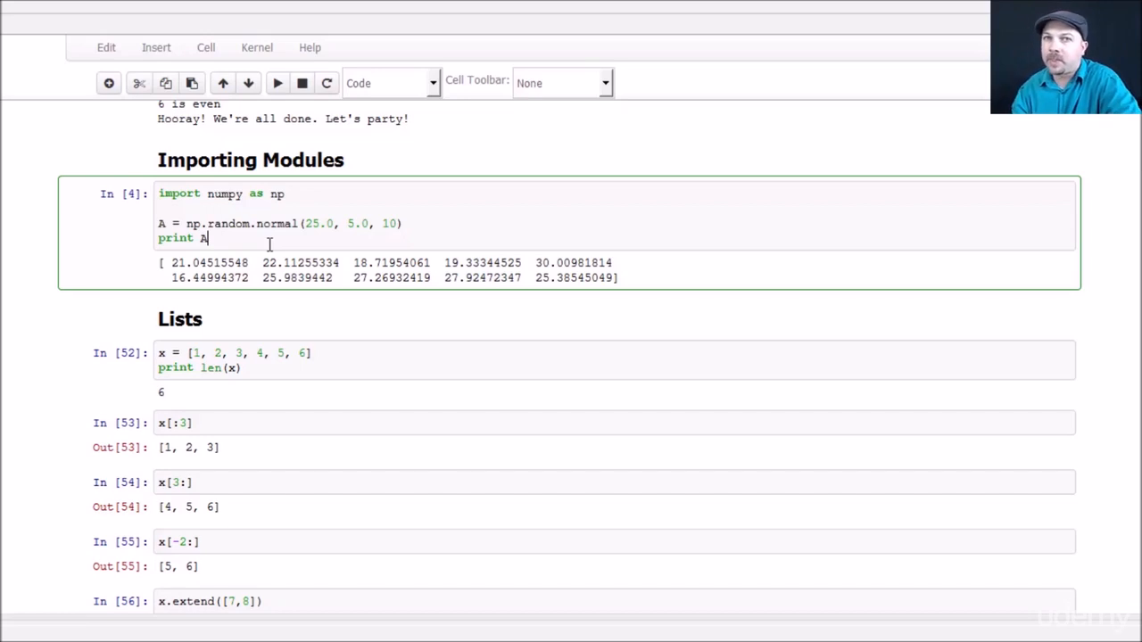
pyautogui.moveTo(337, 269)
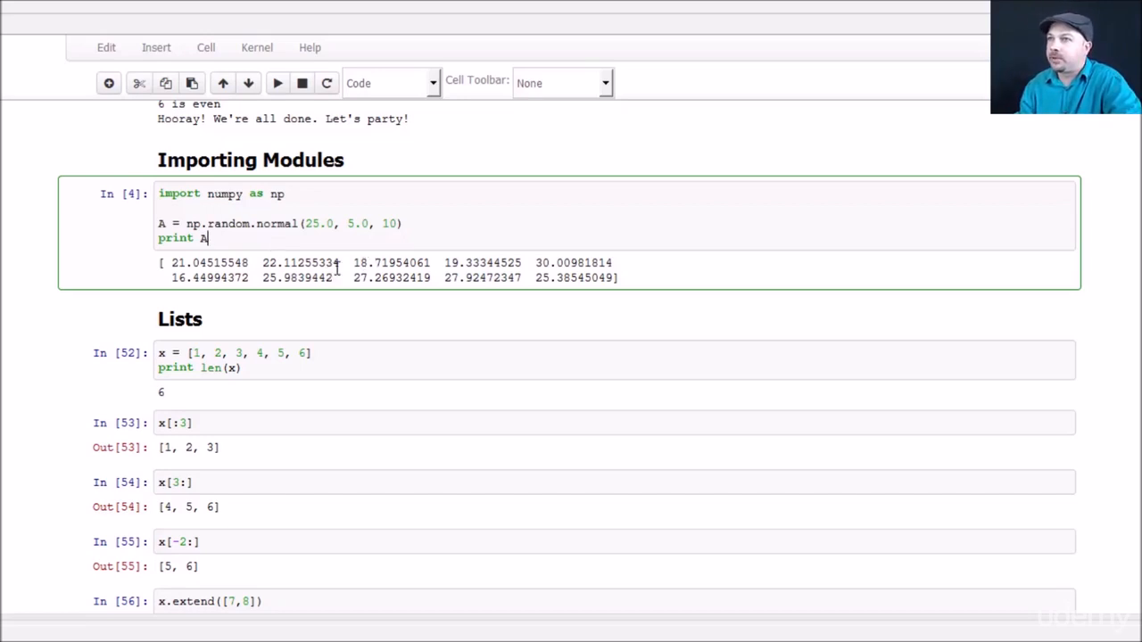
pyautogui.moveTo(318, 223)
pyautogui.write('5')
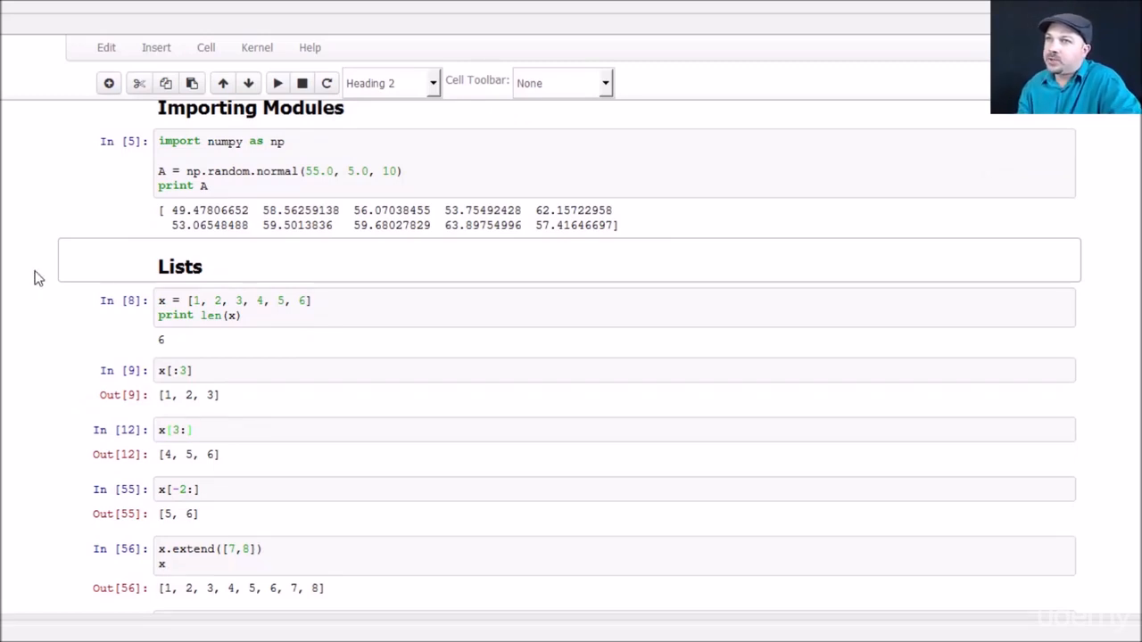
pyautogui.scroll(3)
pyautogui.write(', 4545')
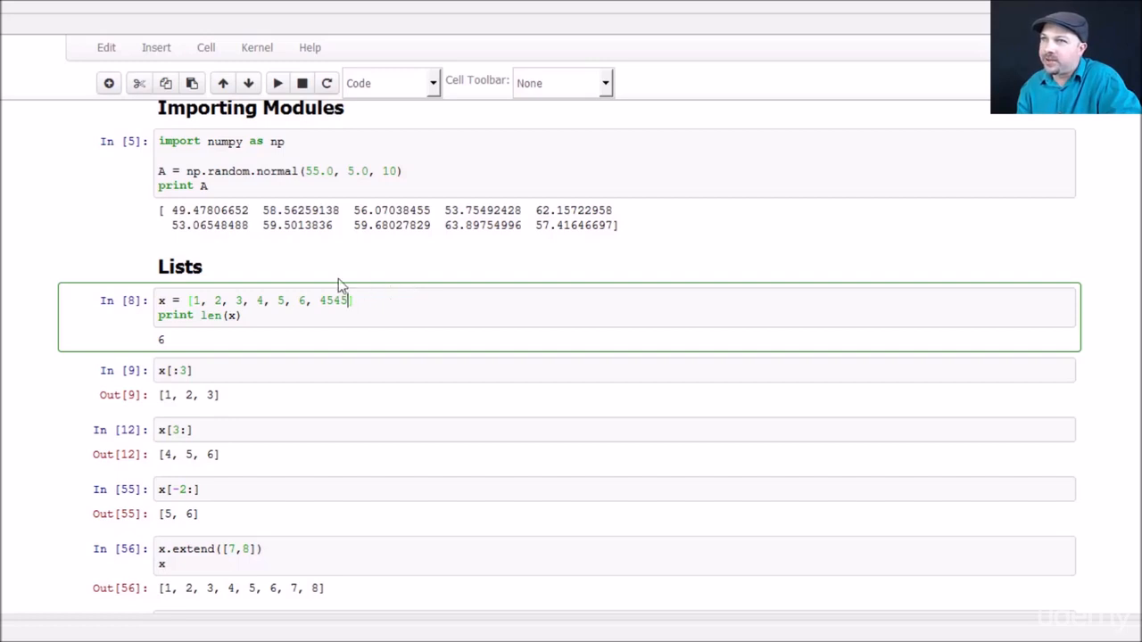
# Step: Run list x with 4545 appended for length 7, then remove it and re-run for length 6
pyautogui.click(276, 83)
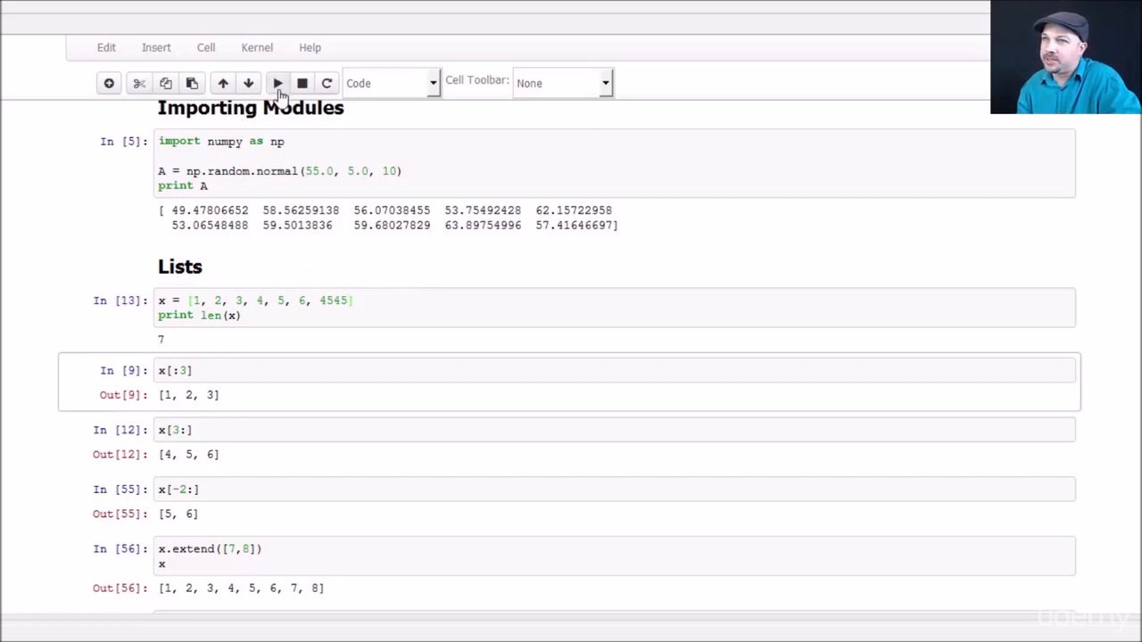
pyautogui.click(397, 315)
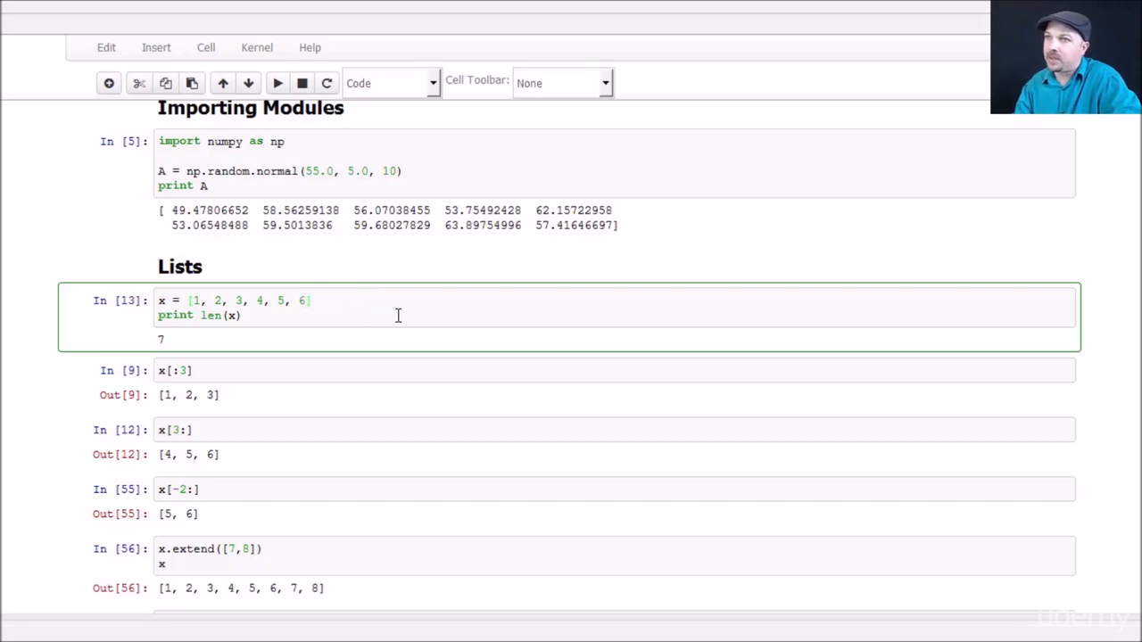
pyautogui.click(277, 83)
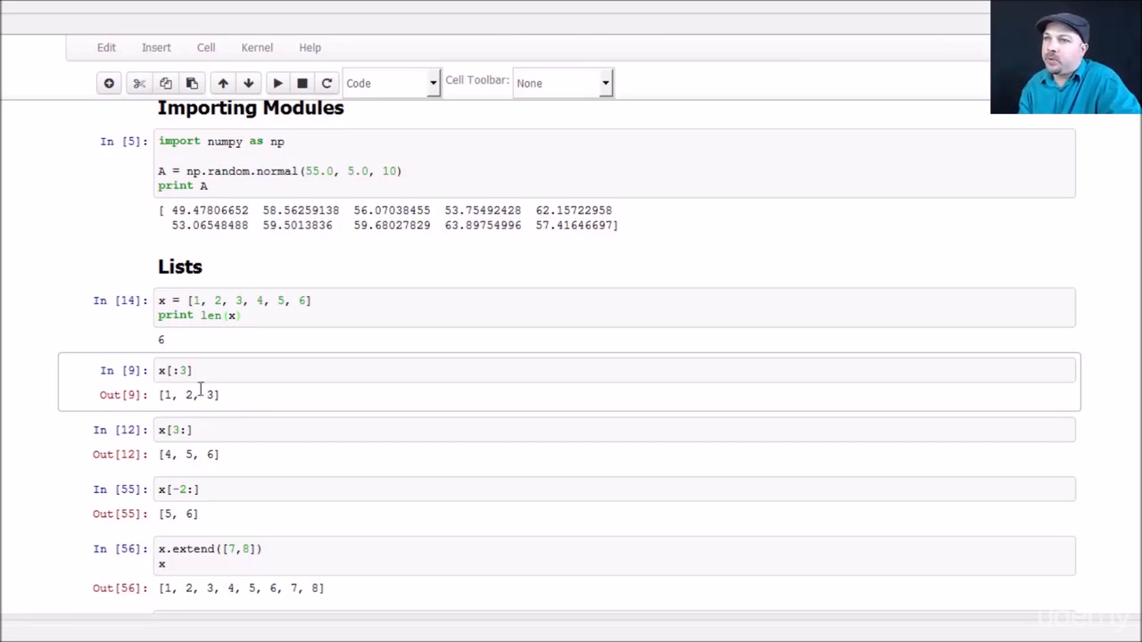
# Step: Change the slice x[:3] to x[:4] giving [1, 2, 3, 4], then re-run x[3:] for [4, 5, 6]
pyautogui.click(187, 370)
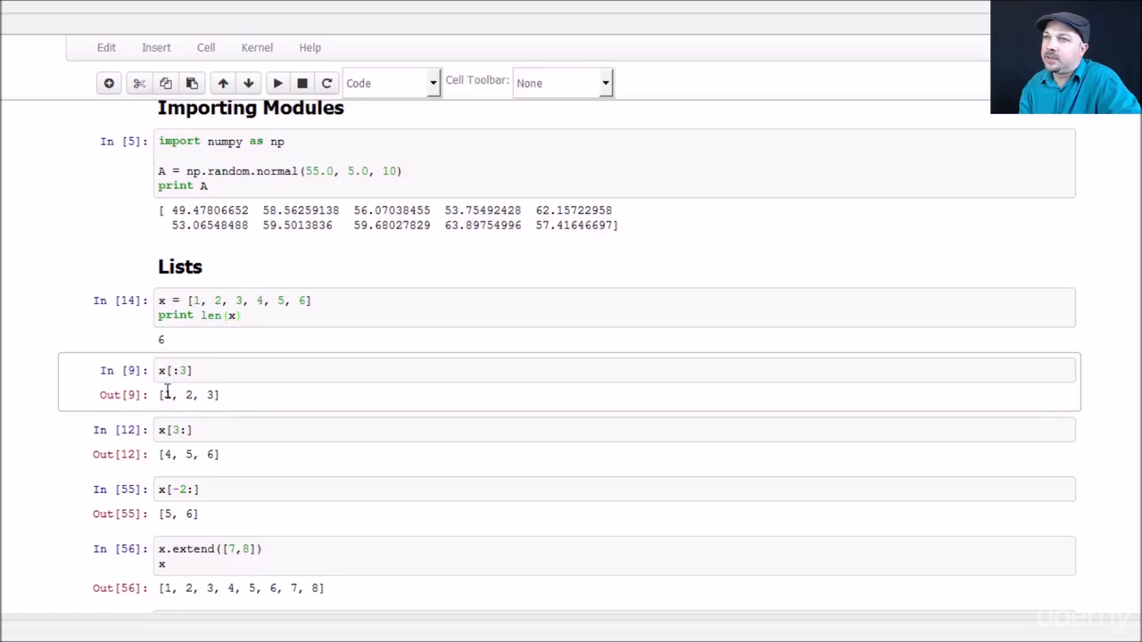
pyautogui.moveTo(204, 347)
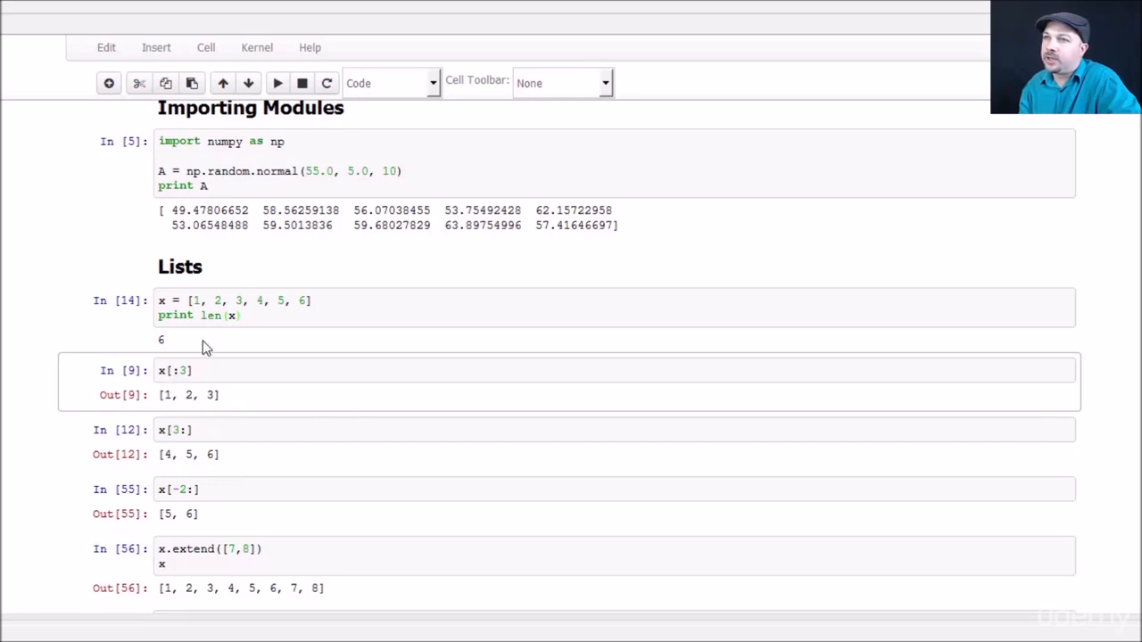
pyautogui.moveTo(196, 342)
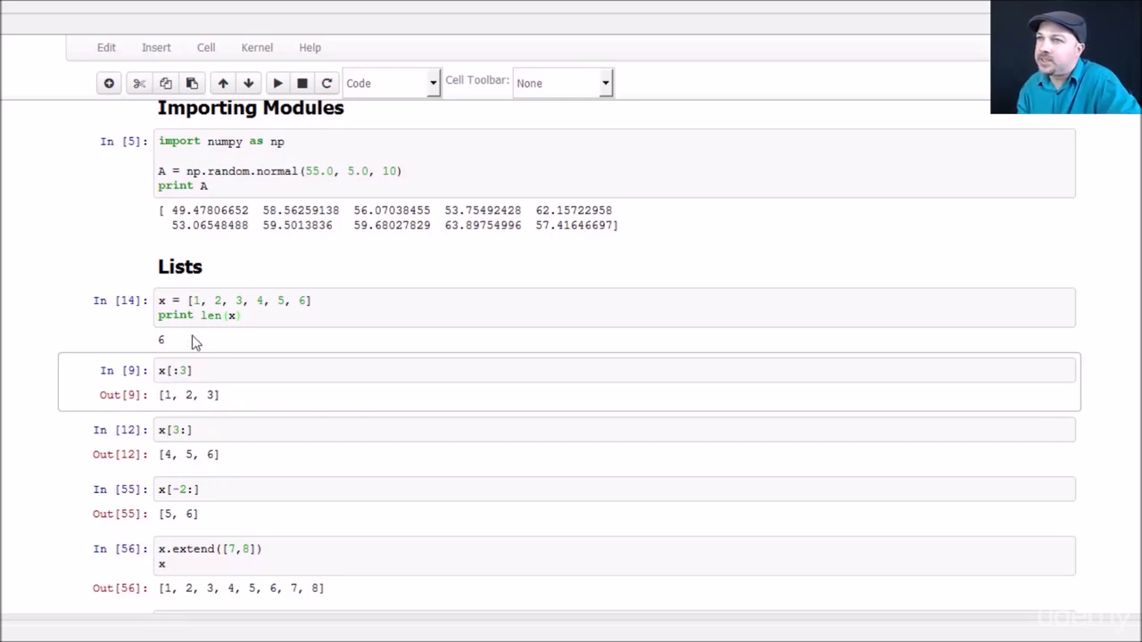
pyautogui.click(326, 301)
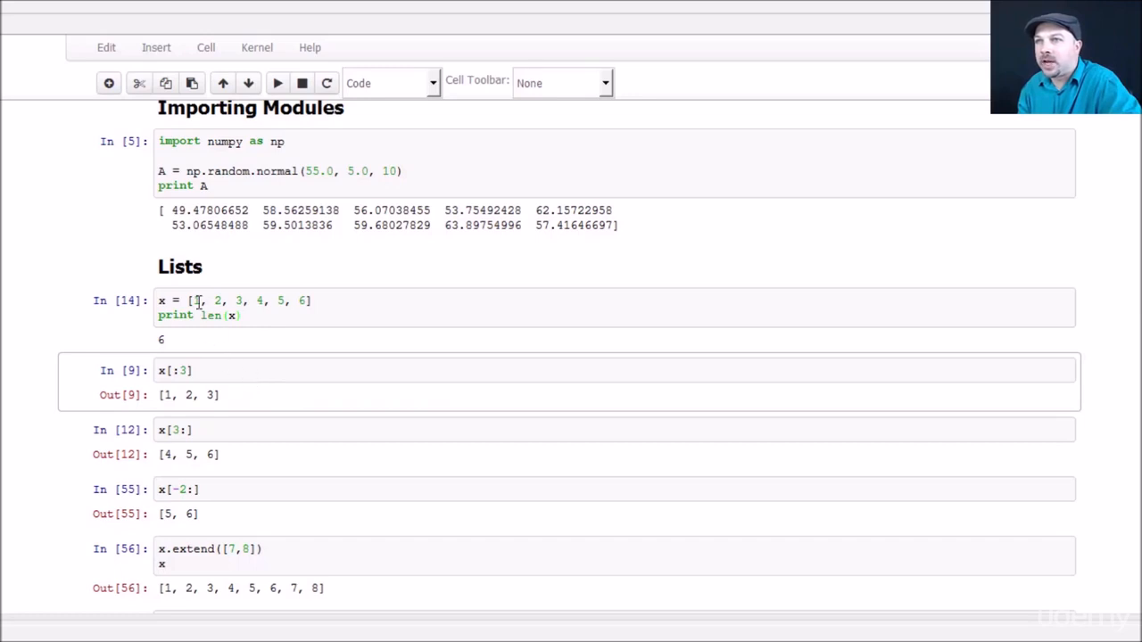
pyautogui.moveTo(231, 354)
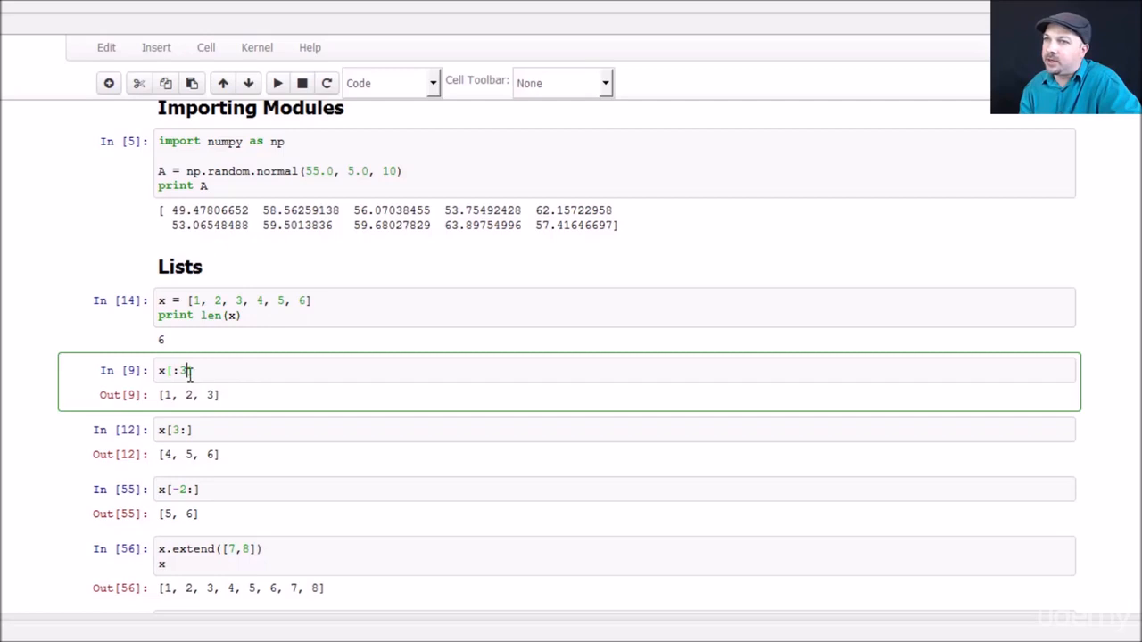
pyautogui.write('4')
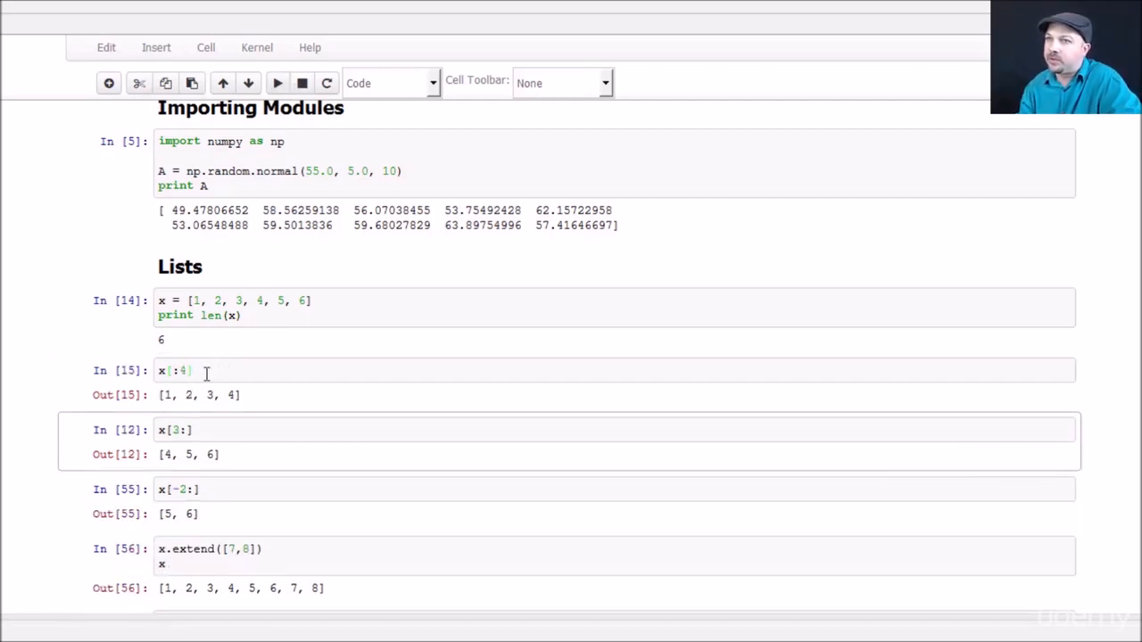
pyautogui.click(188, 371)
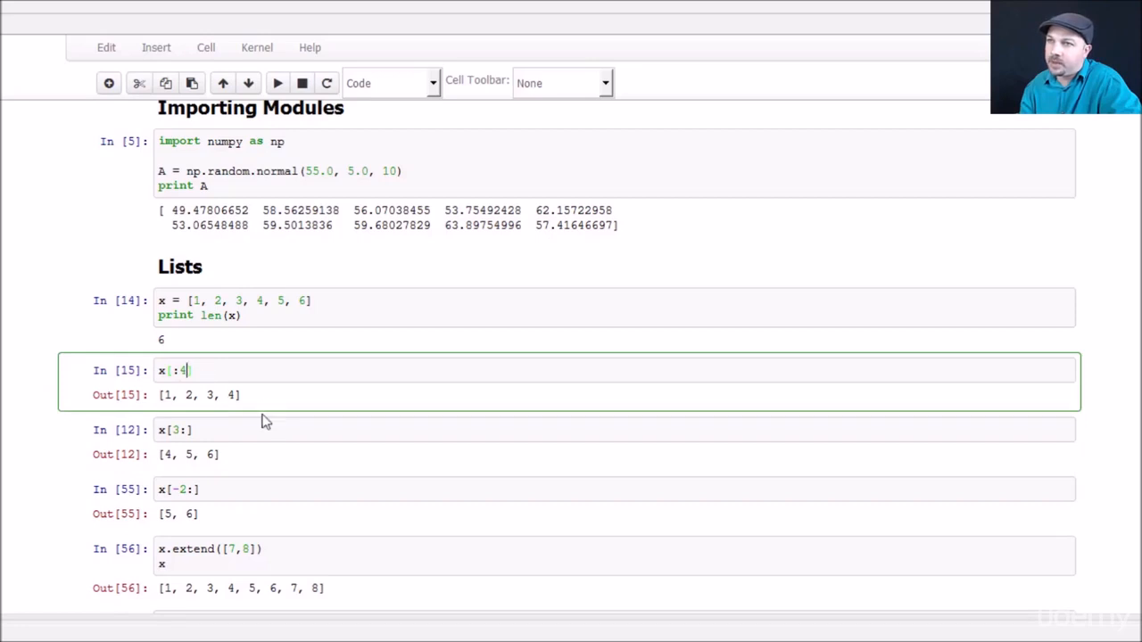
pyautogui.click(178, 430)
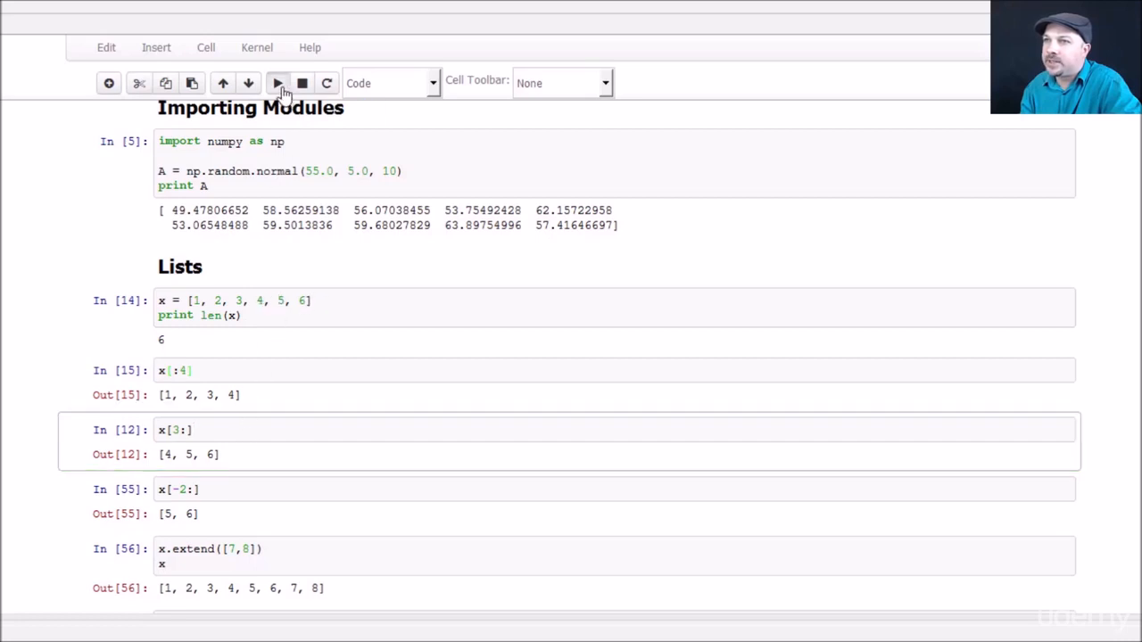
pyautogui.click(277, 82)
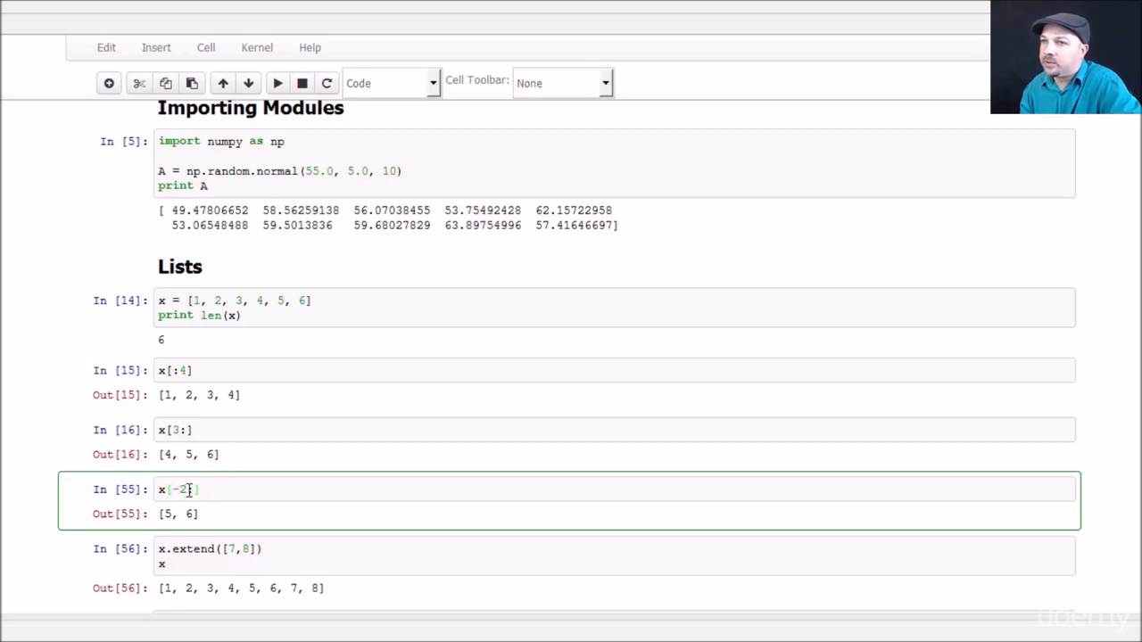
# Step: Re-run the x[-2:], extend and append cells so x grows to [1..9]
pyautogui.click(278, 83)
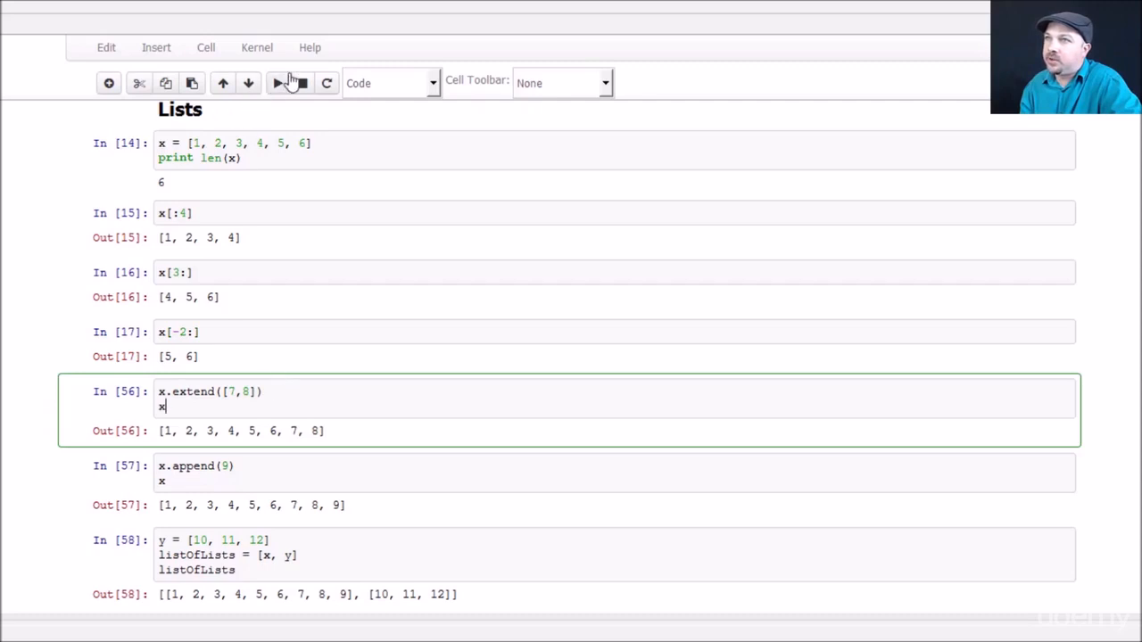
pyautogui.click(277, 82)
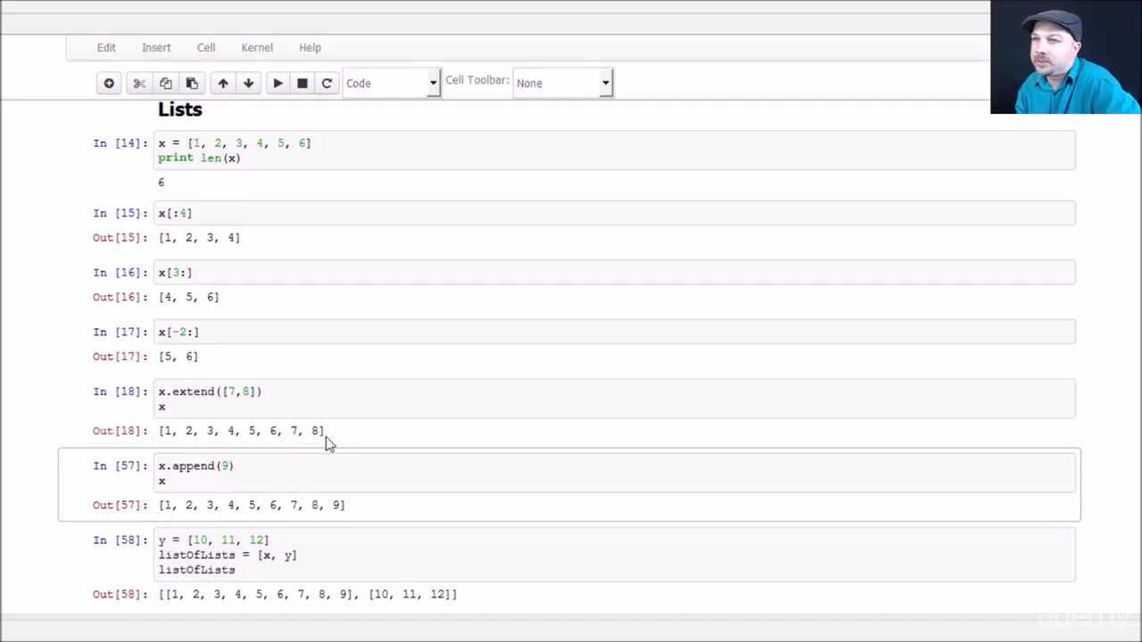
pyautogui.moveTo(317, 434)
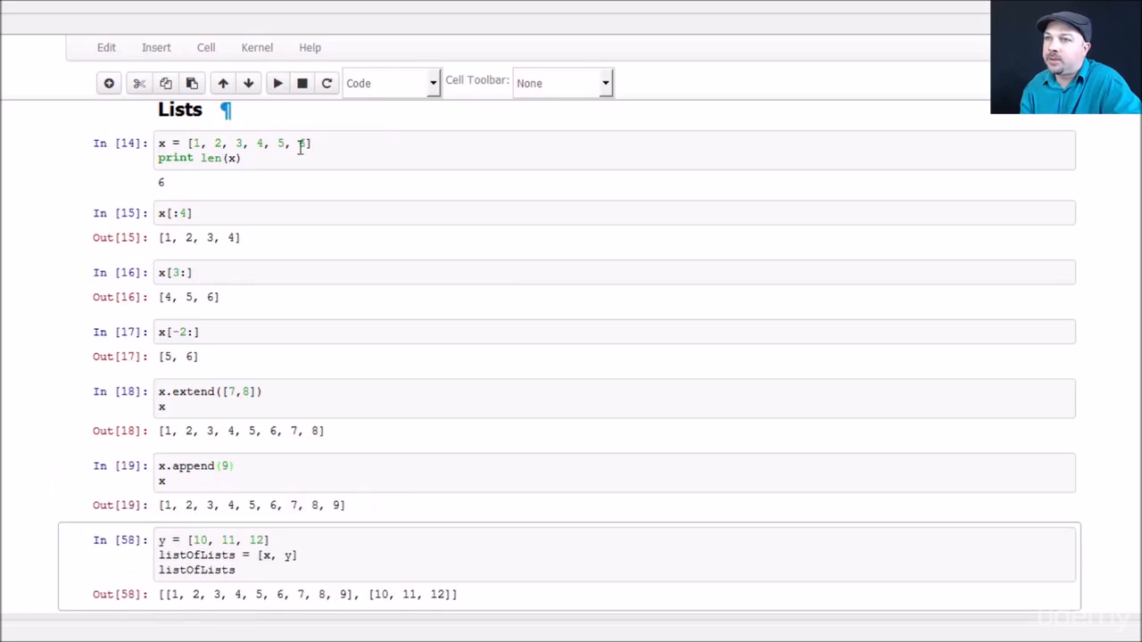
pyautogui.scroll(-3)
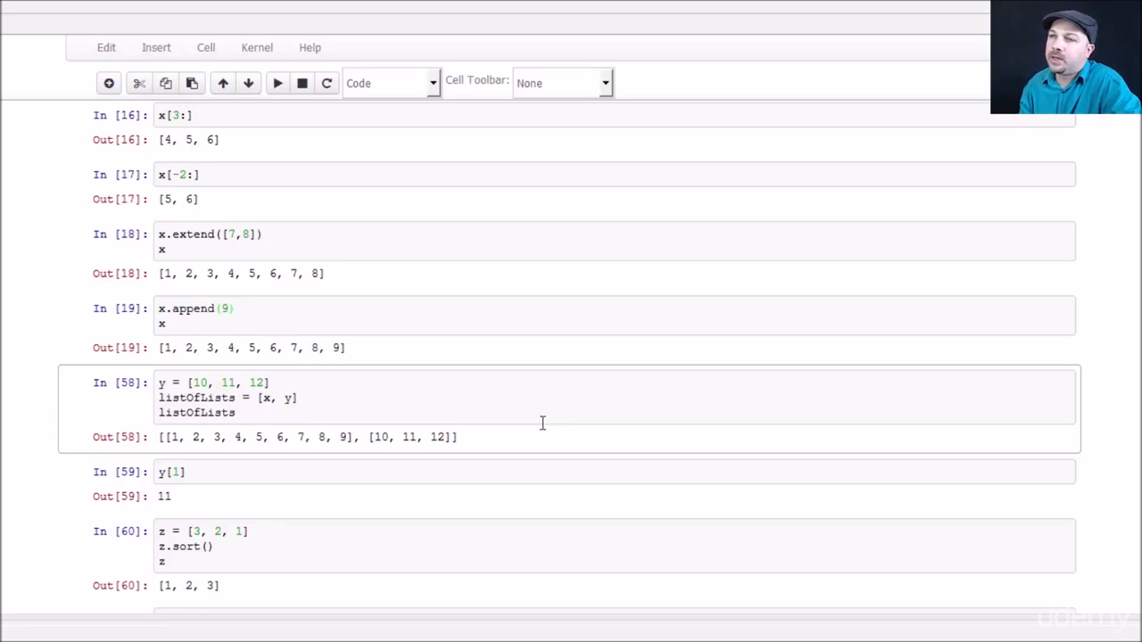
pyautogui.moveTo(170, 384)
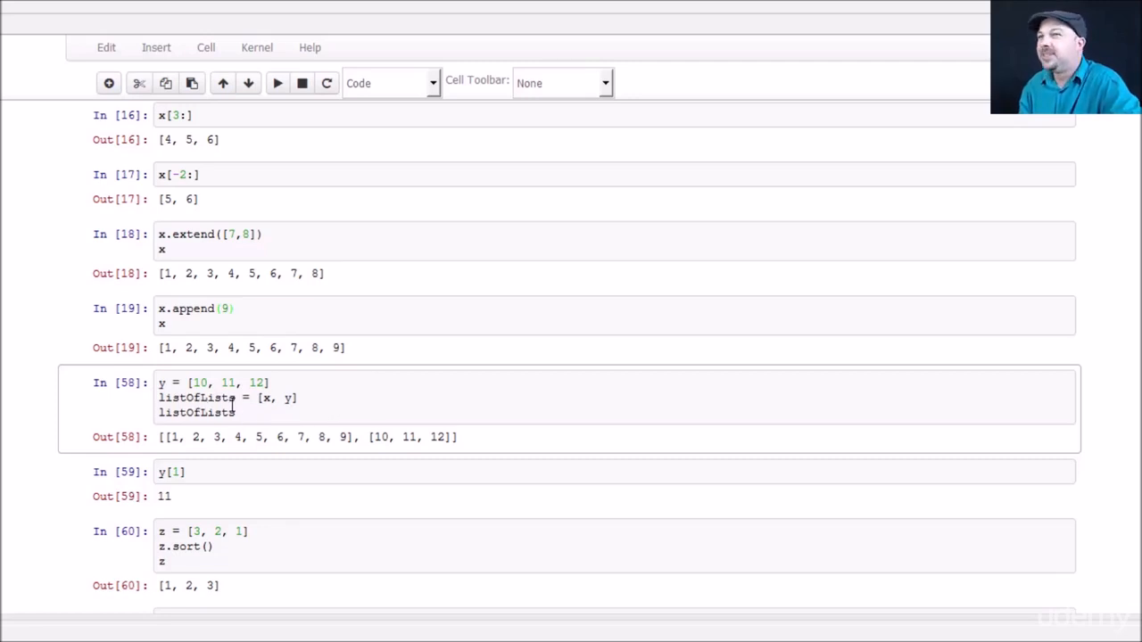
pyautogui.moveTo(192, 397)
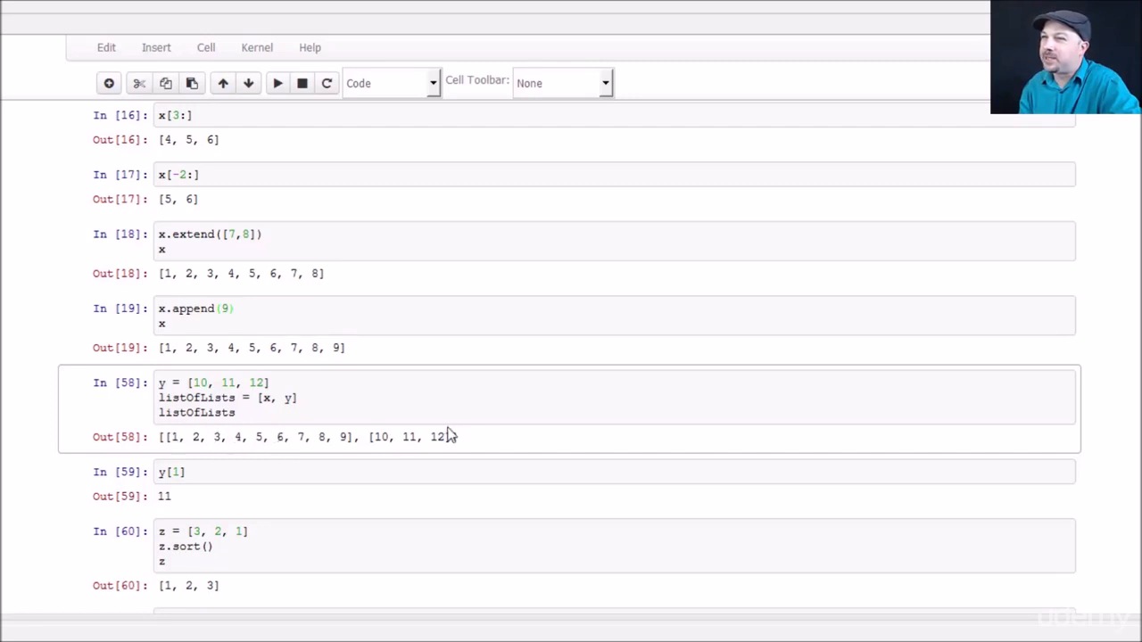
pyautogui.moveTo(407, 428)
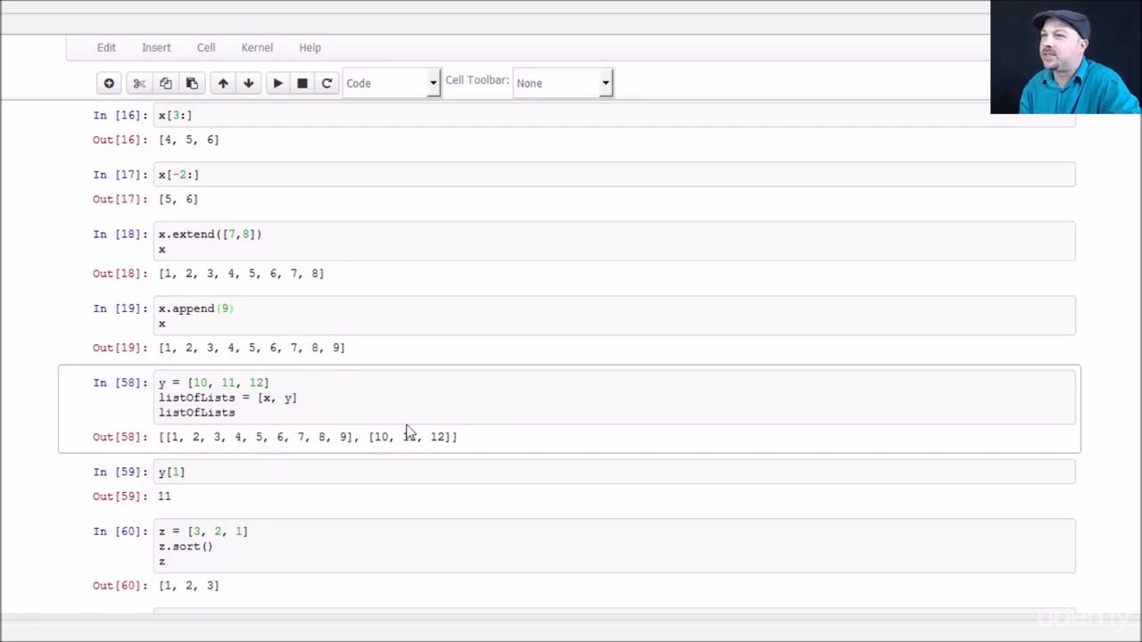
pyautogui.moveTo(299, 437)
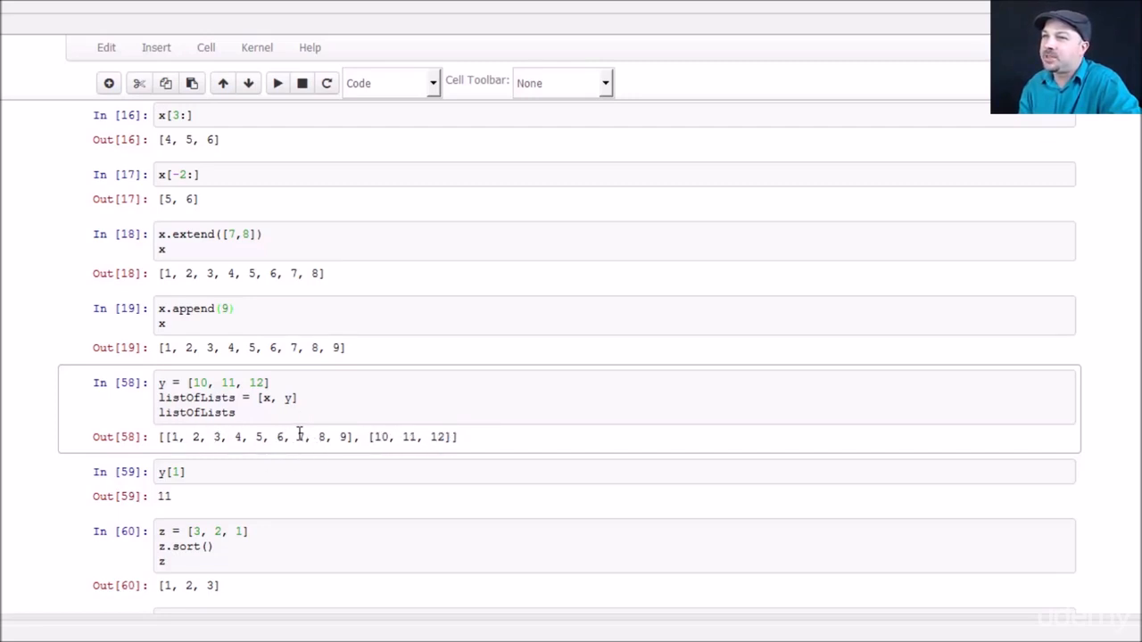
pyautogui.moveTo(20, 494)
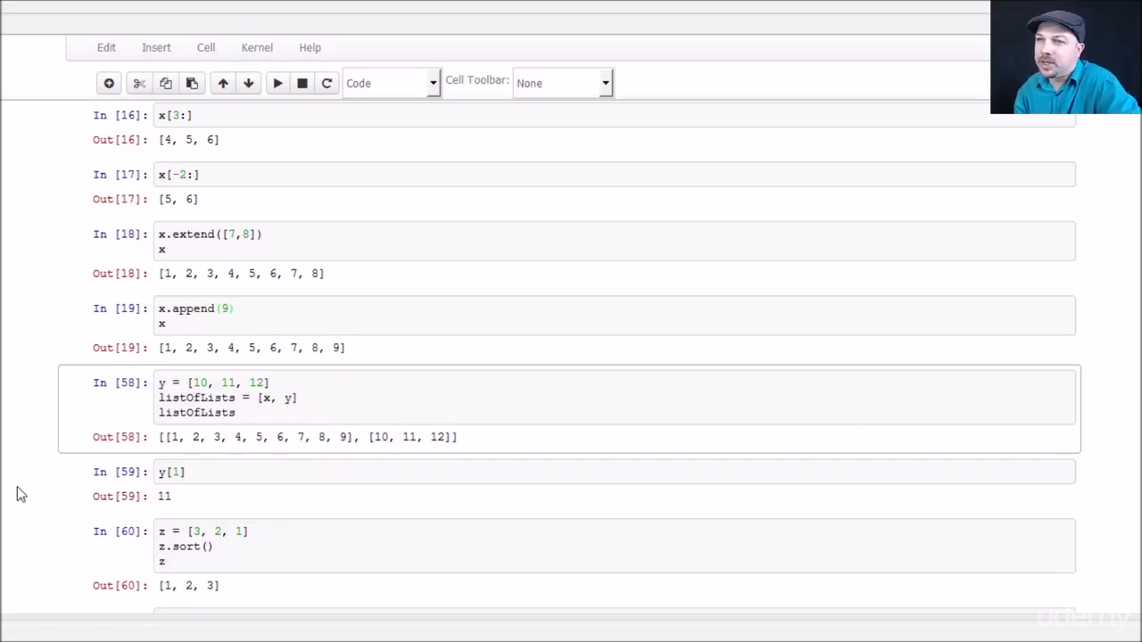
# Step: Re-run the y[1] indexing cell after listOfLists, outputting 11
pyautogui.click(192, 472)
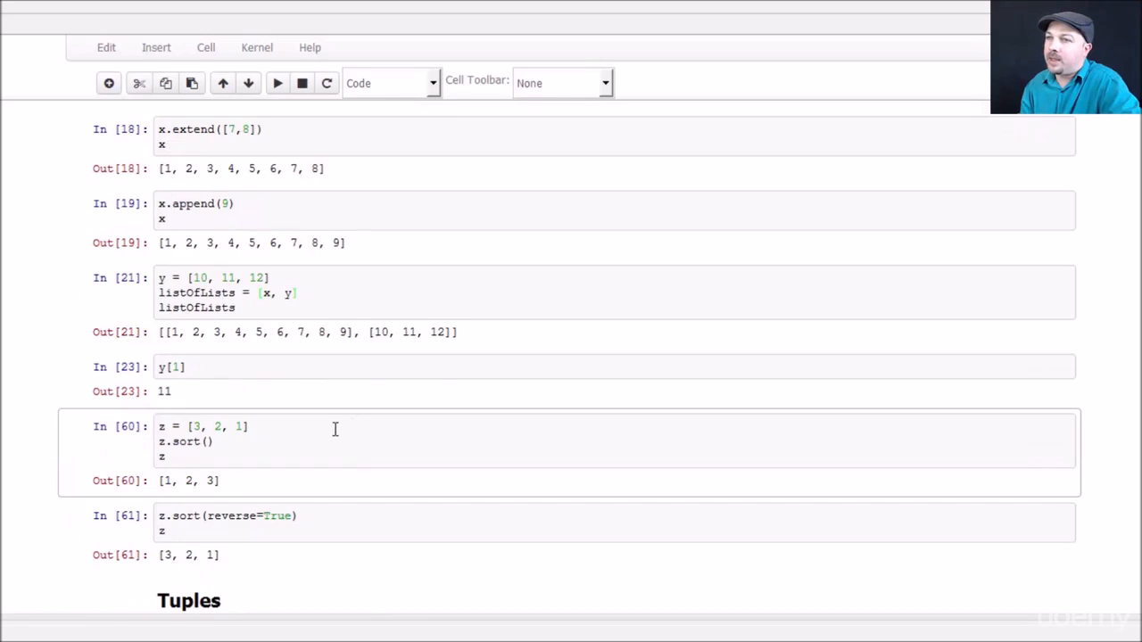
pyautogui.moveTo(354, 454)
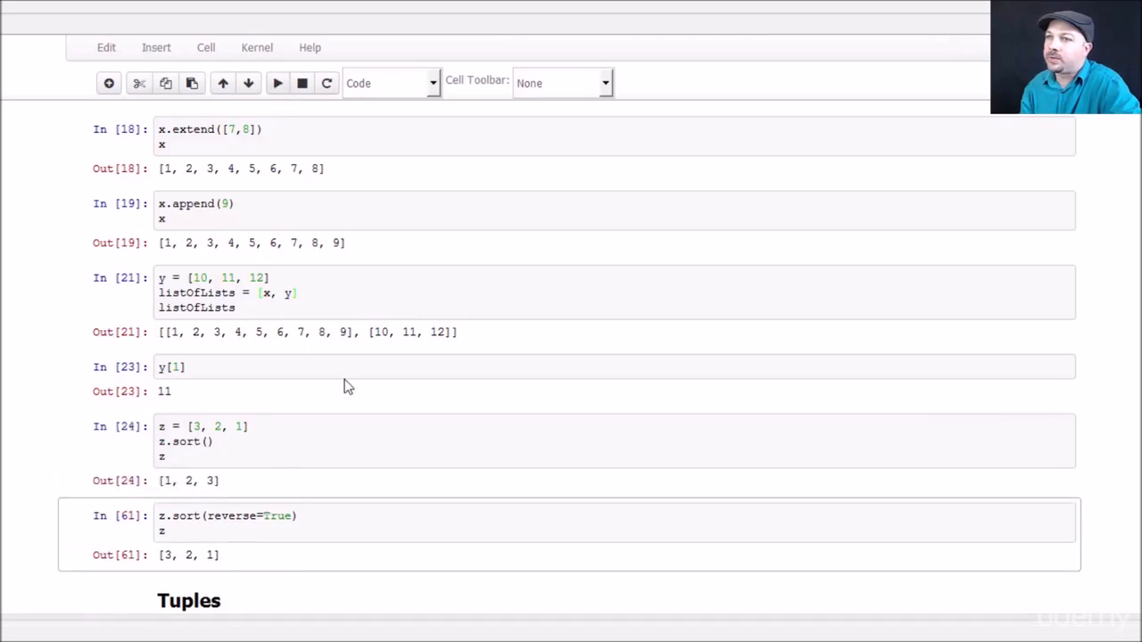
# Step: Re-run z.sort() for [1, 2, 3] and select the z.sort(reverse=True) cell
pyautogui.scroll(-3)
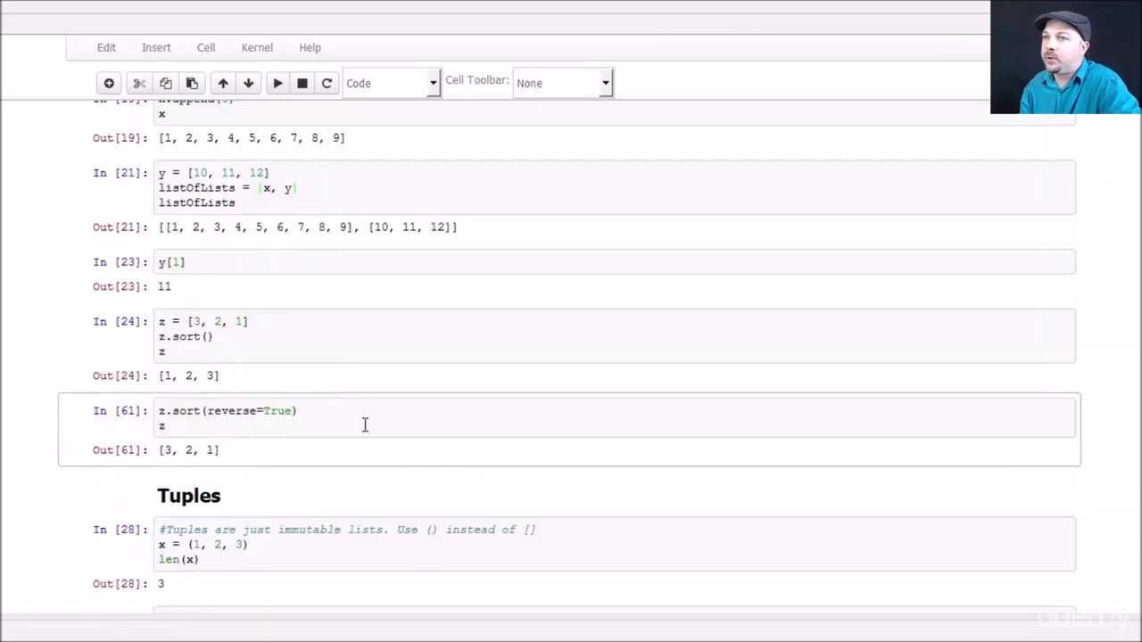
pyautogui.click(341, 412)
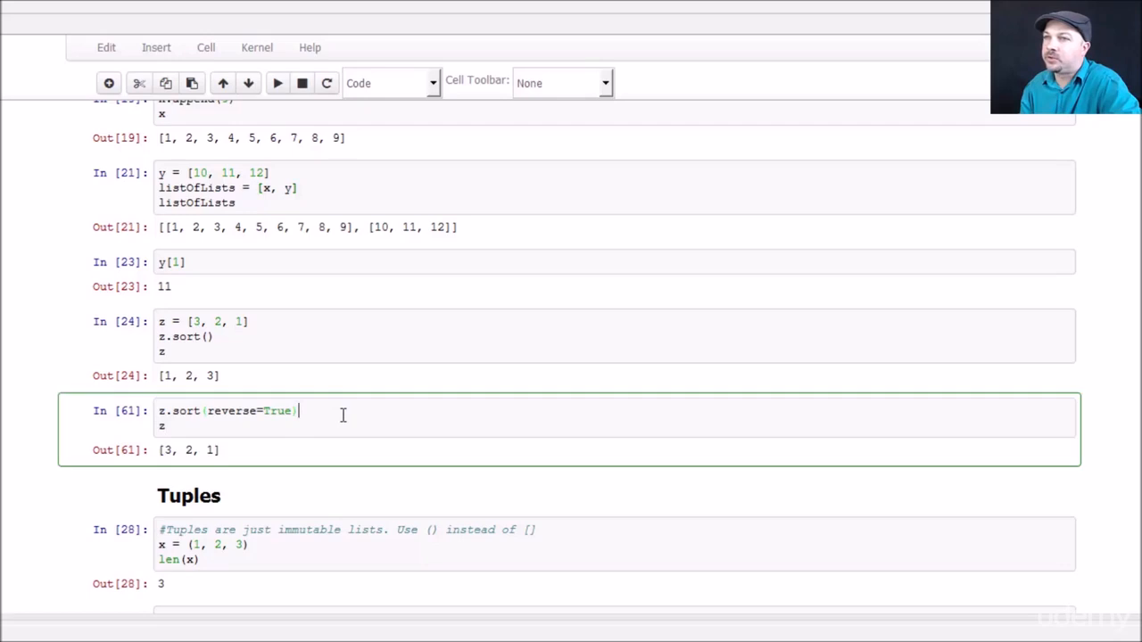
pyautogui.moveTo(205, 416)
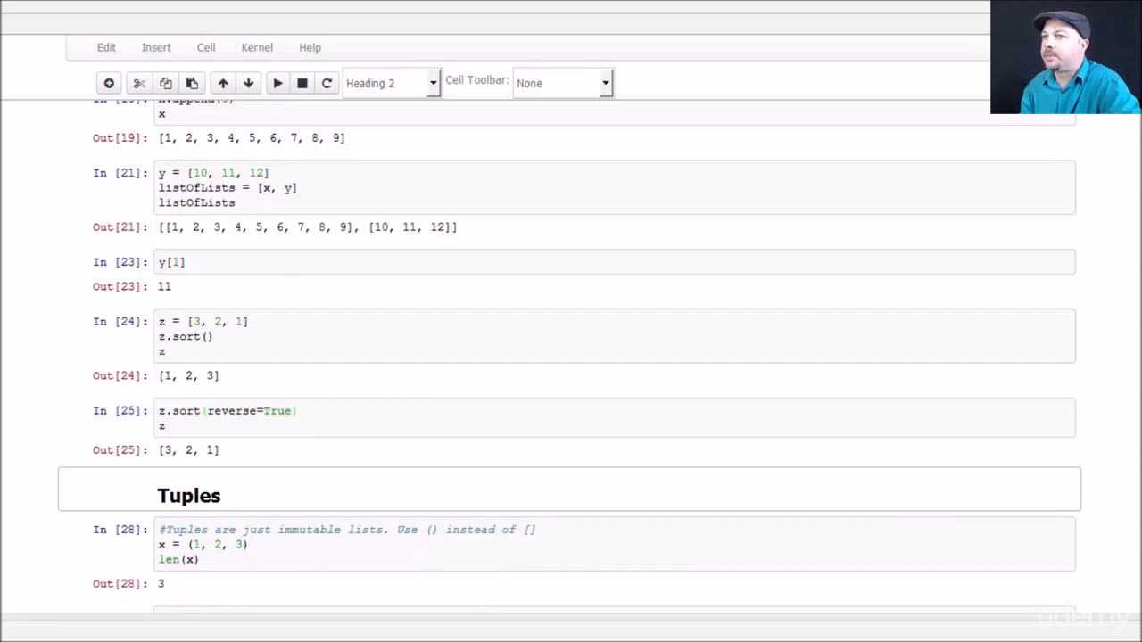
# Step: Re-run the tuple length cell (3) and the y[2] indexing cell (6)
pyautogui.scroll(-3)
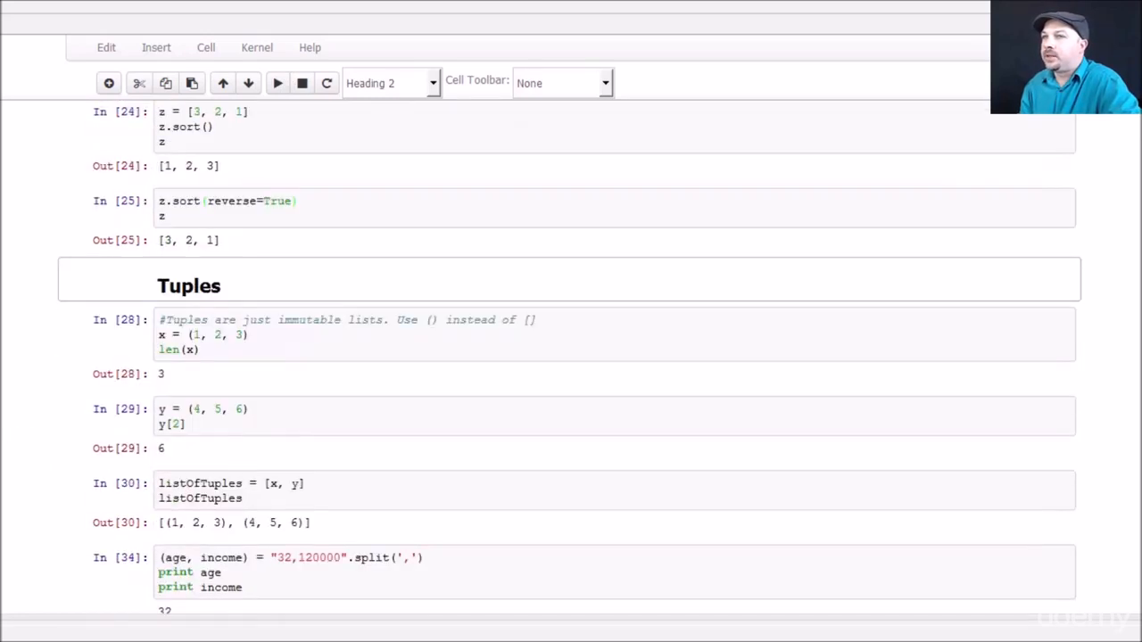
pyautogui.scroll(-3)
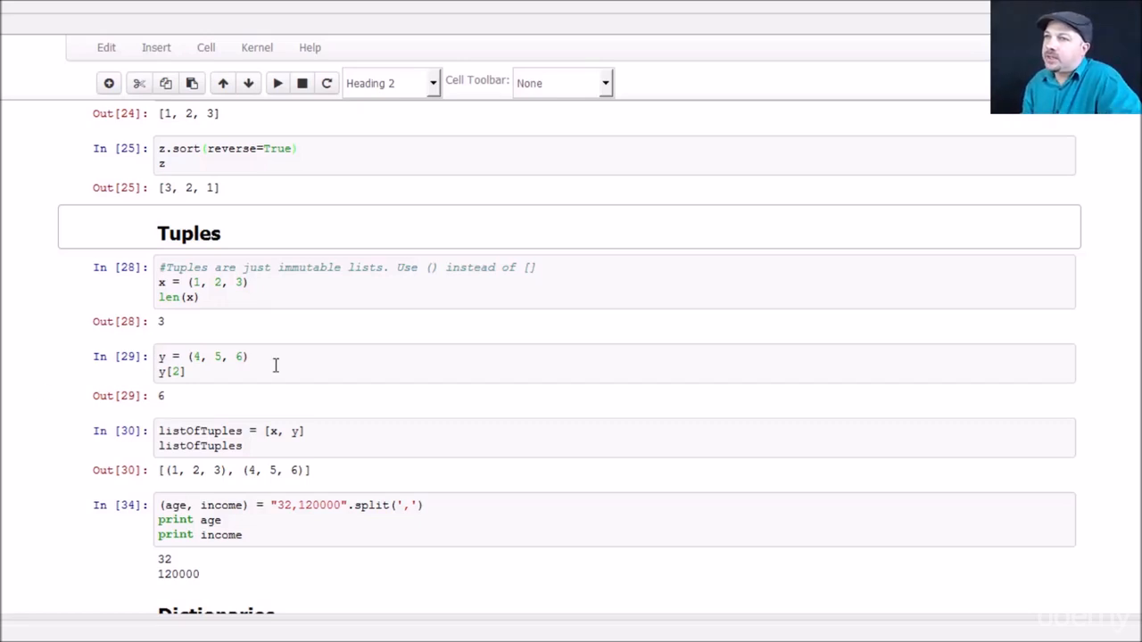
pyautogui.moveTo(234, 333)
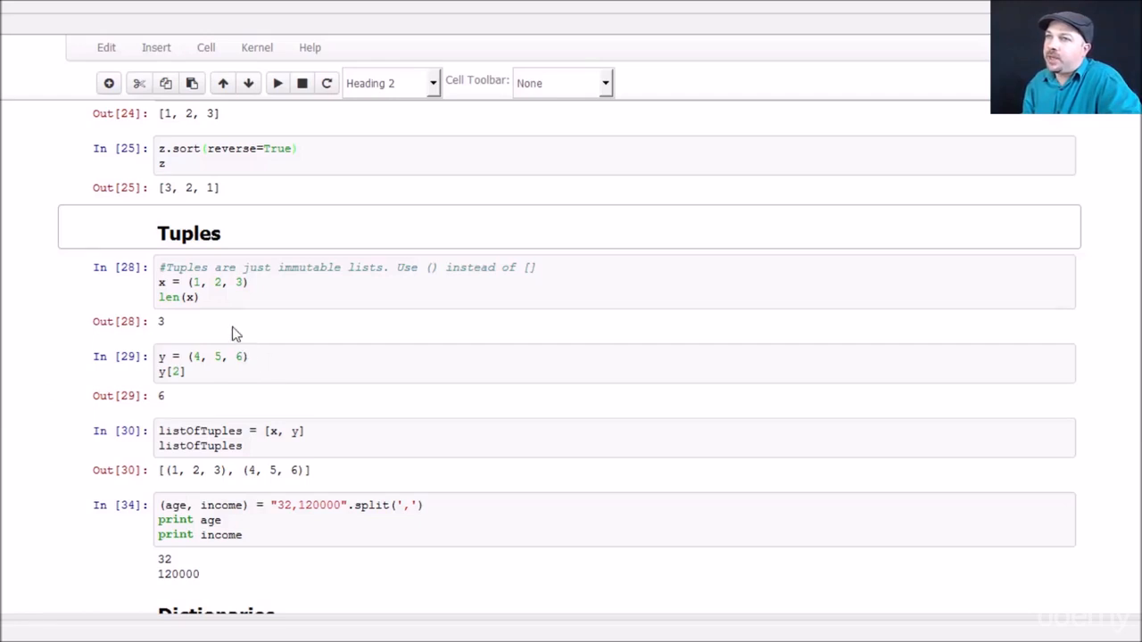
pyautogui.click(193, 282)
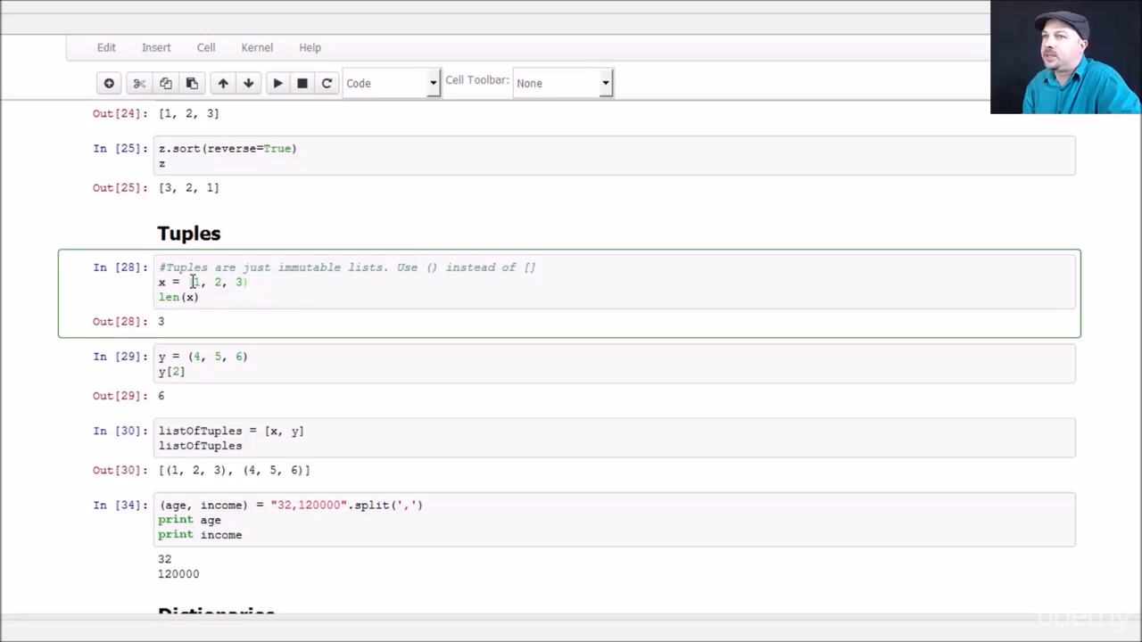
pyautogui.moveTo(250, 83)
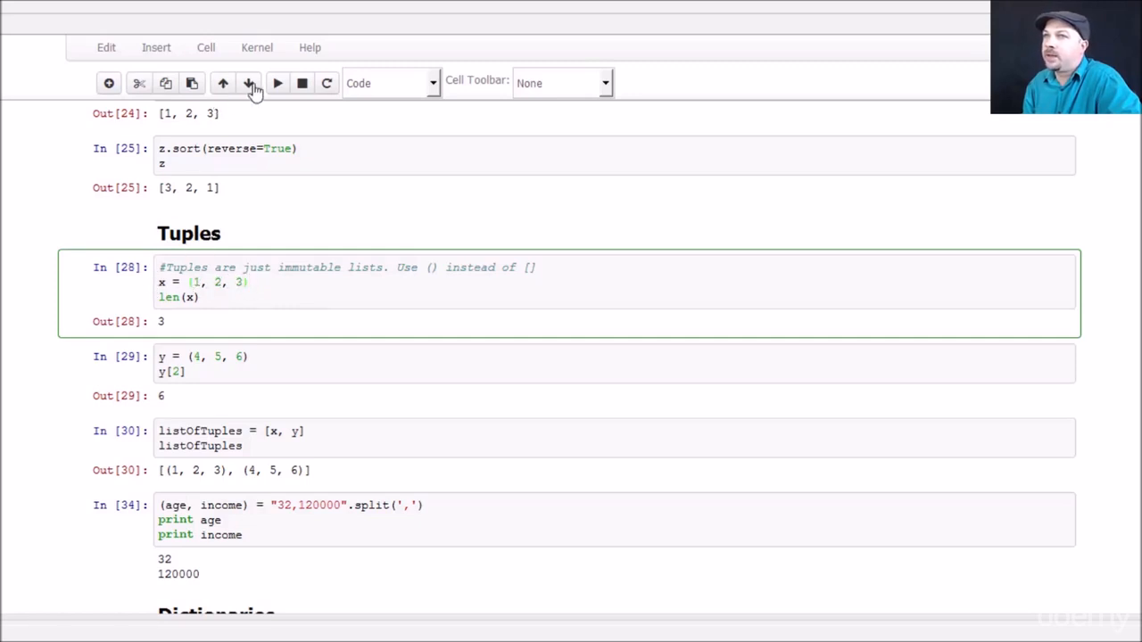
pyautogui.click(278, 83)
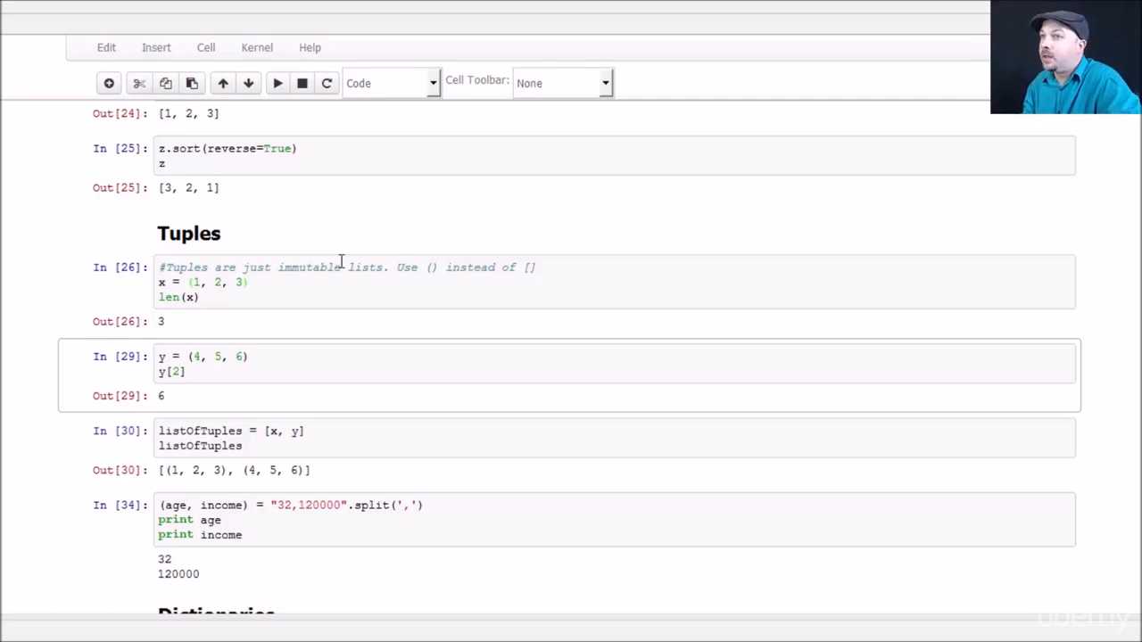
pyautogui.click(253, 372)
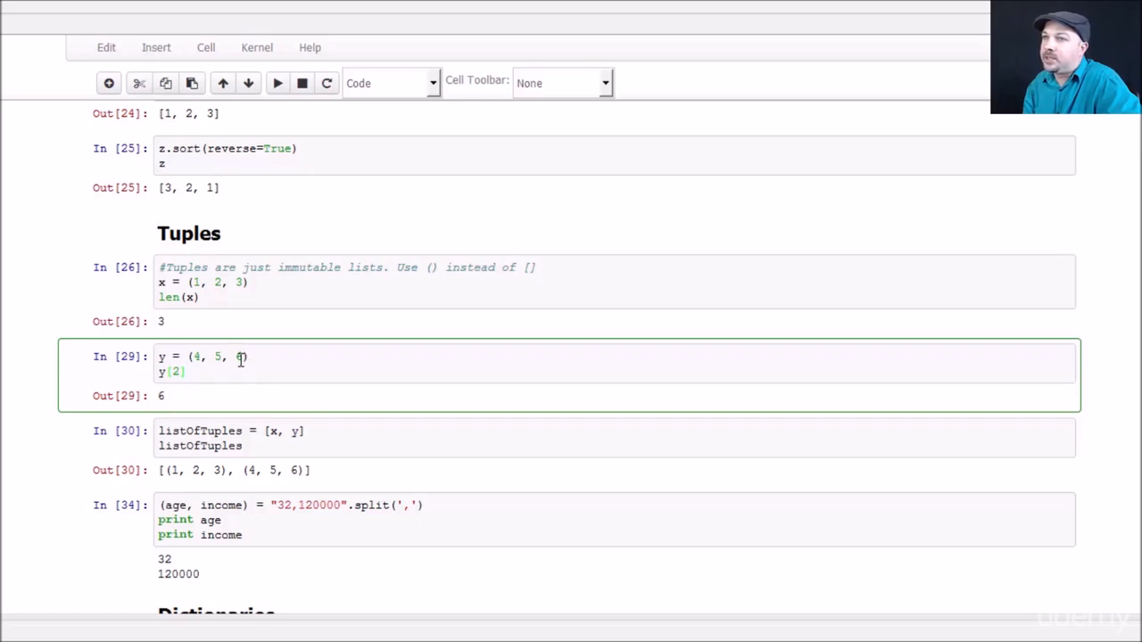
pyautogui.click(277, 83)
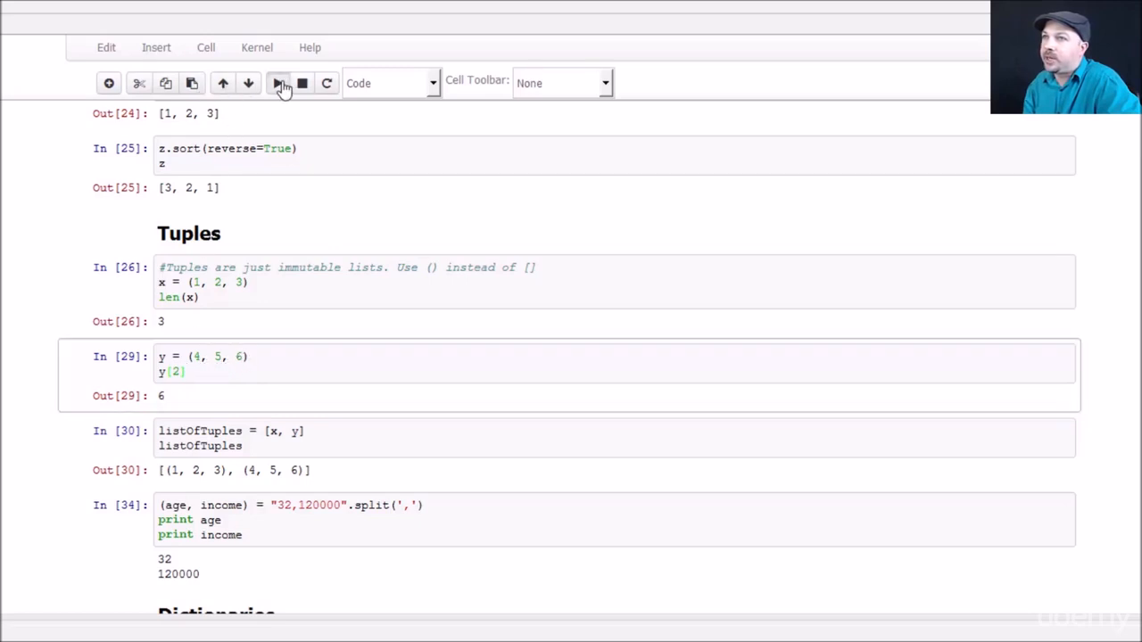
pyautogui.click(278, 82)
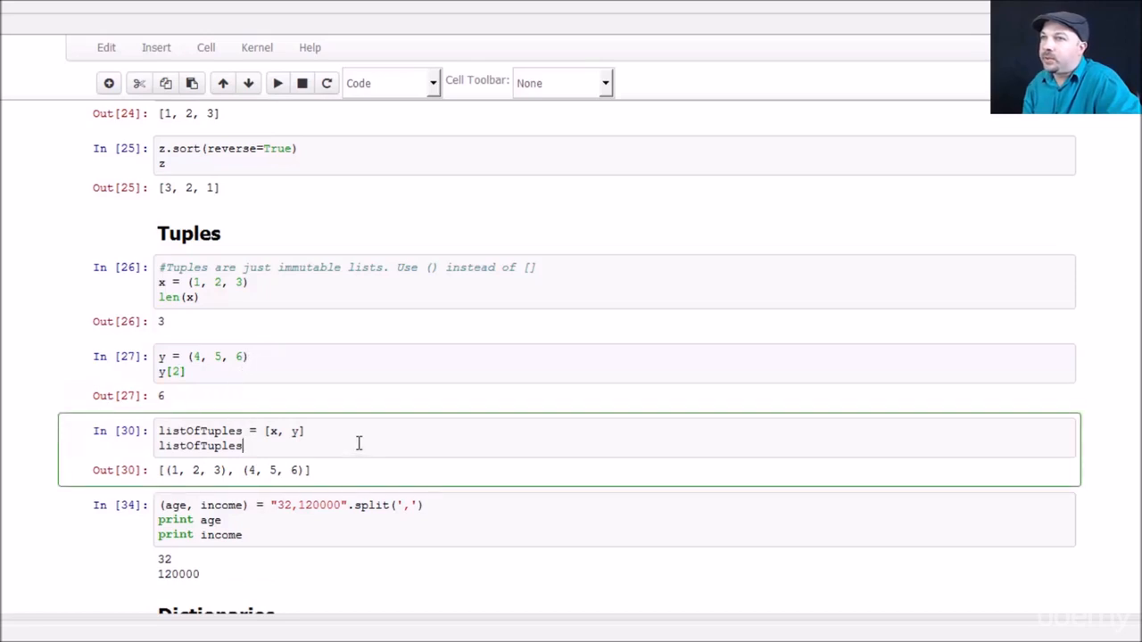
pyautogui.scroll(-3)
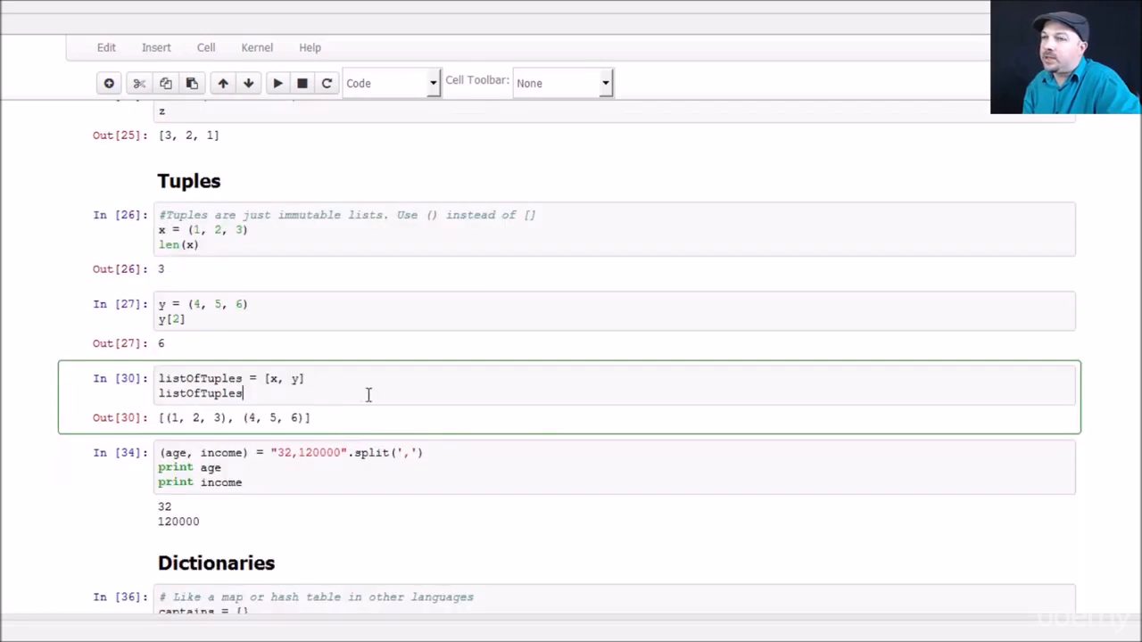
pyautogui.moveTo(338, 388)
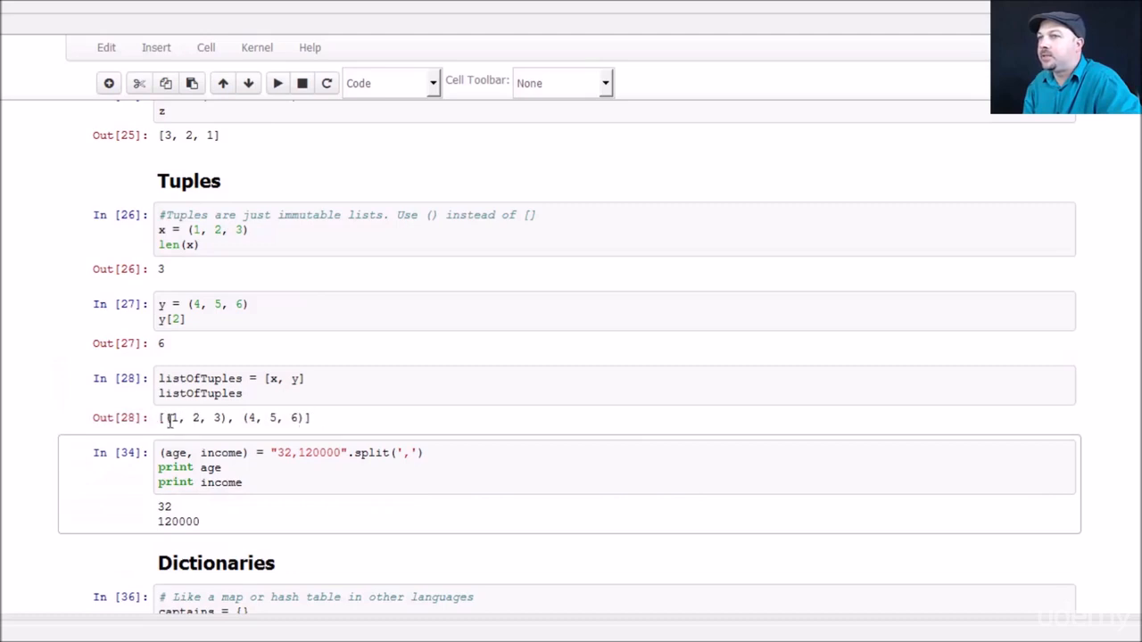
pyautogui.moveTo(489, 426)
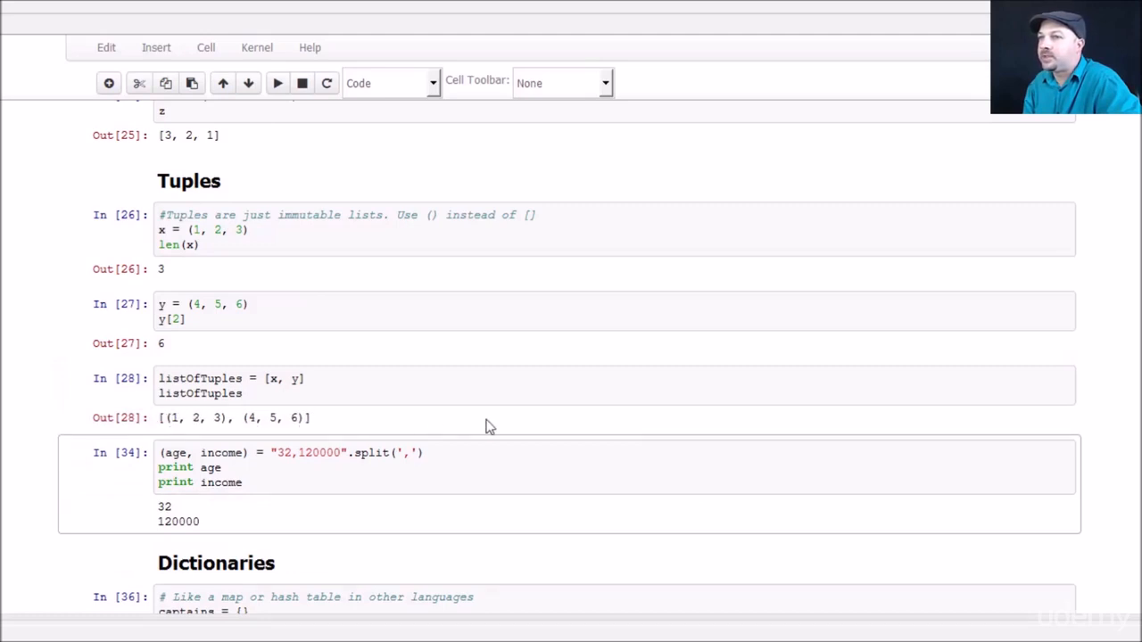
# Step: Select and re-run the cell unpacking the split string into age 32 and income 120000
pyautogui.scroll(-3)
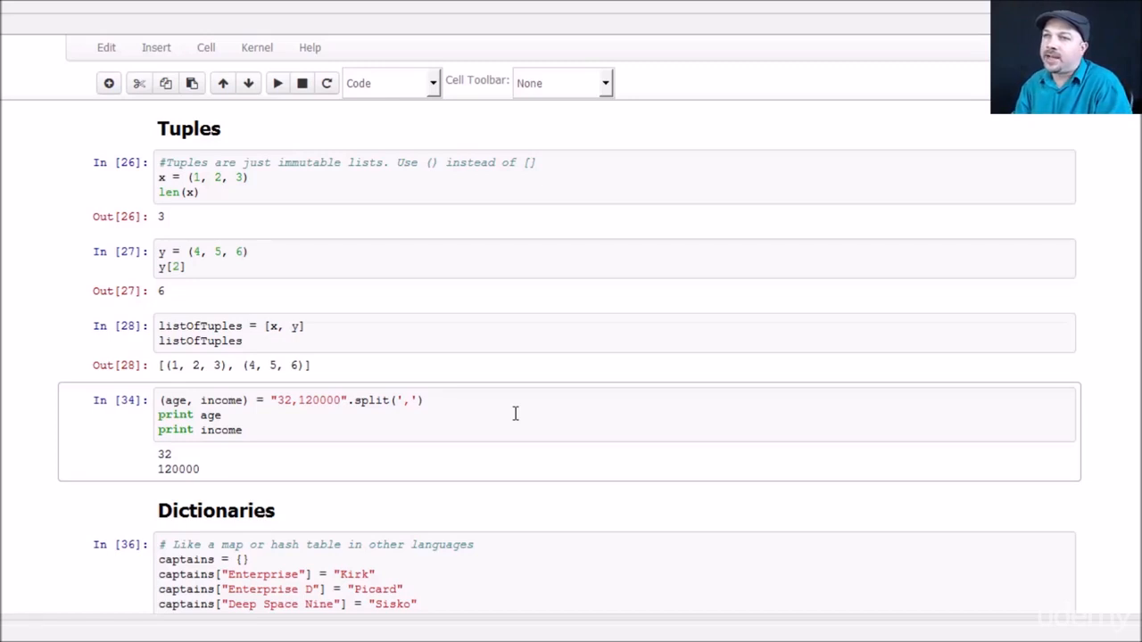
pyautogui.moveTo(476, 414)
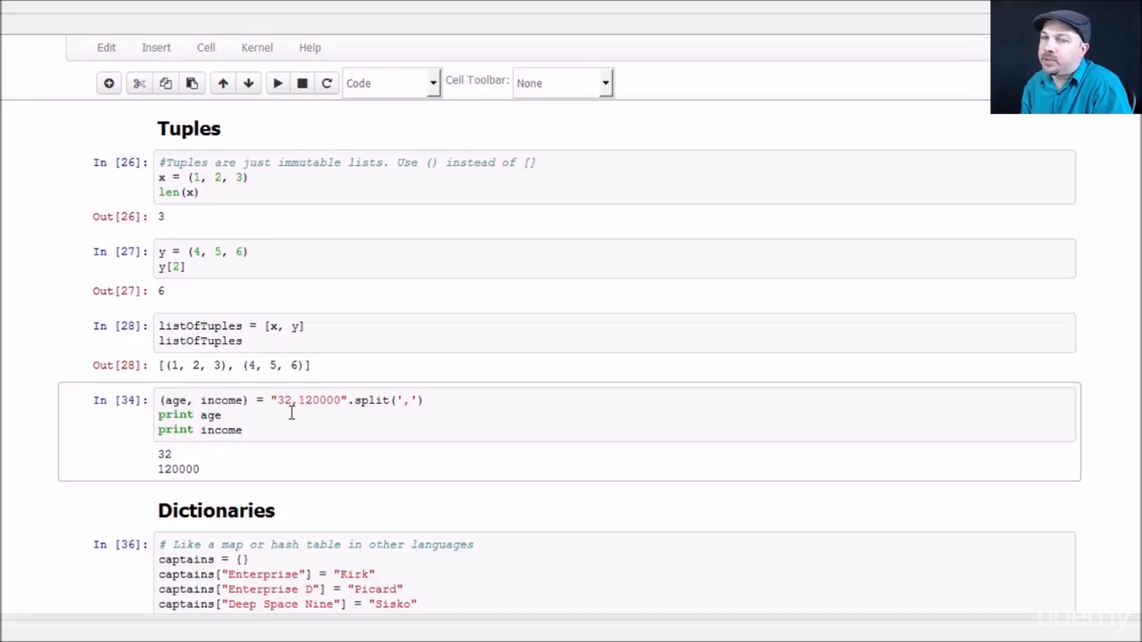
pyautogui.moveTo(302, 413)
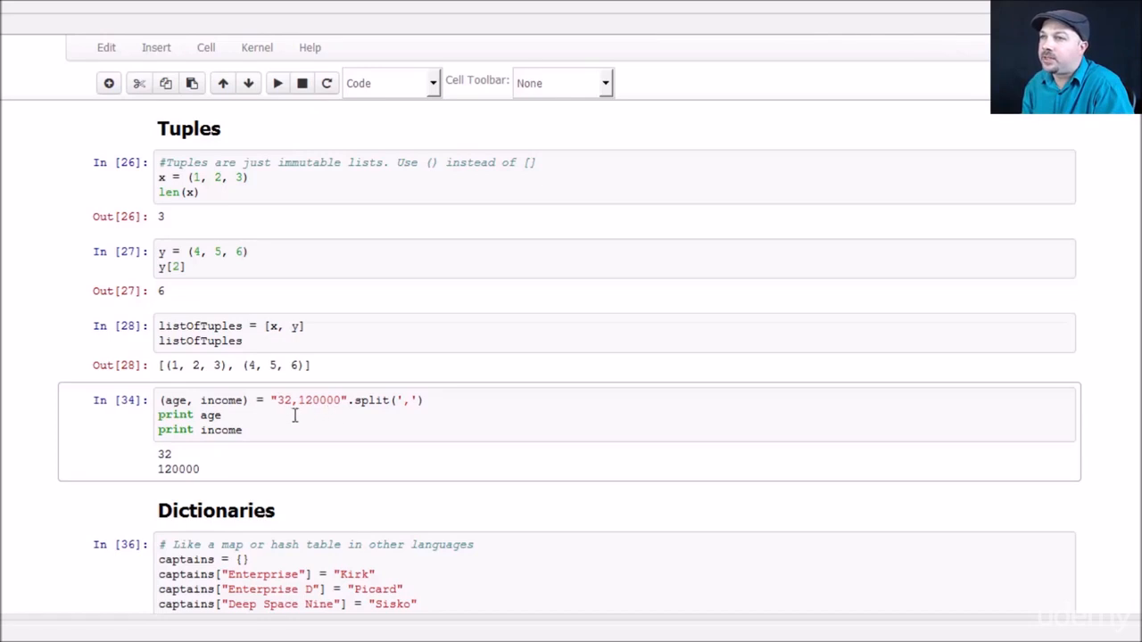
pyautogui.moveTo(287, 412)
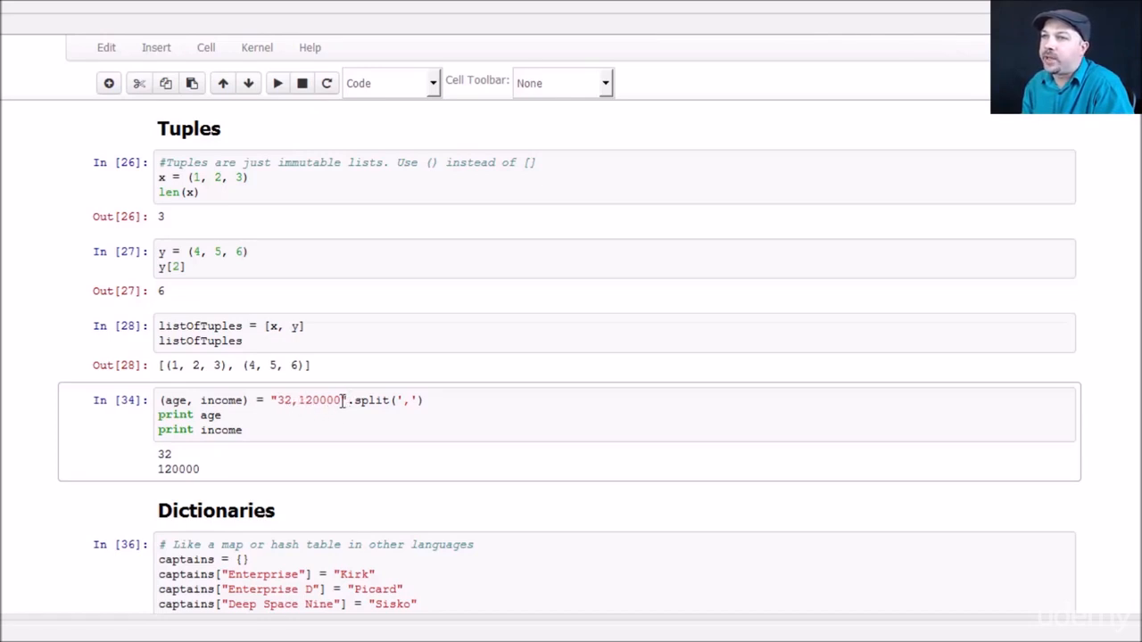
pyautogui.moveTo(308, 412)
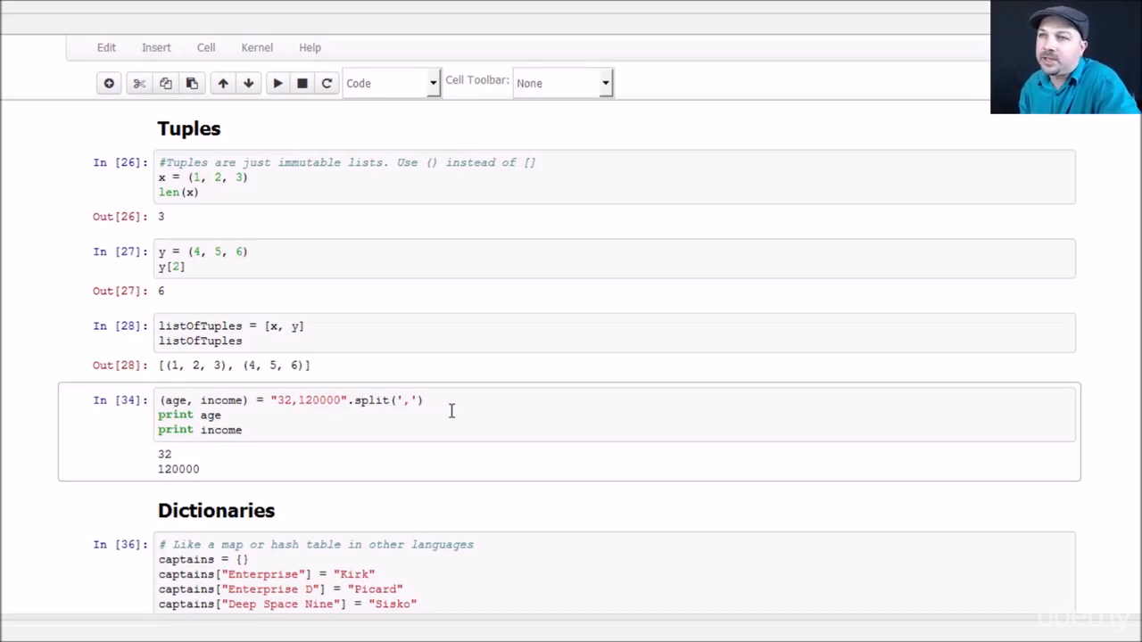
pyautogui.click(283, 400)
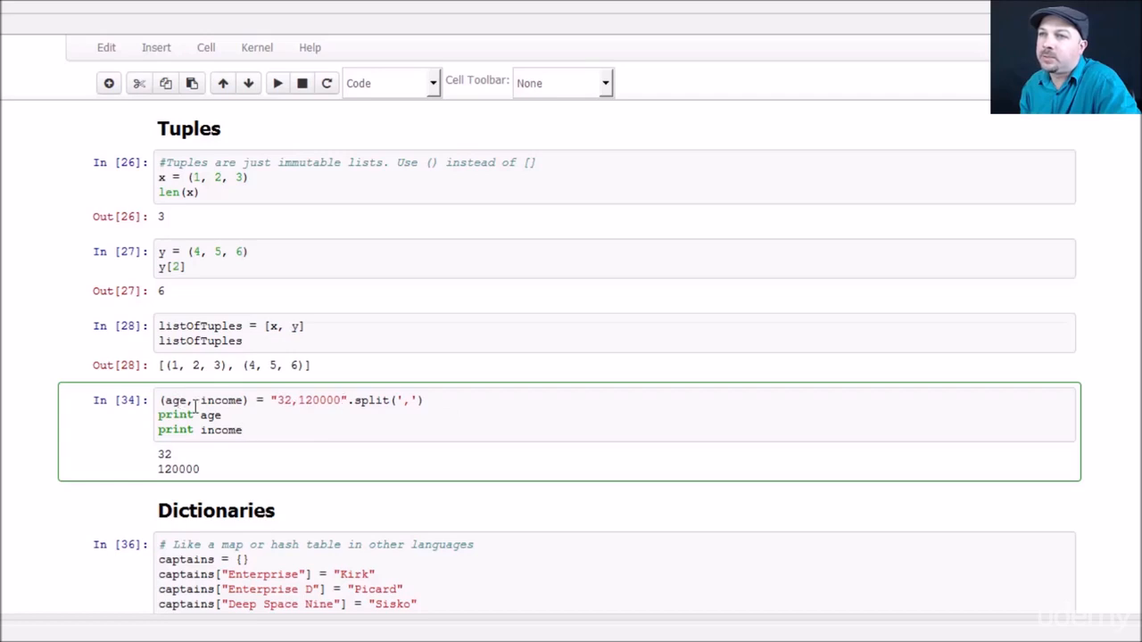
pyautogui.click(277, 83)
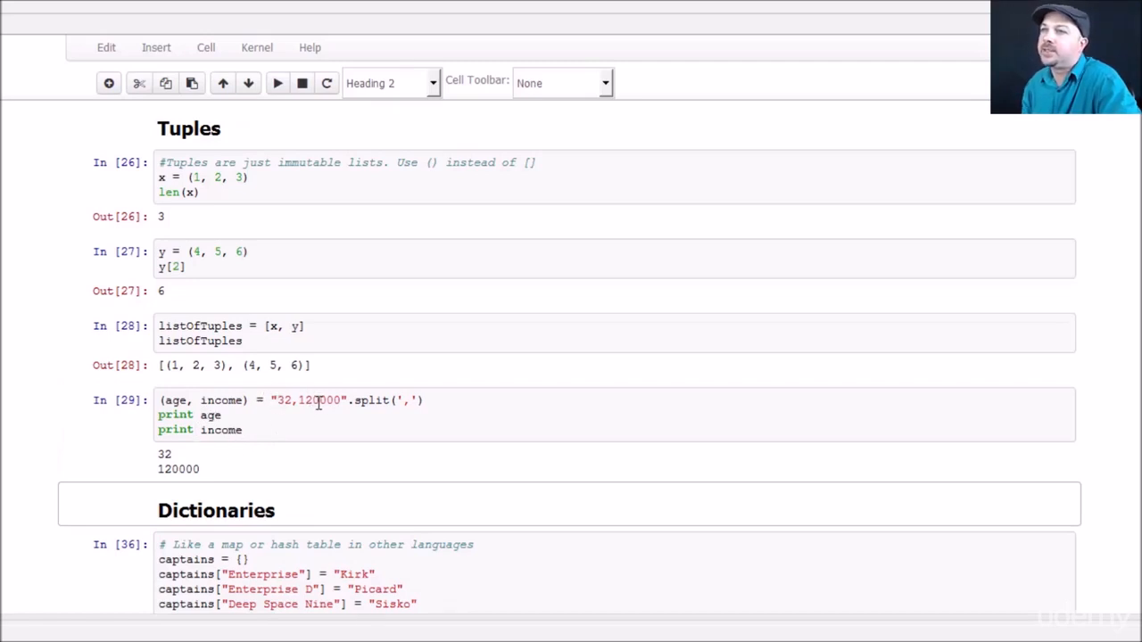
pyautogui.moveTo(312, 400)
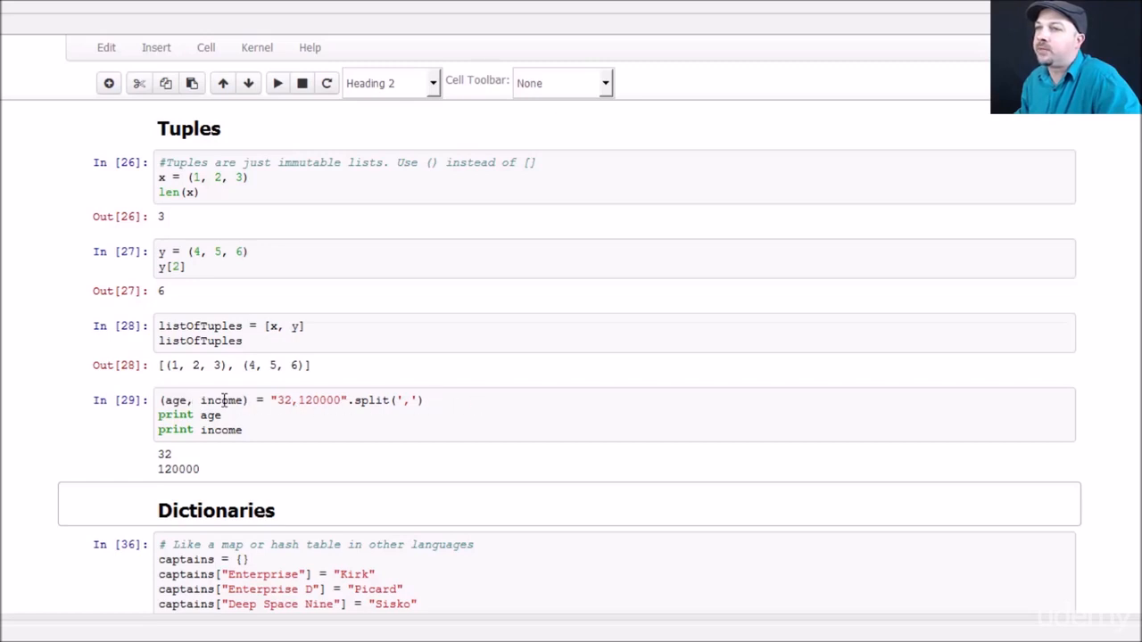
pyautogui.moveTo(605, 416)
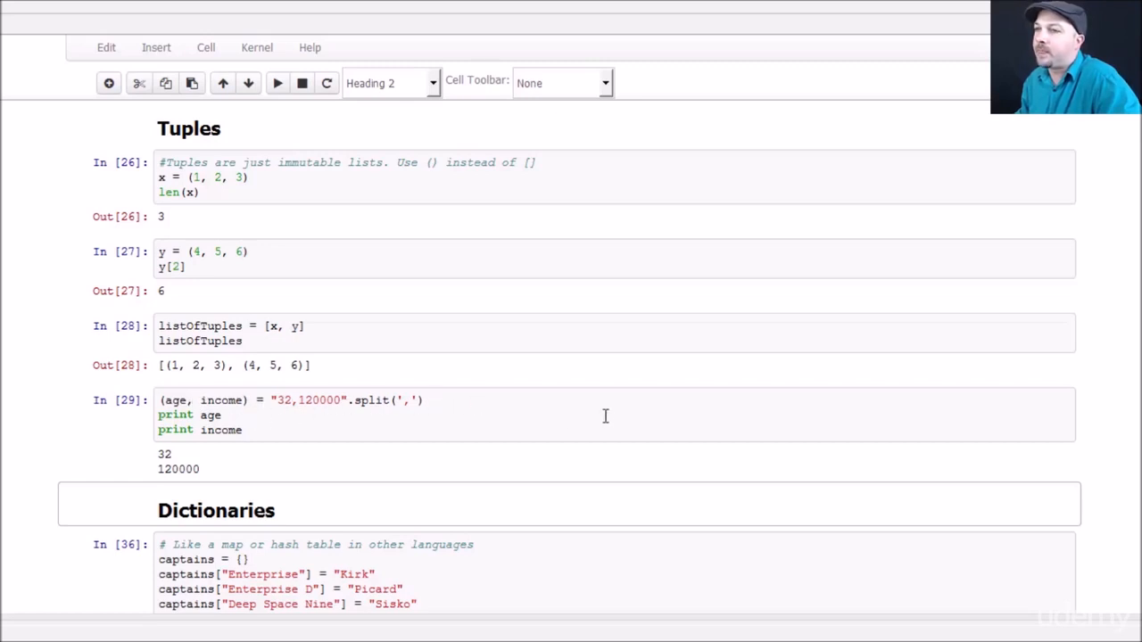
# Step: Scroll to the Dictionaries heading and start editing the captains dictionary cell
pyautogui.scroll(-3)
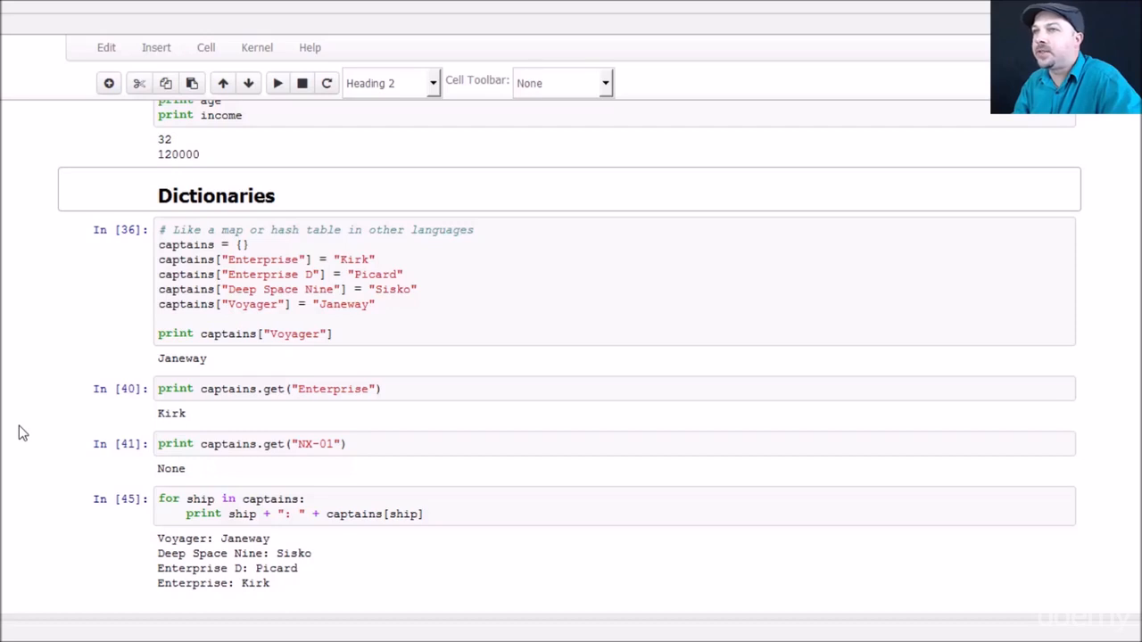
pyautogui.moveTo(7, 423)
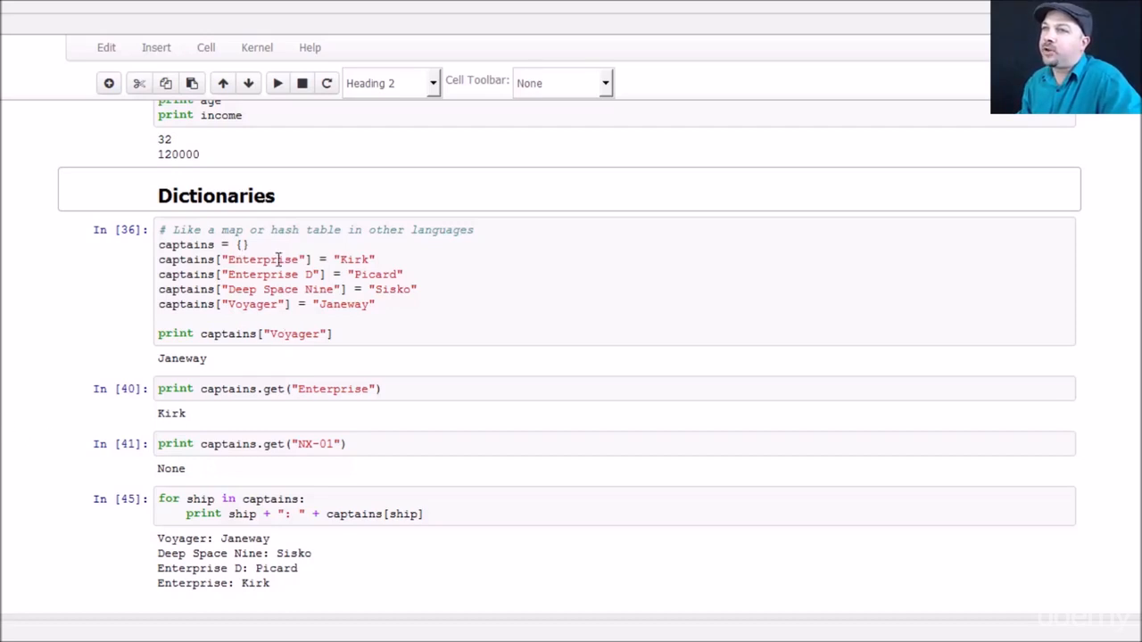
pyautogui.moveTo(248, 289)
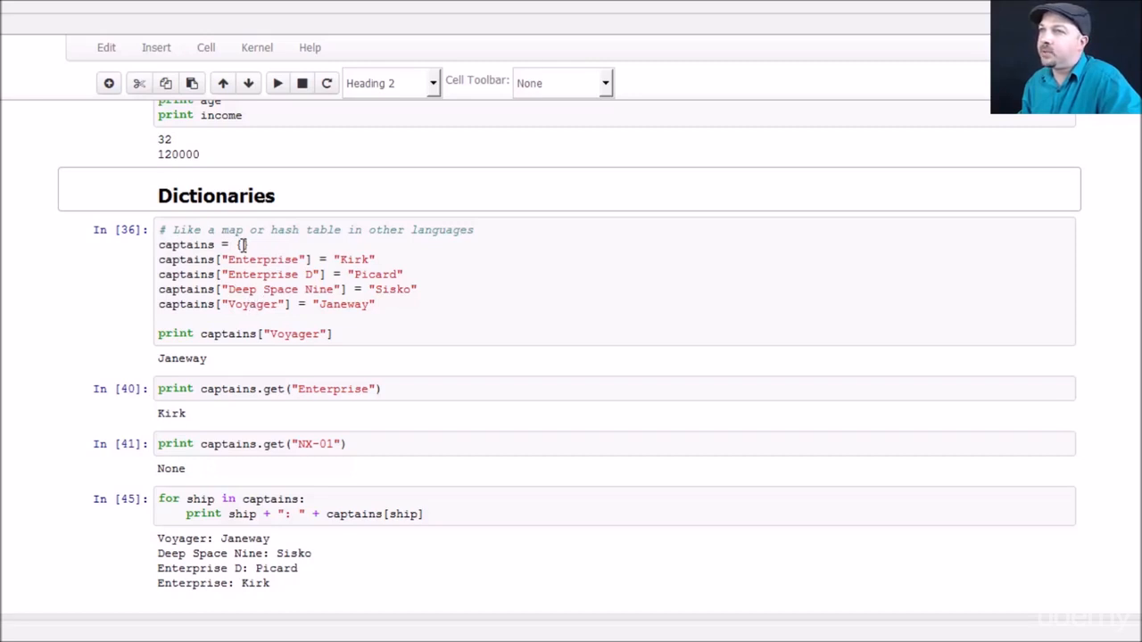
pyautogui.click(254, 250)
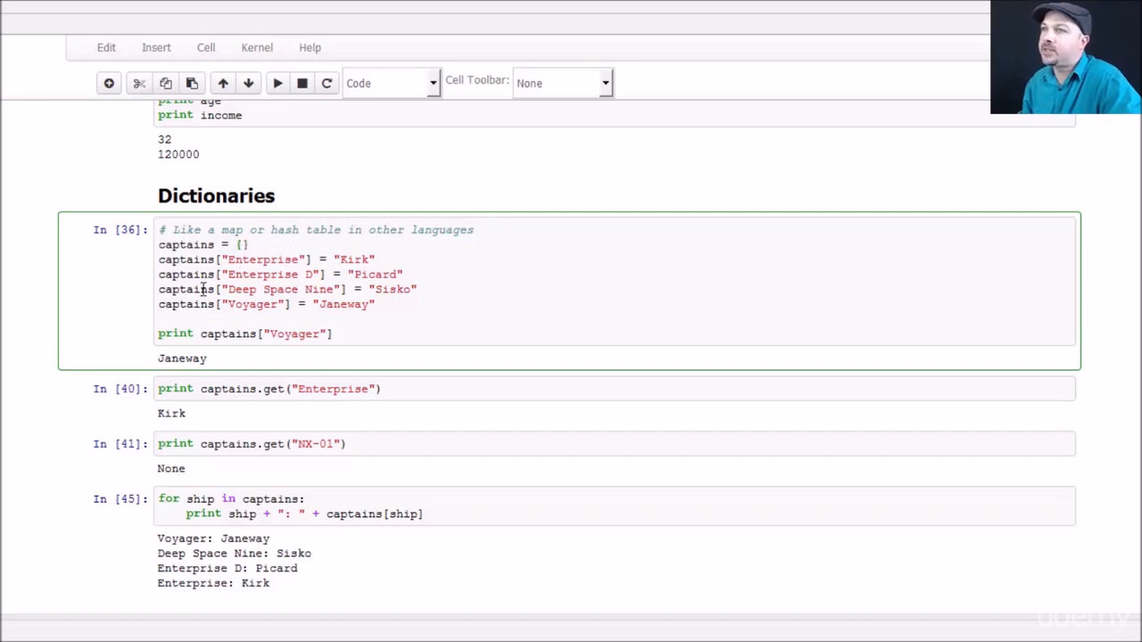
pyautogui.moveTo(355, 259)
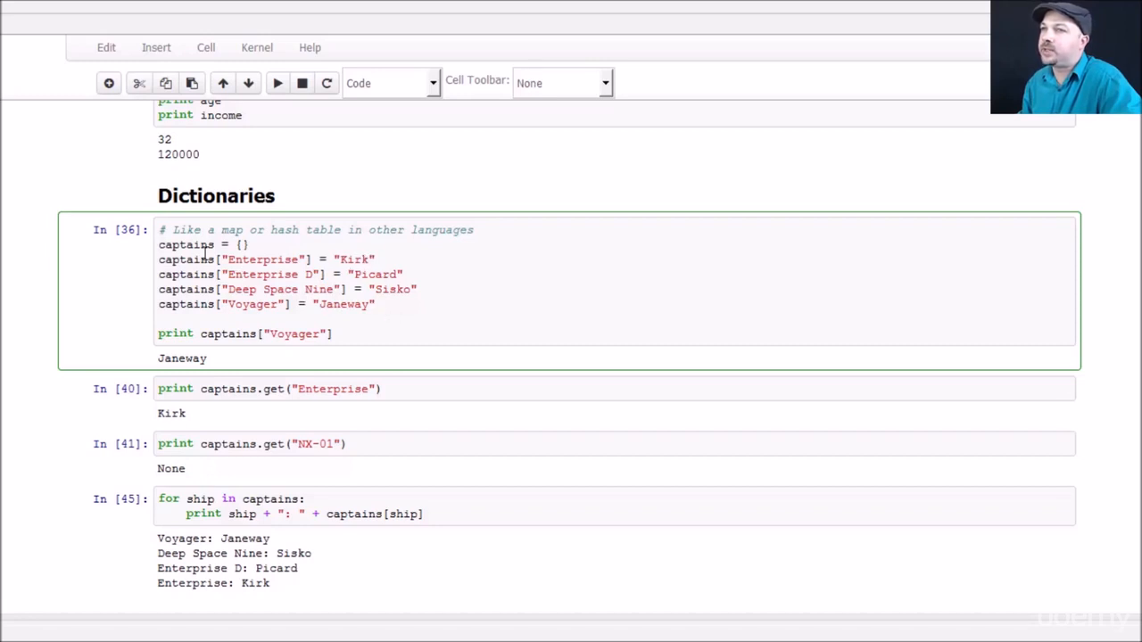
pyautogui.moveTo(228, 259)
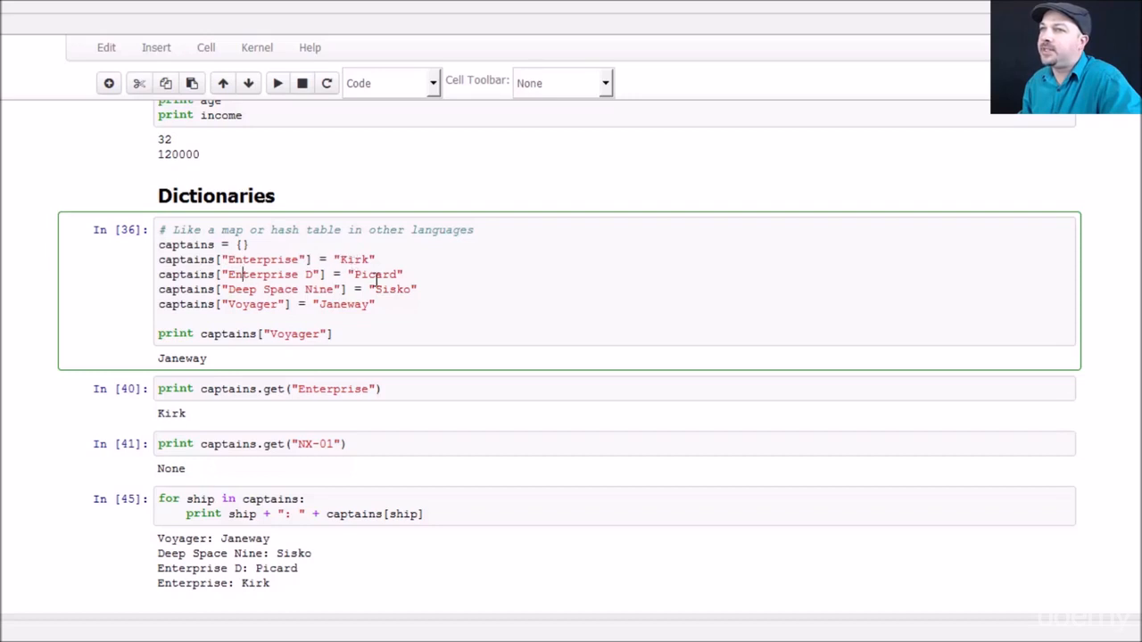
pyautogui.moveTo(352, 309)
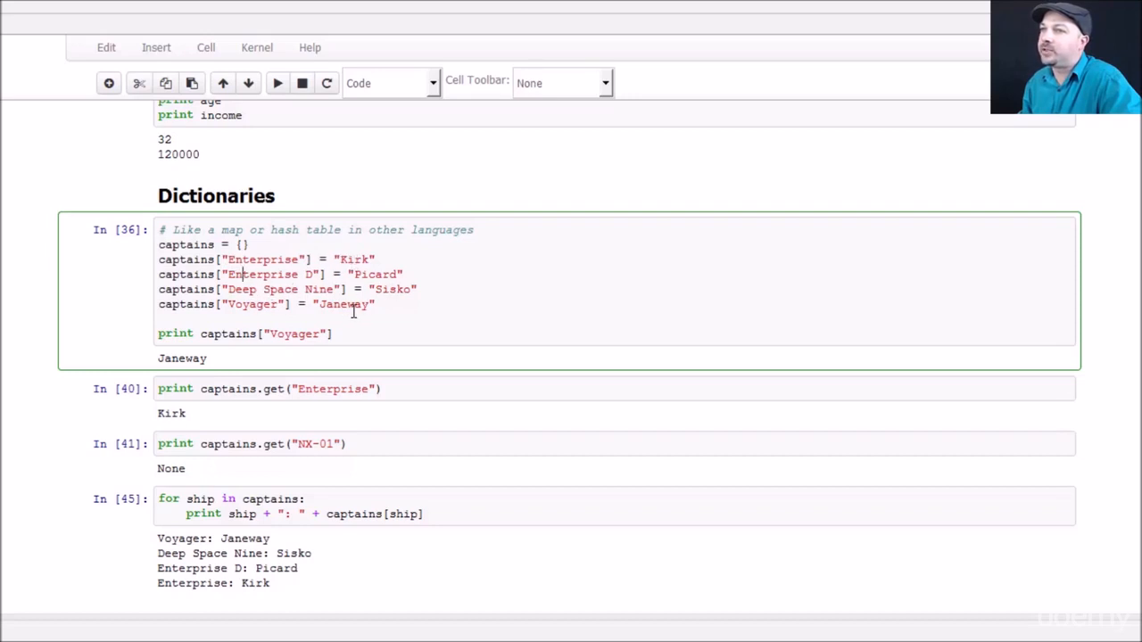
pyautogui.click(399, 304)
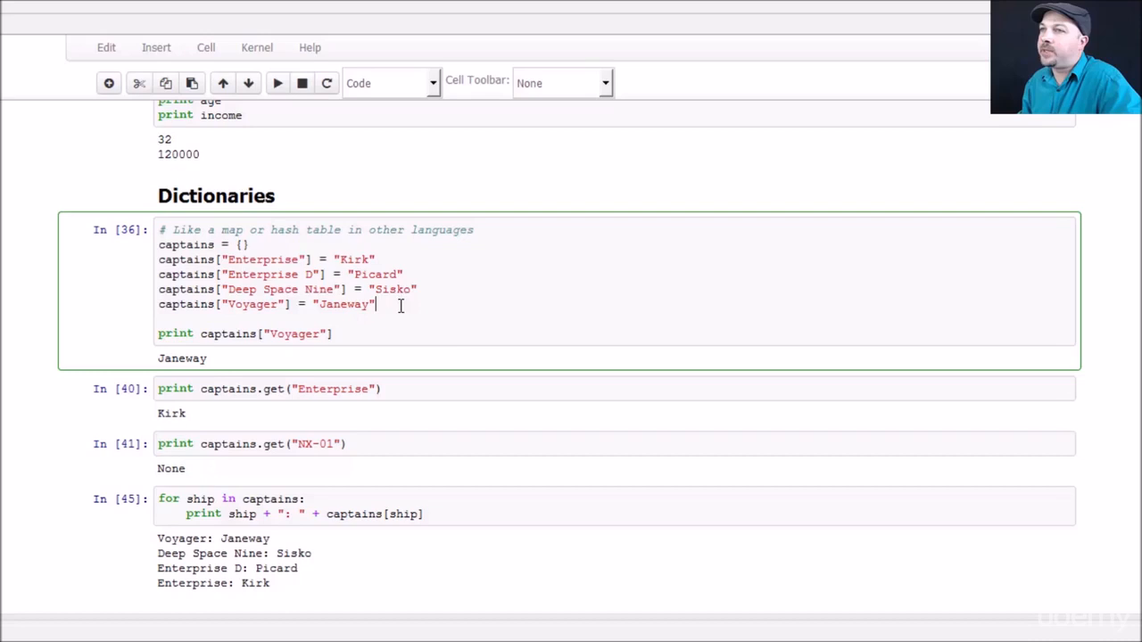
pyautogui.moveTo(412, 307)
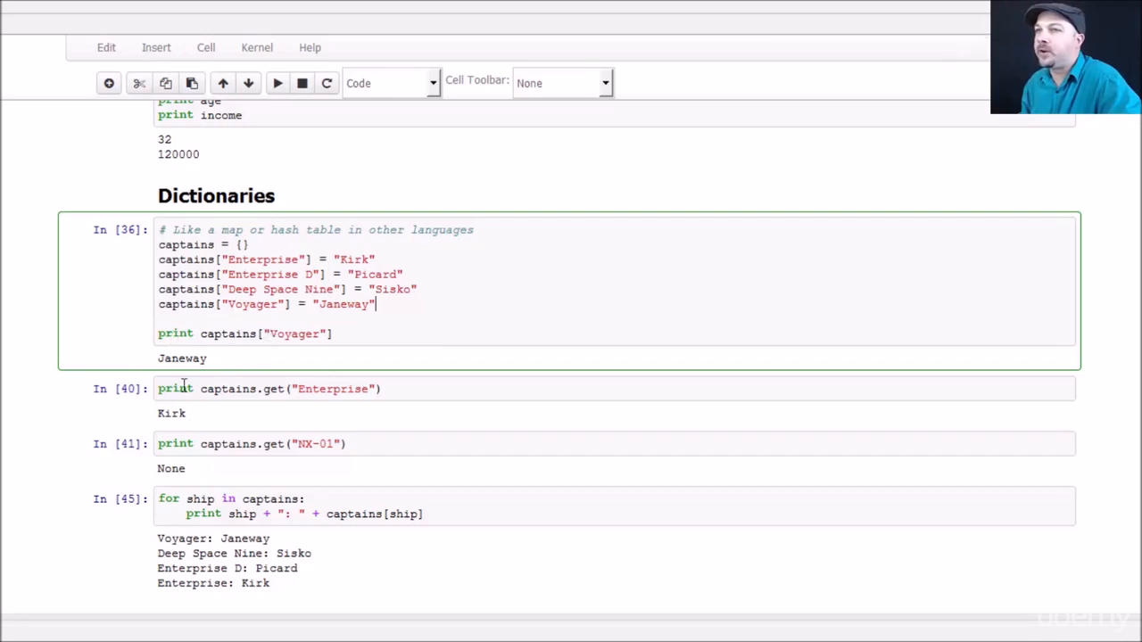
pyautogui.moveTo(7, 459)
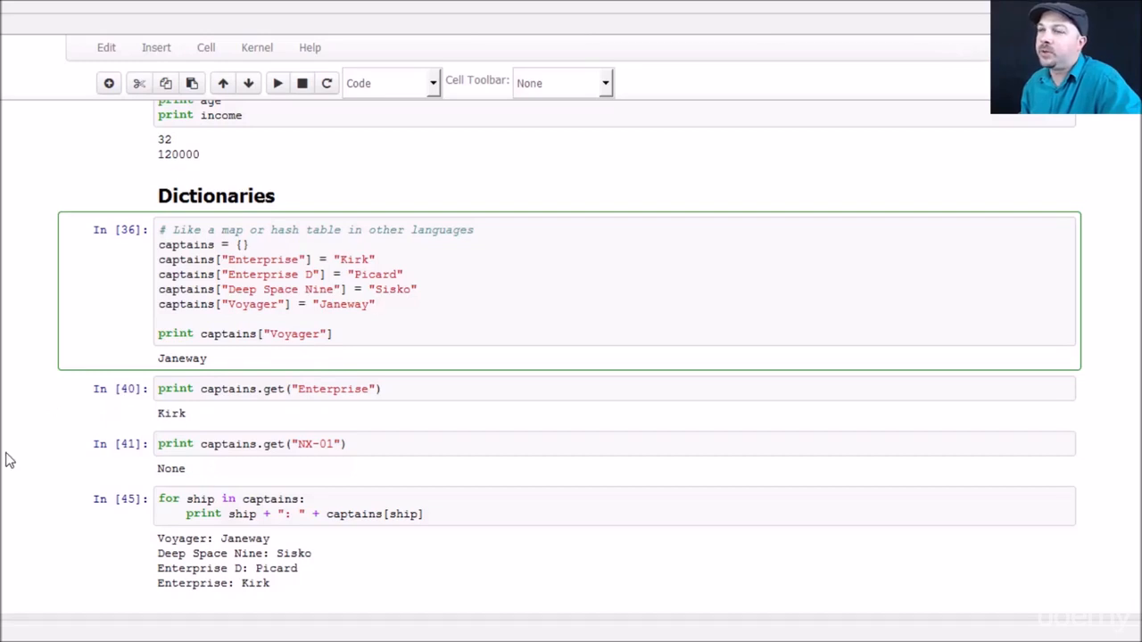
# Step: Re-run the dictionary cells and select the captains.get("NX-01") lookup cell returning None
pyautogui.scroll(-3)
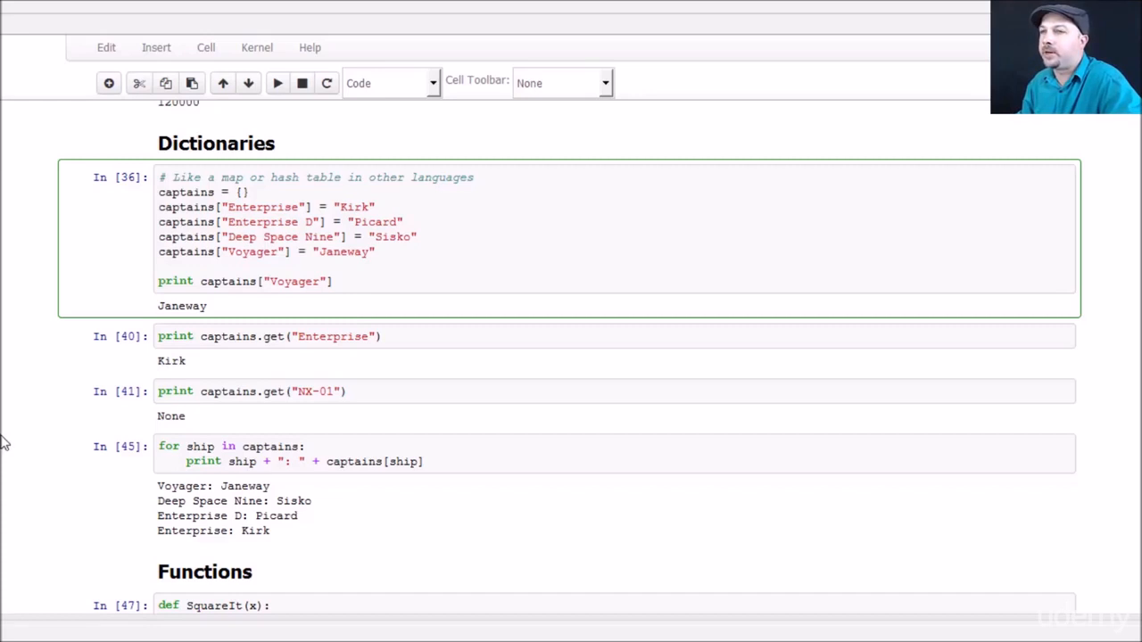
pyautogui.moveTo(238, 356)
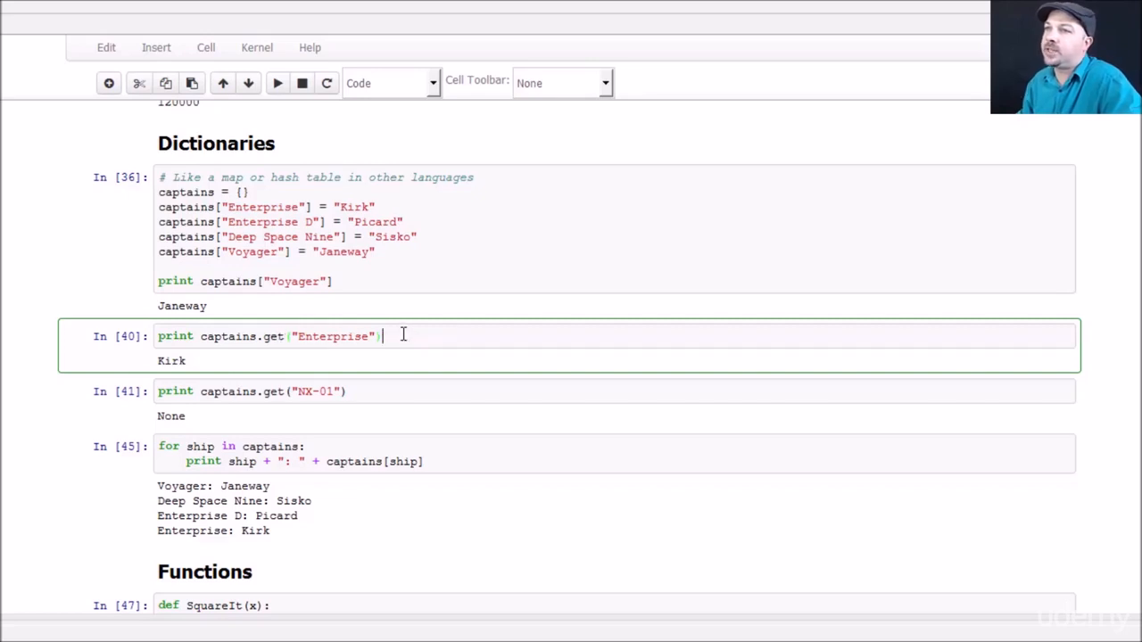
pyautogui.moveTo(340, 324)
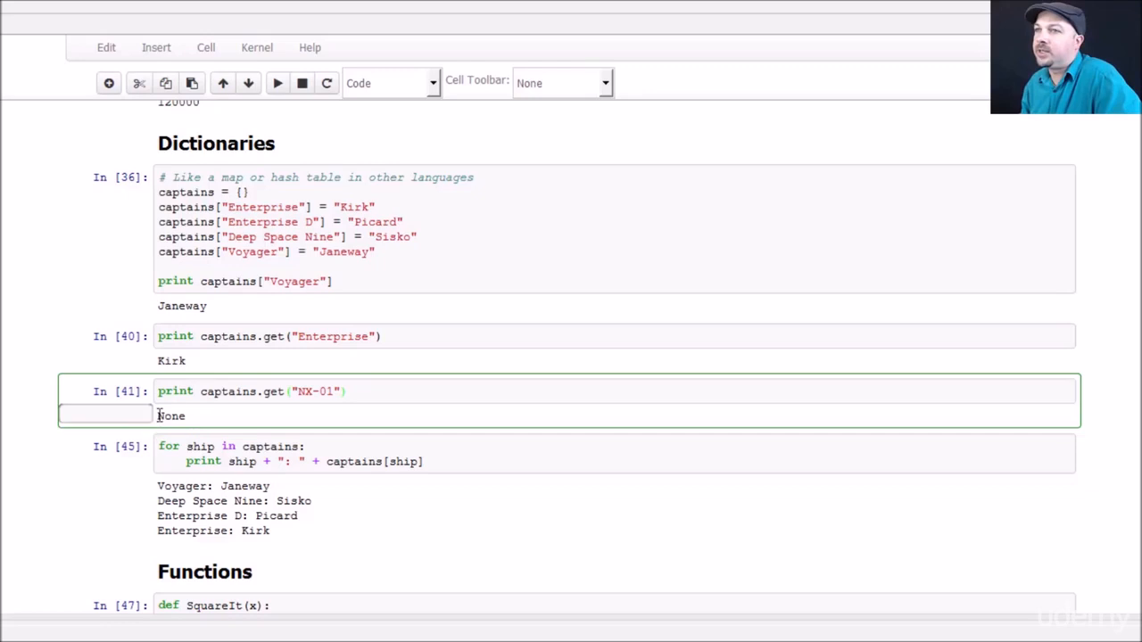
pyautogui.click(345, 391)
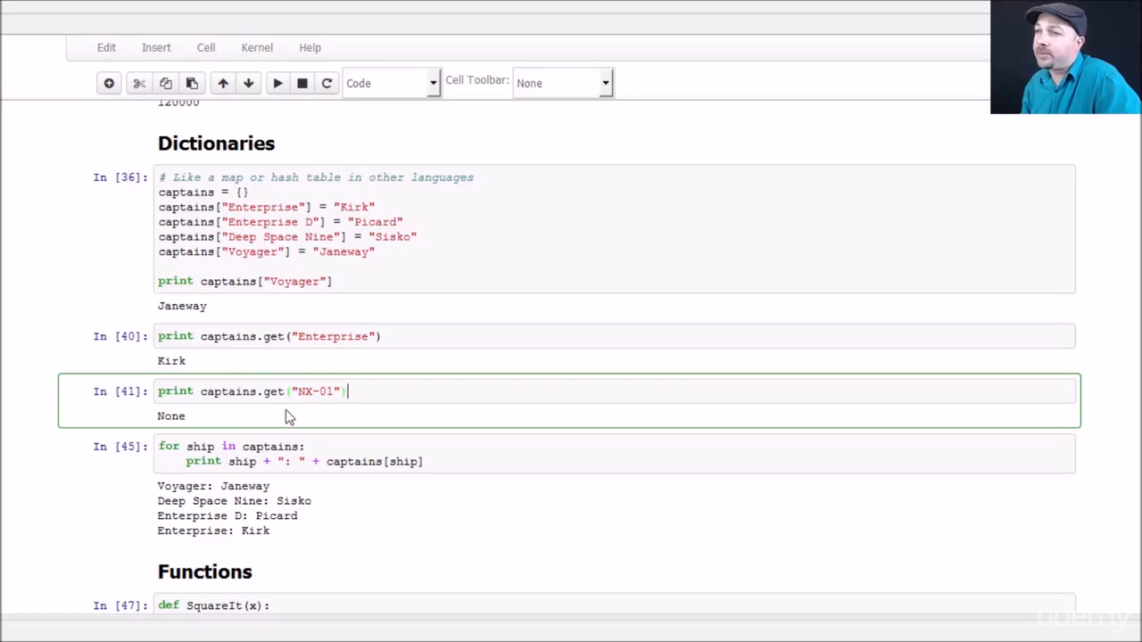
pyautogui.moveTo(340, 492)
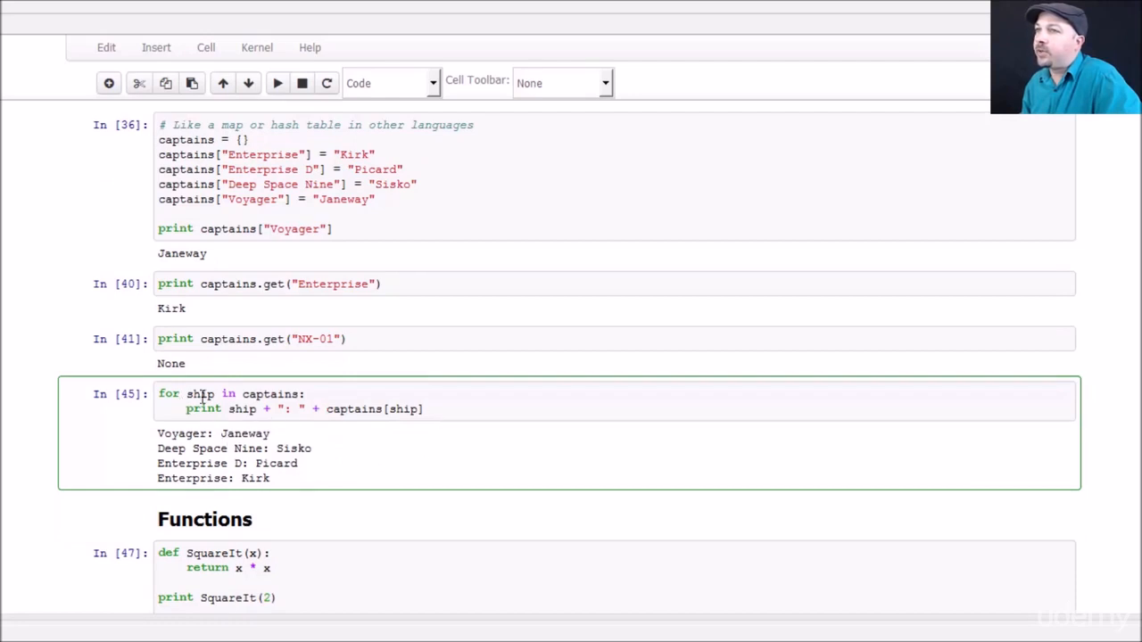
pyautogui.moveTo(274, 394)
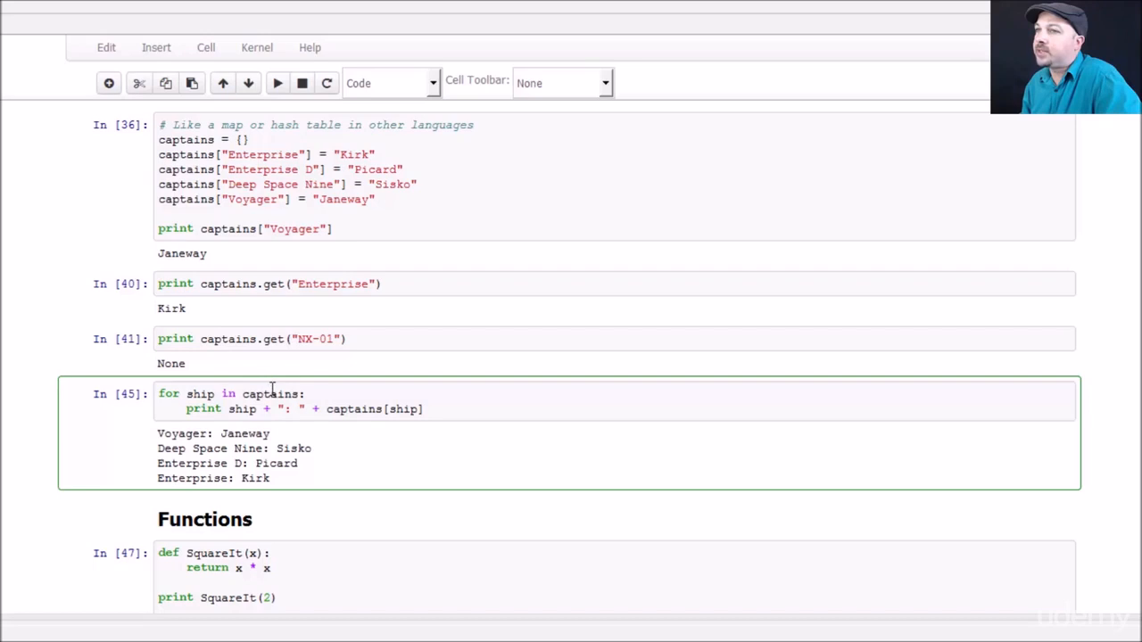
pyautogui.moveTo(330, 397)
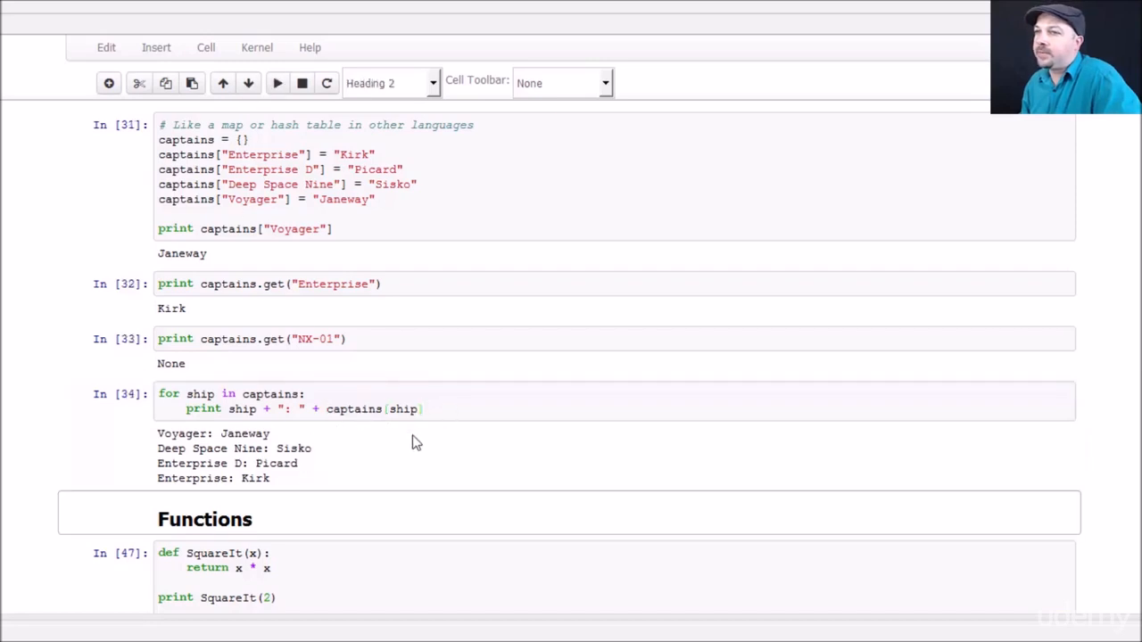
pyautogui.moveTo(80, 408)
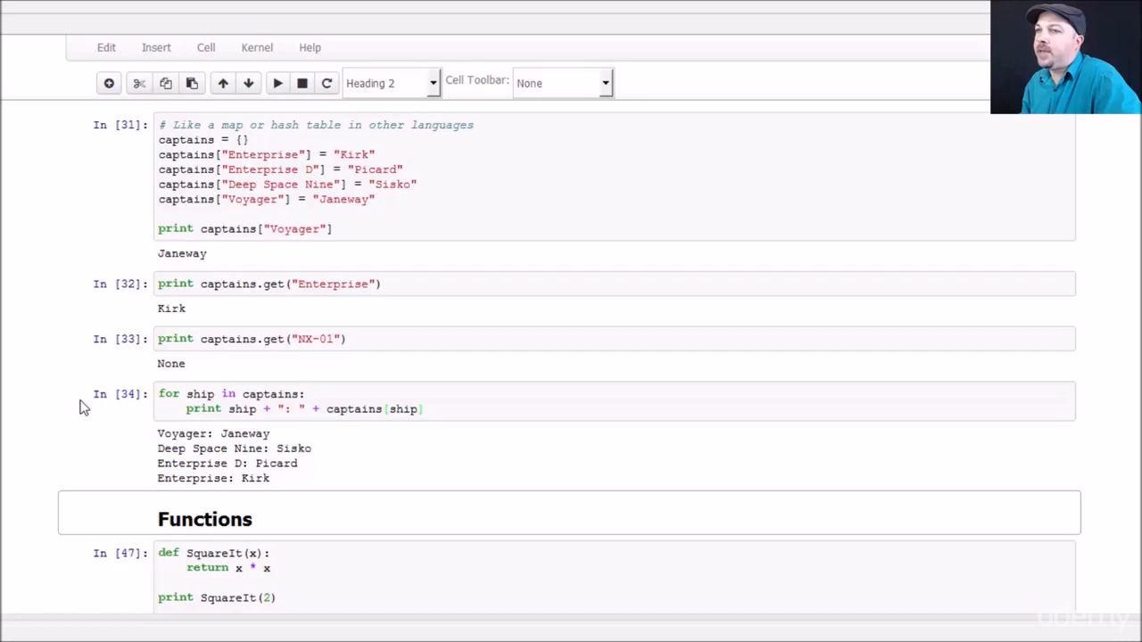
pyautogui.moveTo(9, 404)
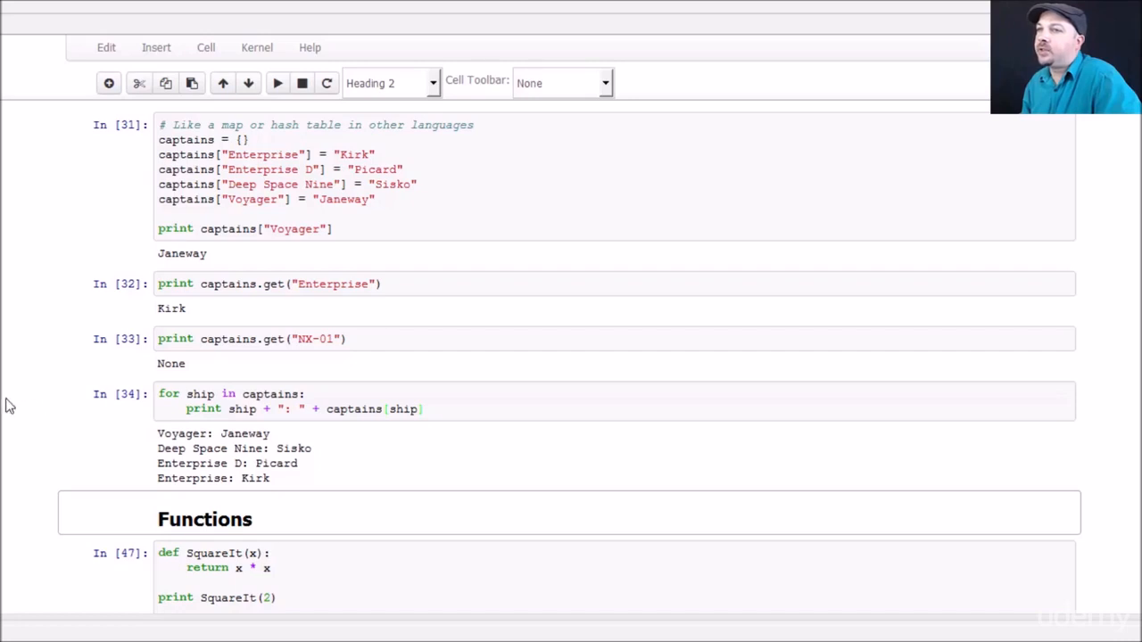